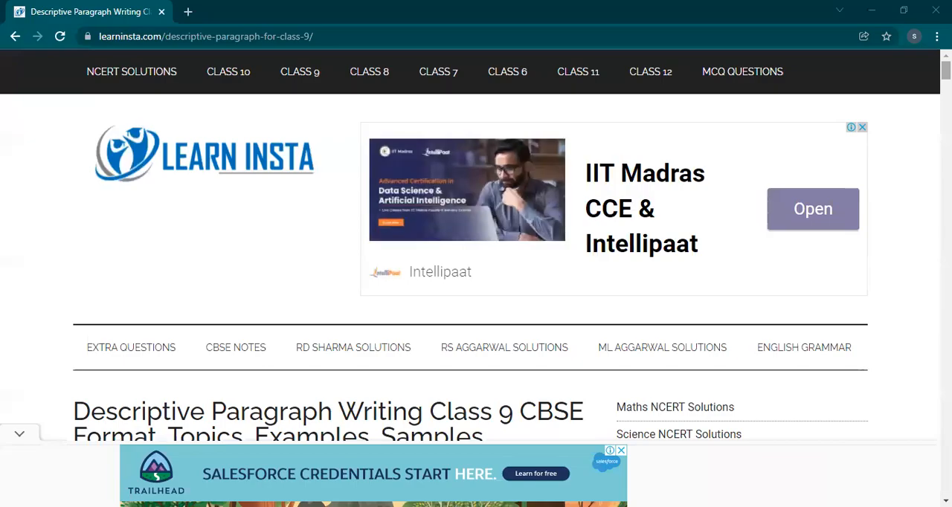
# Scroll to the PERSONS section and first solved example, dismissing the inline Google ad
pyautogui.scroll(-3)
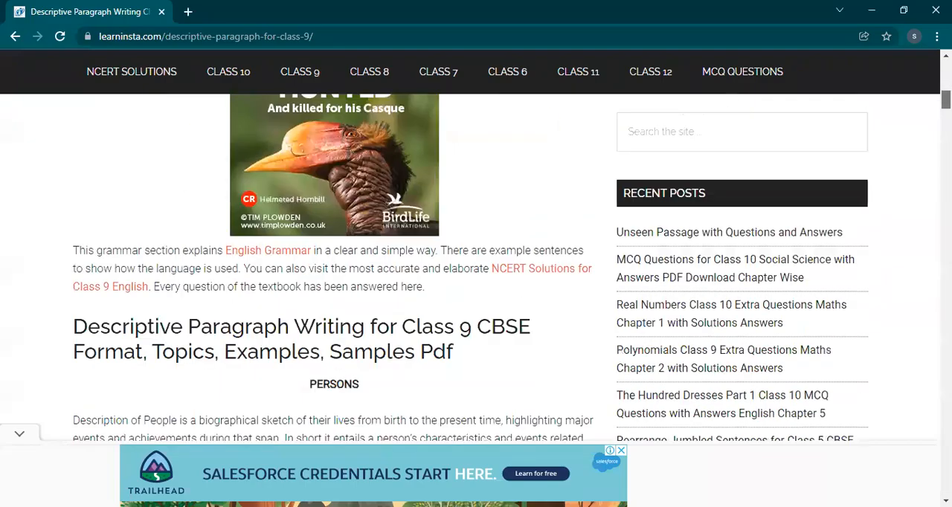
pyautogui.scroll(-3)
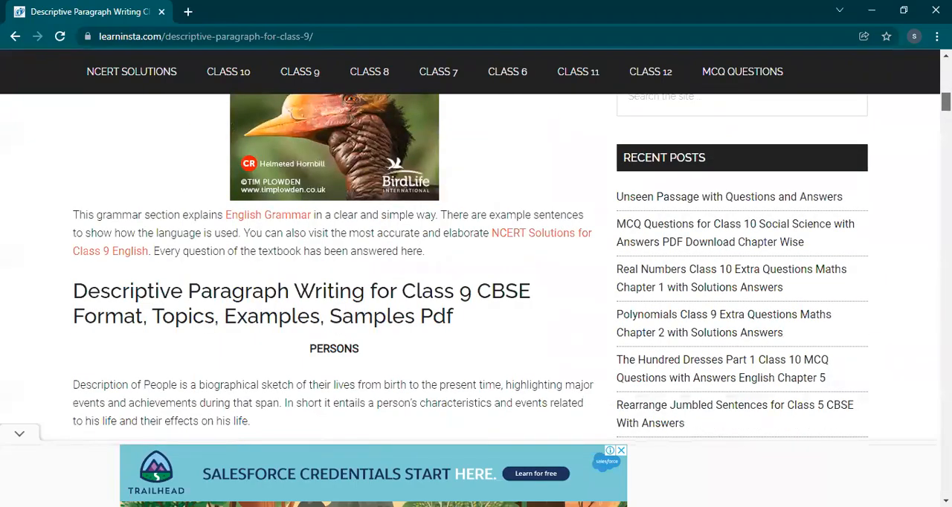
pyautogui.scroll(-3)
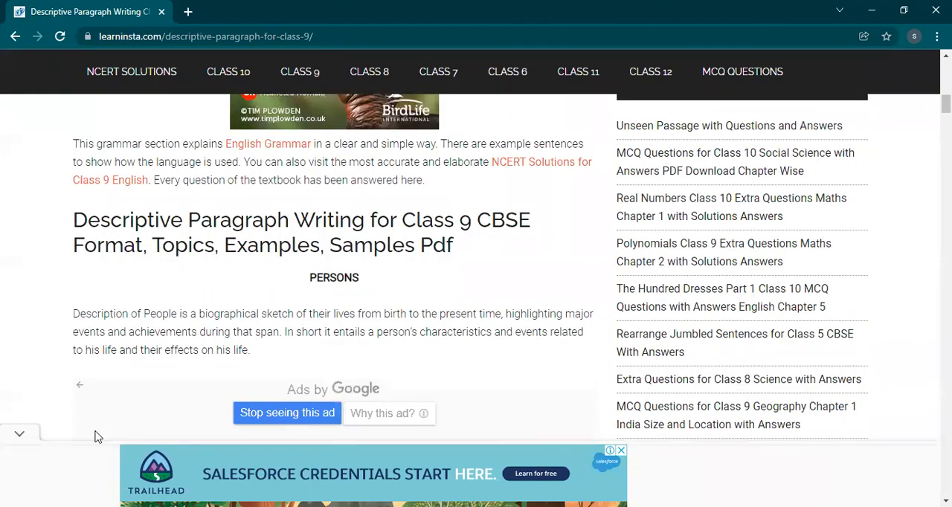
pyautogui.click(285, 413)
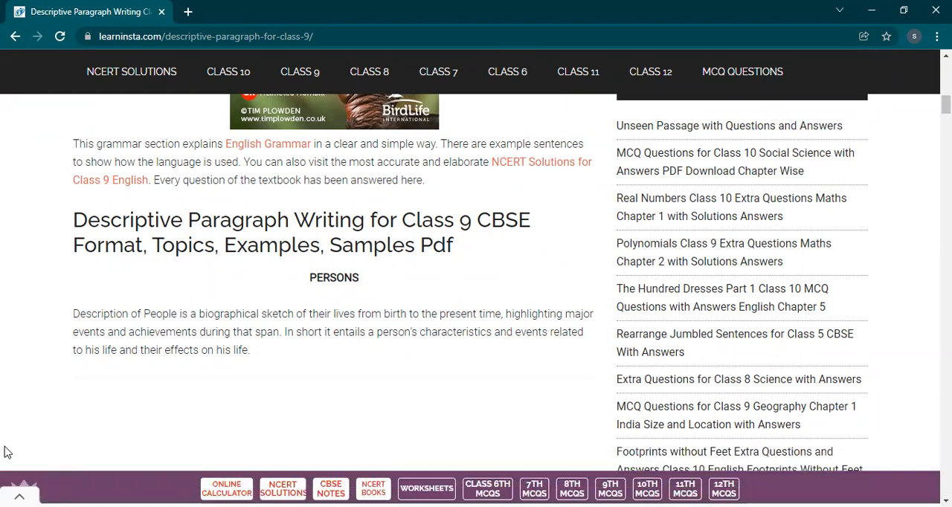
pyautogui.scroll(-3)
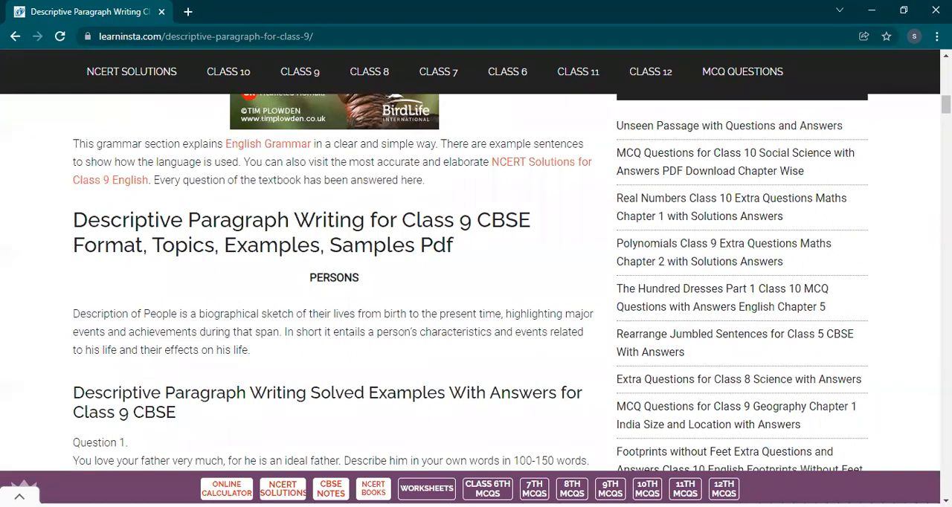
pyautogui.scroll(-3)
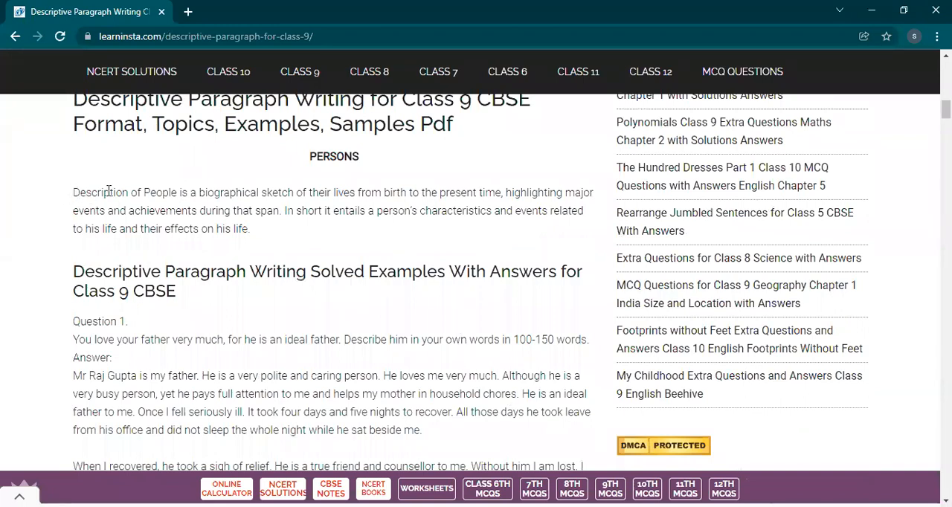
# Highlight the full Description of People paragraph under PERSONS
pyautogui.doubleClick(105, 192)
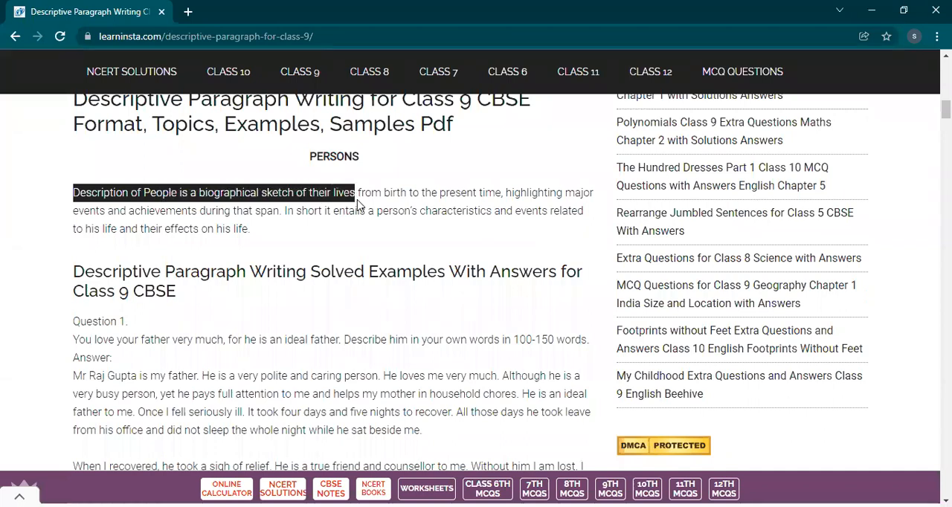
pyautogui.moveTo(355, 194); pyautogui.dragTo(505, 211)
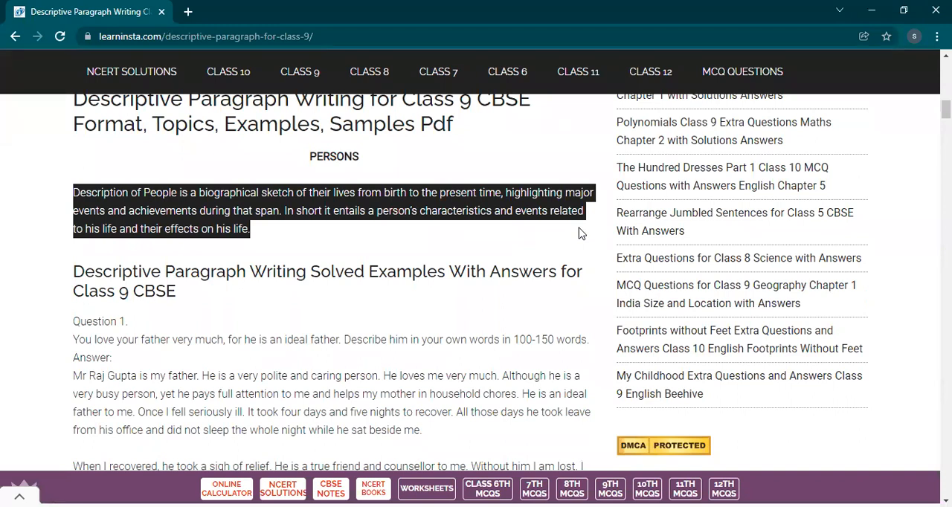
pyautogui.moveTo(258, 250)
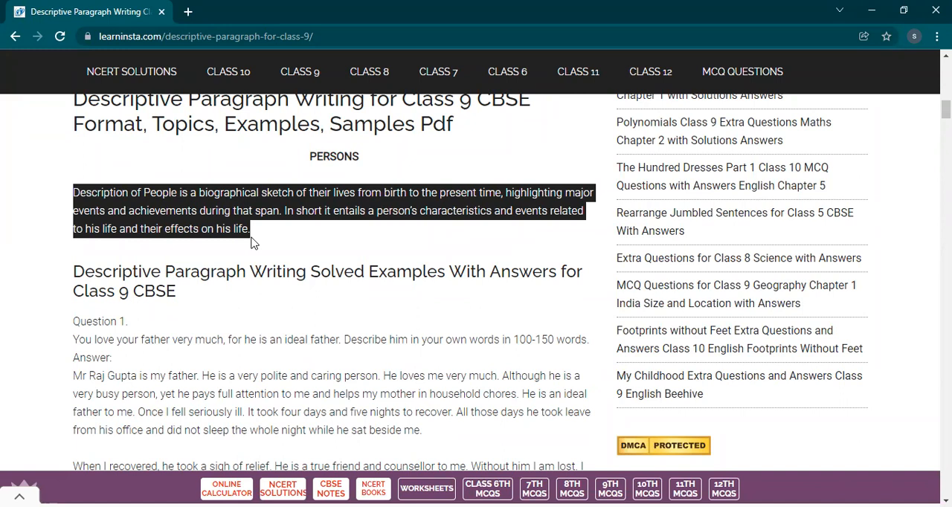
pyautogui.moveTo(385, 191)
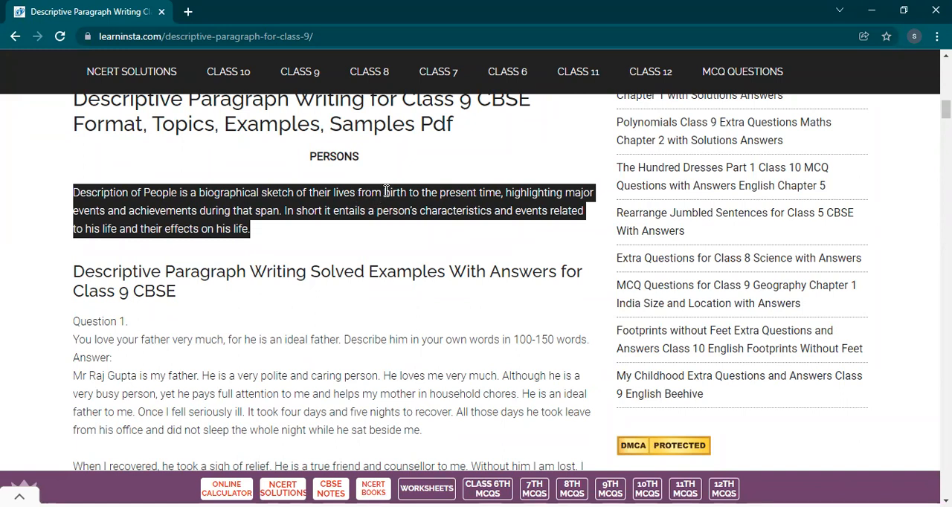
pyautogui.moveTo(504, 216)
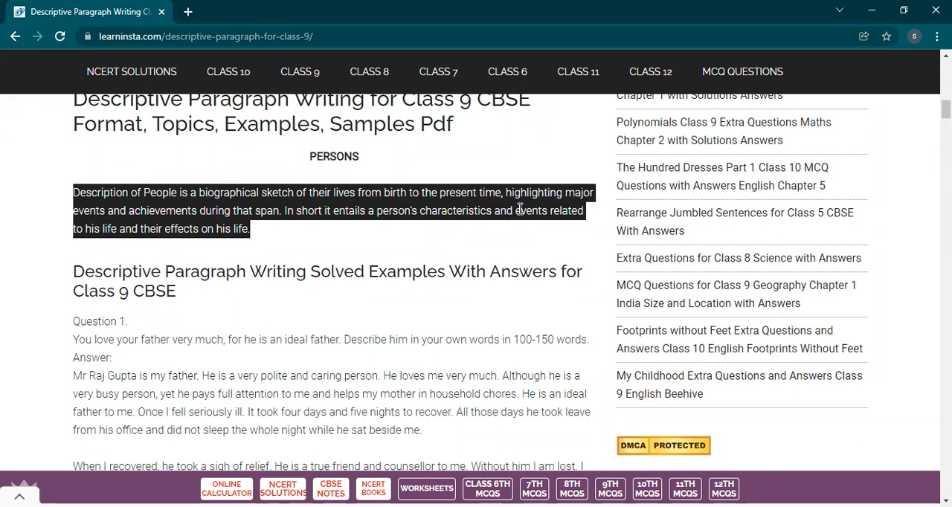
pyautogui.moveTo(600, 201)
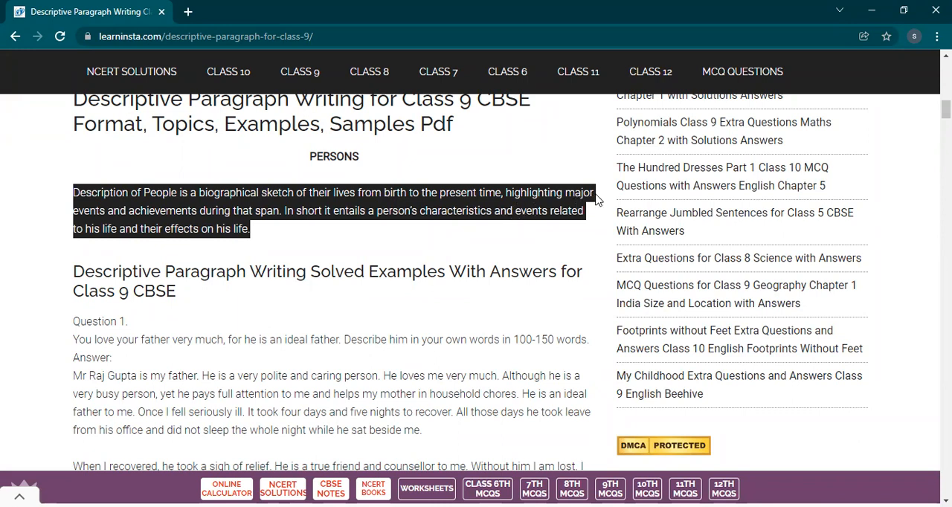
pyautogui.moveTo(321, 237)
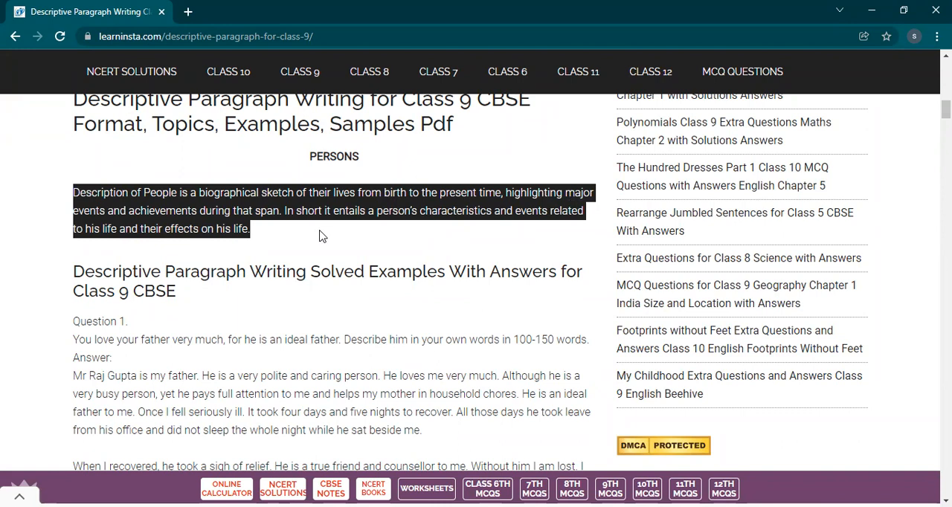
pyautogui.moveTo(470, 235)
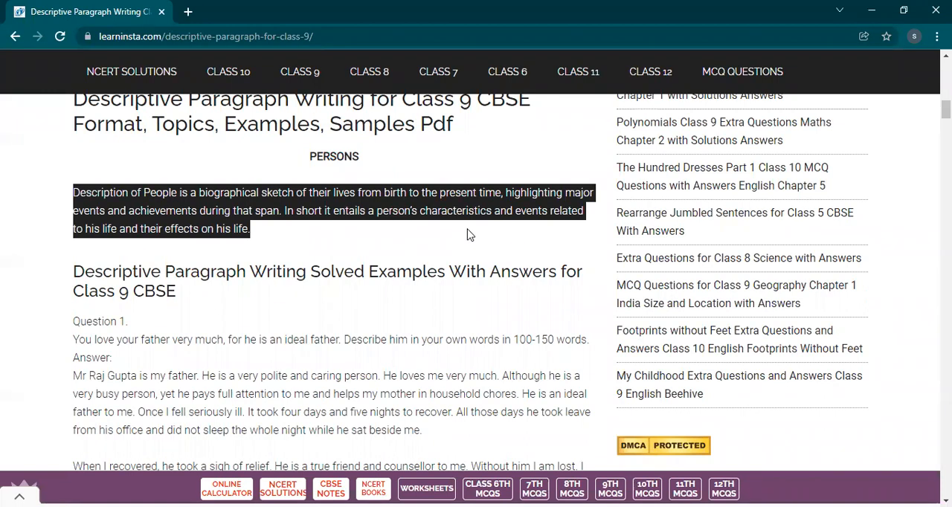
pyautogui.moveTo(125, 265)
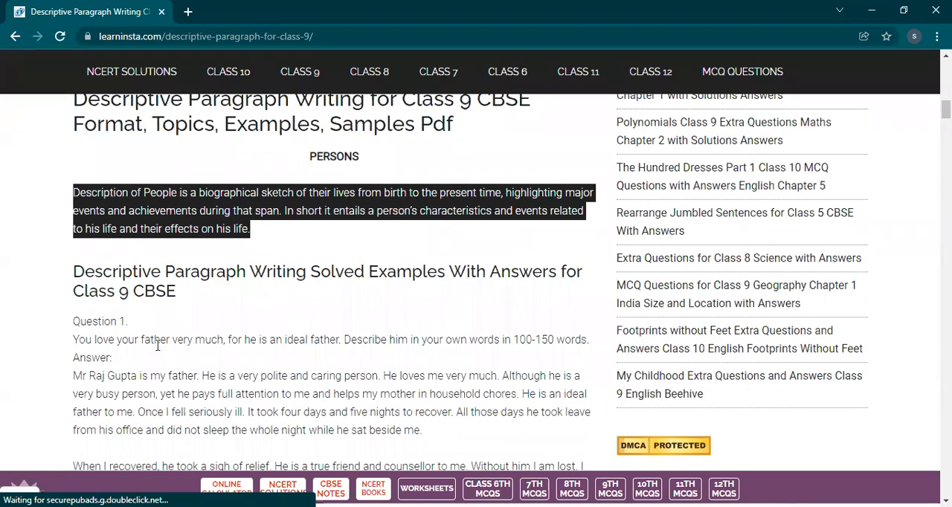
# Scroll to Question 1 about an ideal father and close its ad as 'Not interested'
pyautogui.scroll(-3)
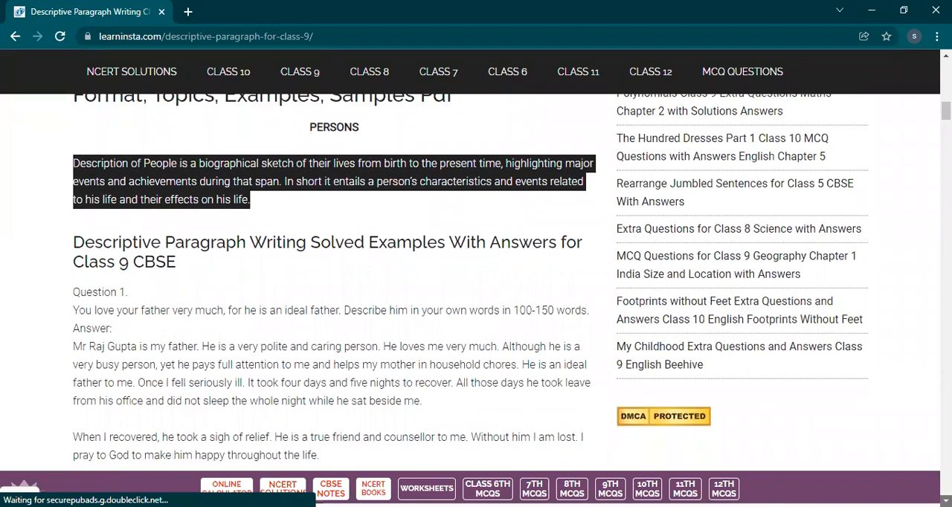
pyautogui.scroll(-3)
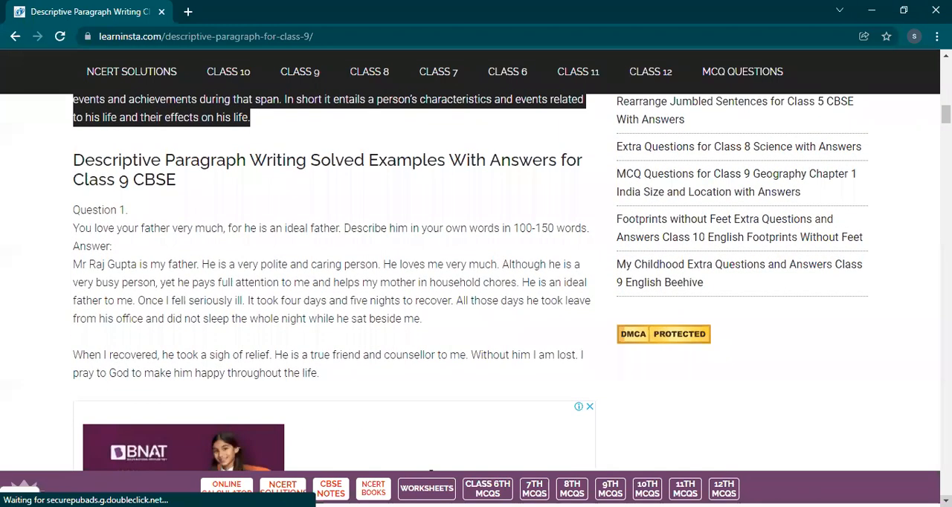
pyautogui.scroll(-3)
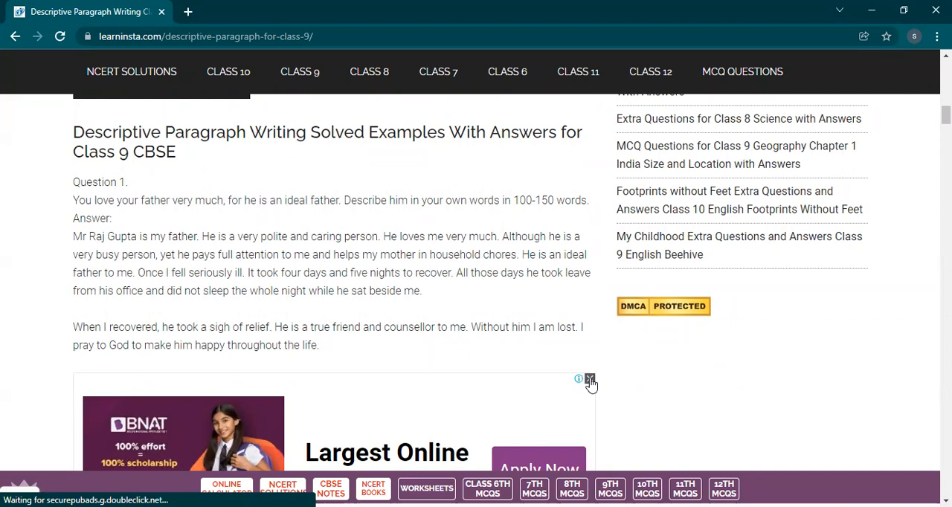
pyautogui.click(589, 381)
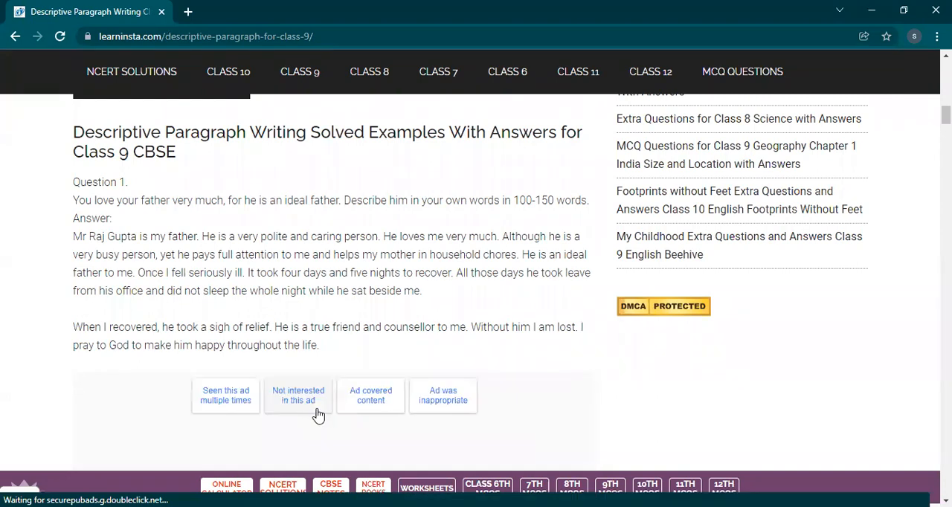
pyautogui.click(297, 395)
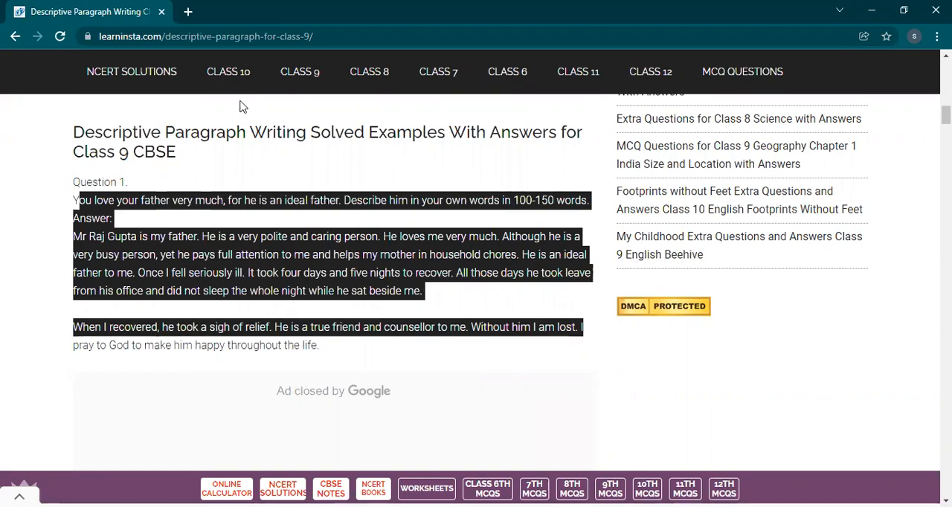
pyautogui.moveTo(279, 238)
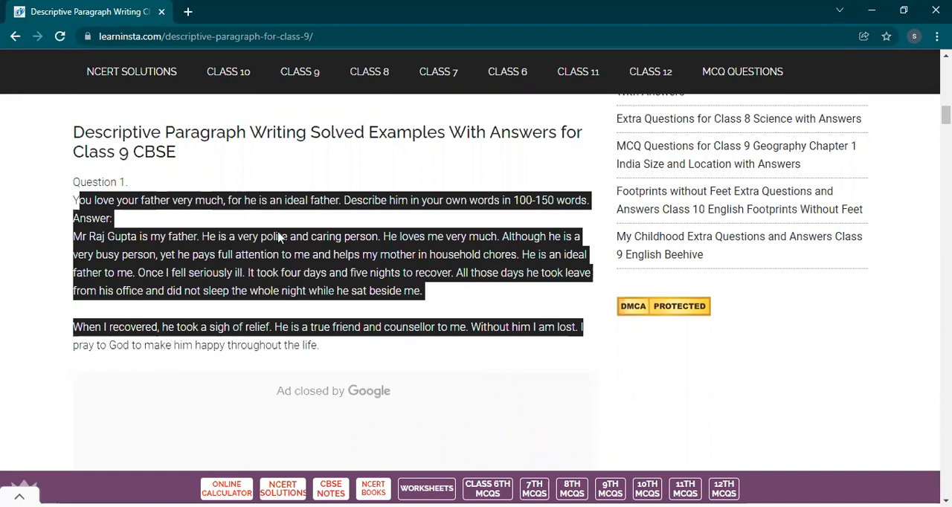
pyautogui.moveTo(267, 232)
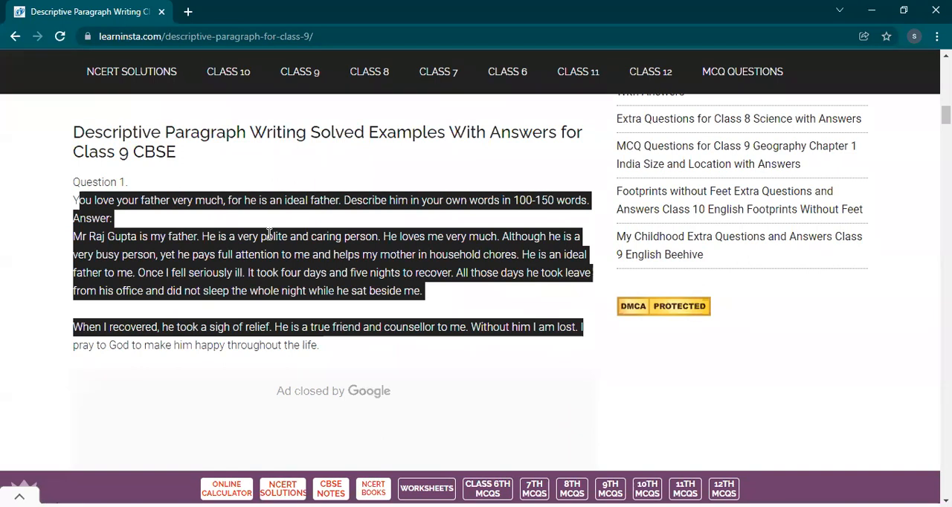
pyautogui.moveTo(211, 241)
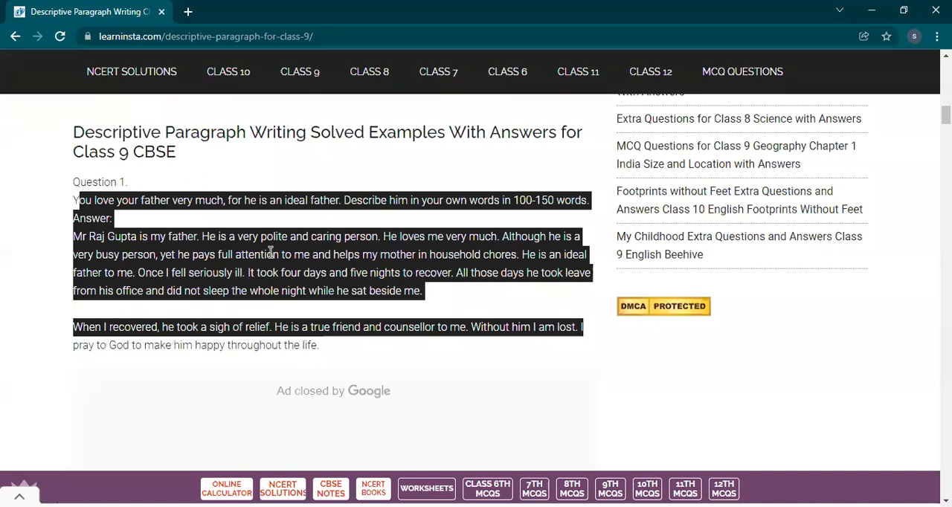
pyautogui.moveTo(67, 251)
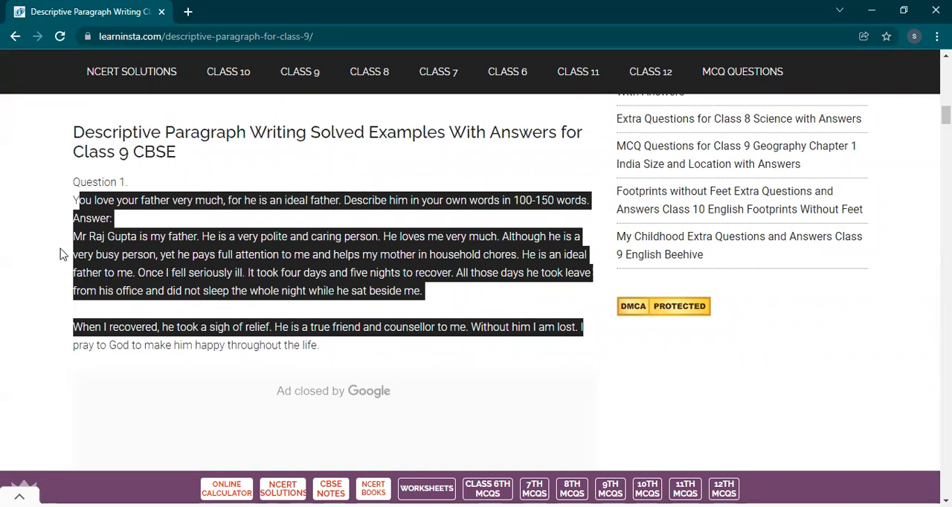
pyautogui.moveTo(167, 234)
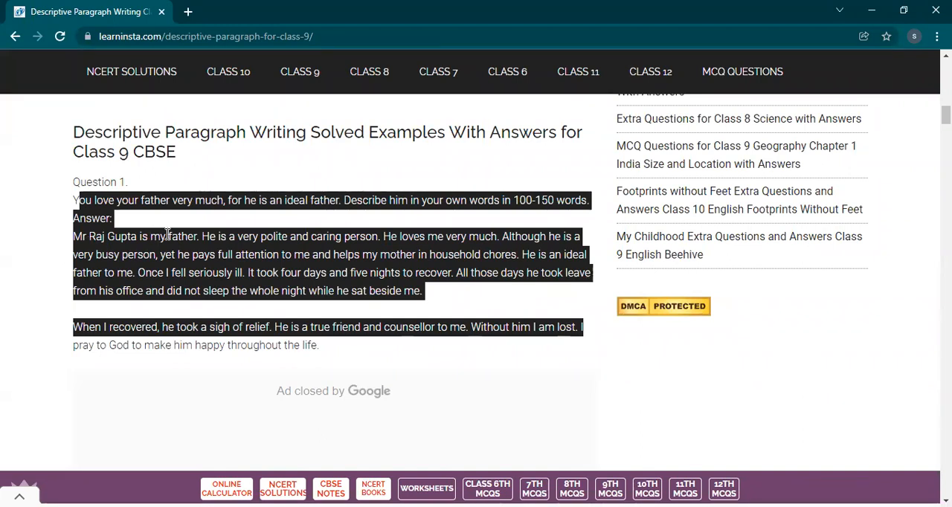
pyautogui.moveTo(365, 240)
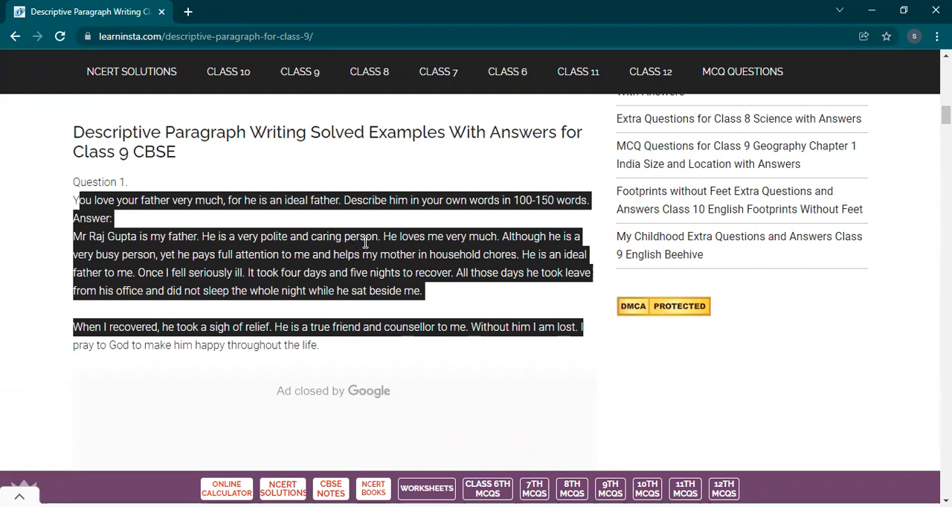
pyautogui.moveTo(461, 237)
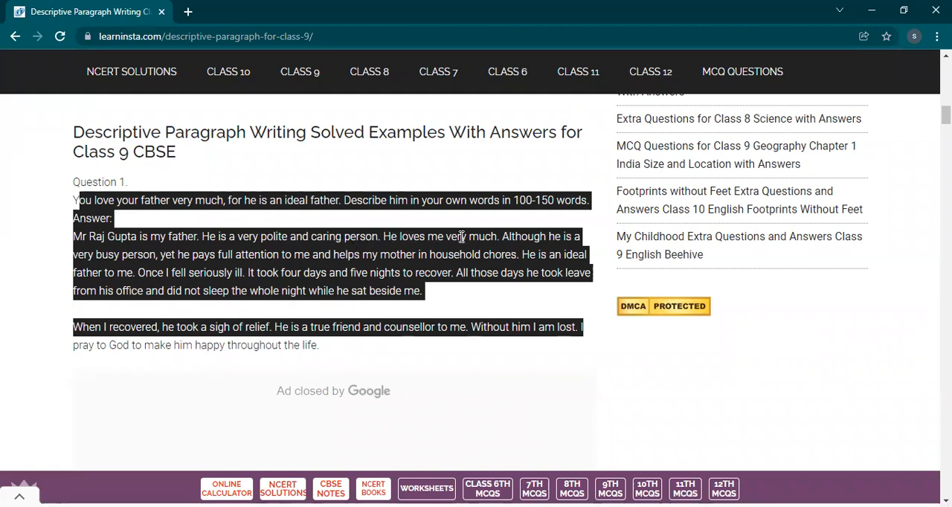
pyautogui.moveTo(496, 238)
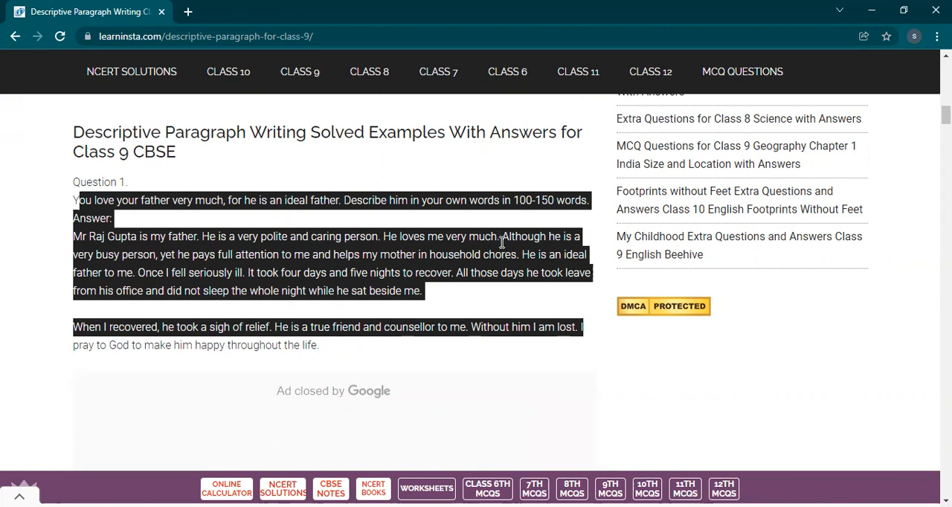
pyautogui.moveTo(504, 241)
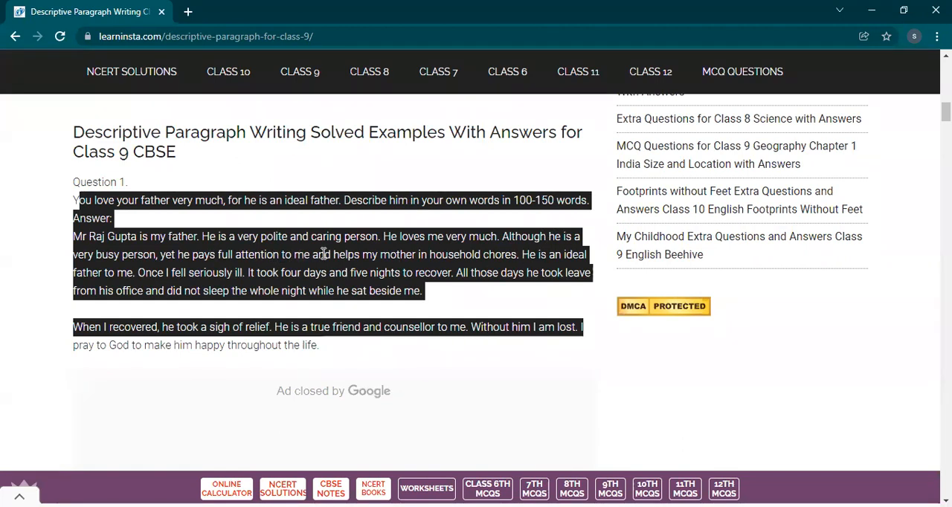
pyautogui.moveTo(517, 259)
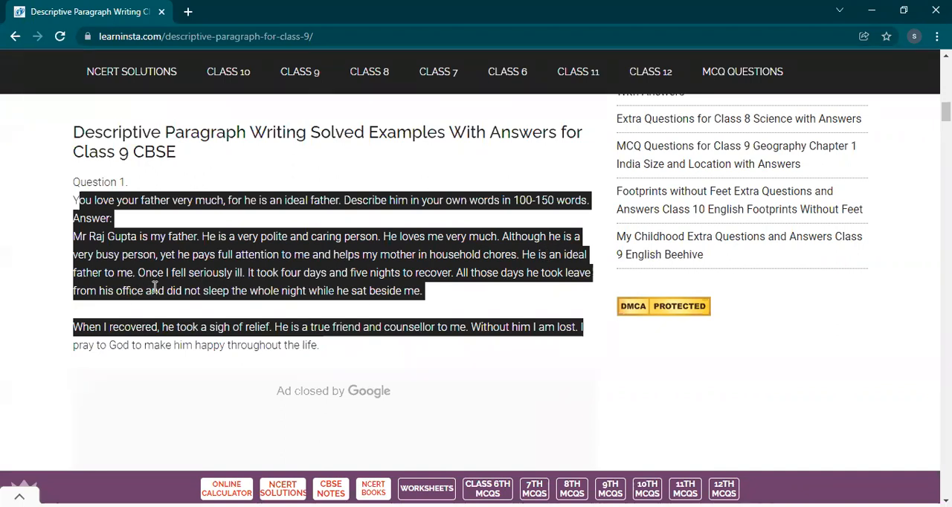
pyautogui.moveTo(145, 270)
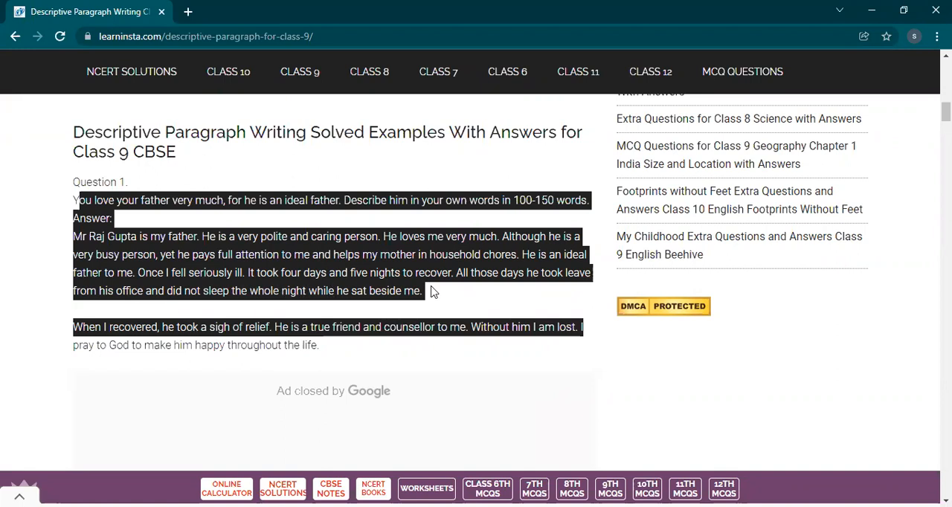
pyautogui.moveTo(403, 306)
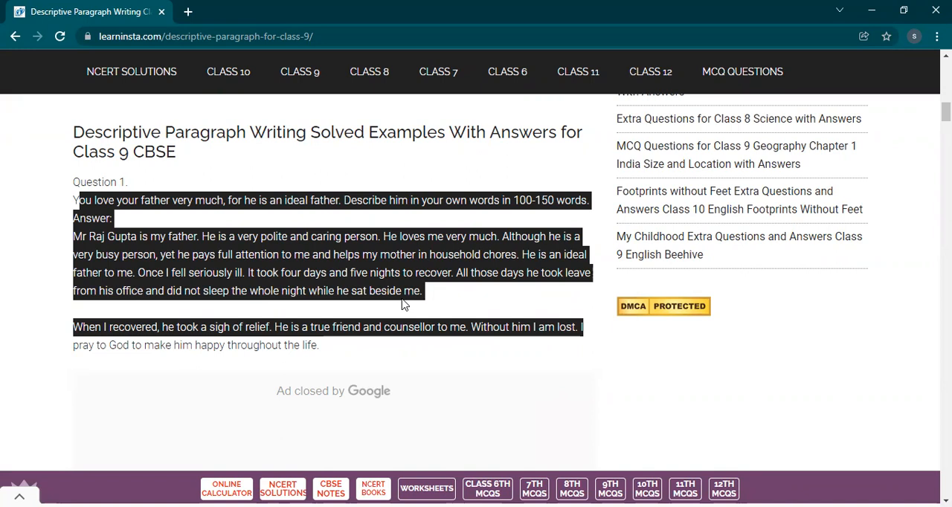
pyautogui.moveTo(384, 235)
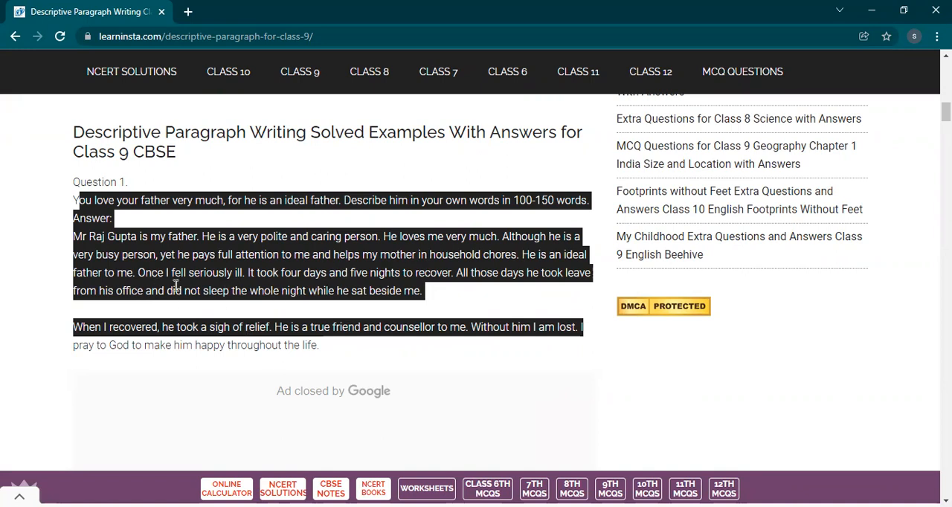
pyautogui.moveTo(158, 287)
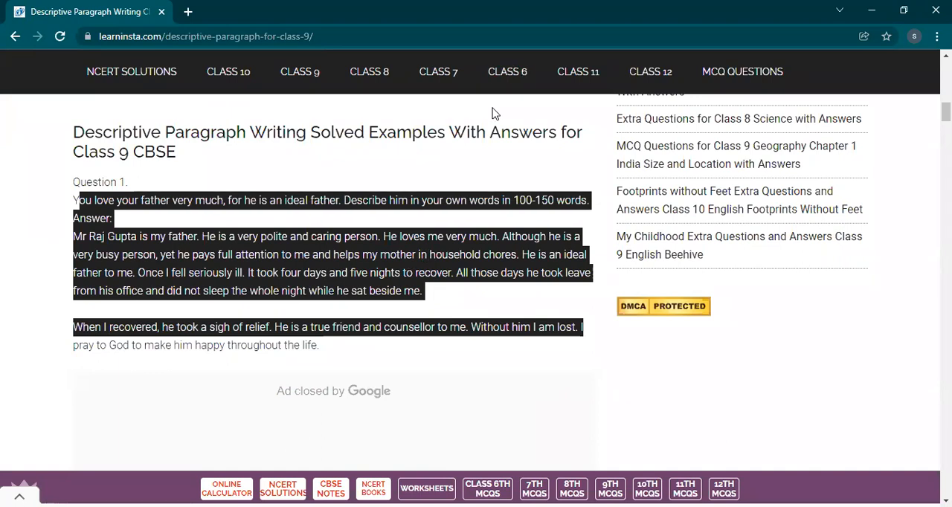
pyautogui.moveTo(59, 269)
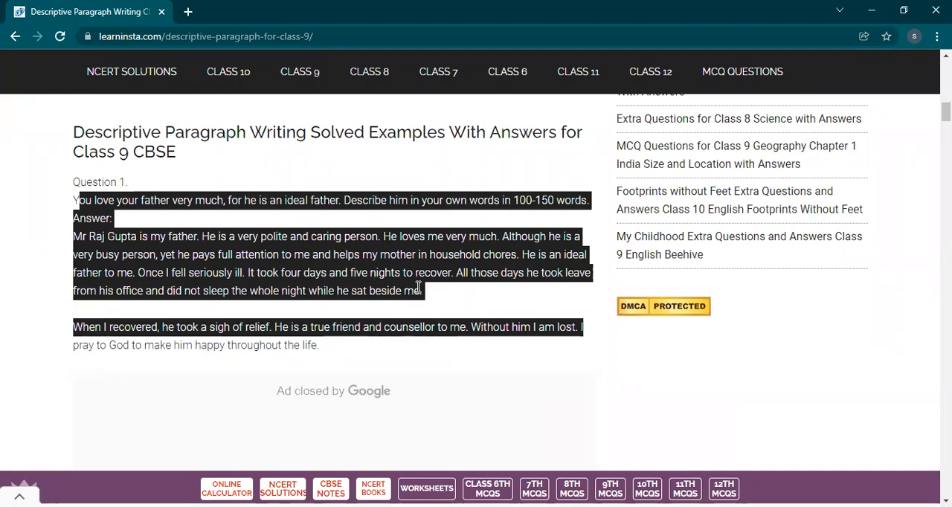
# Clear the Question 1 highlight and select the answer's closing phrase about praying to God
pyautogui.click(87, 345)
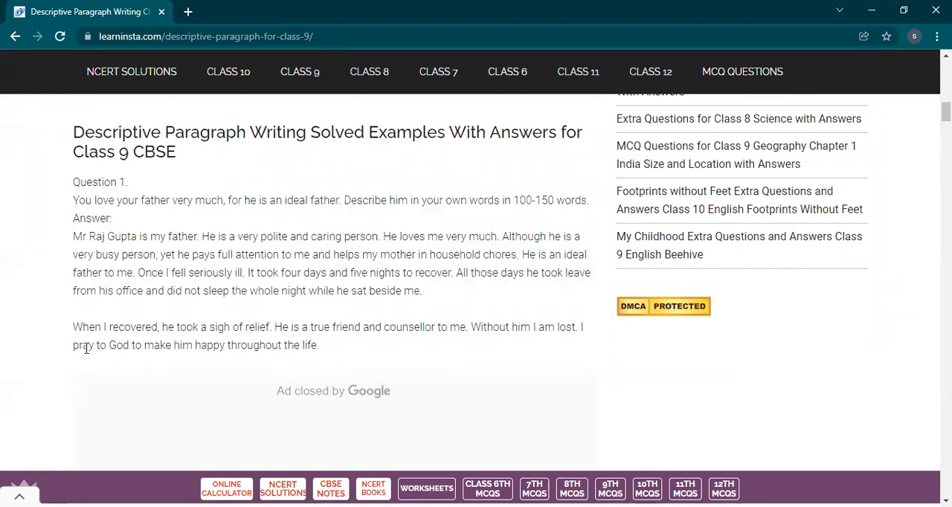
pyautogui.moveTo(89, 345); pyautogui.dragTo(318, 345)
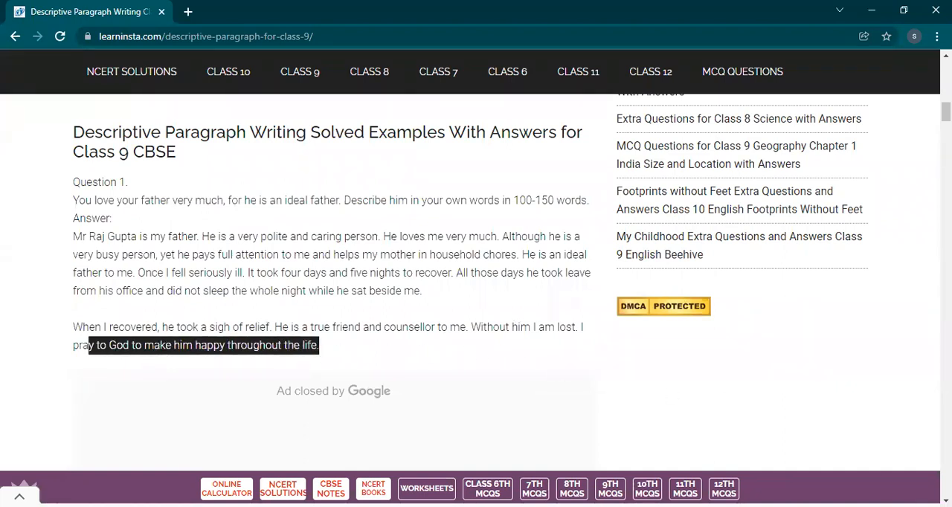
# Scroll to Question 3 about a favourite dancer and close the video ad below it
pyautogui.scroll(-3)
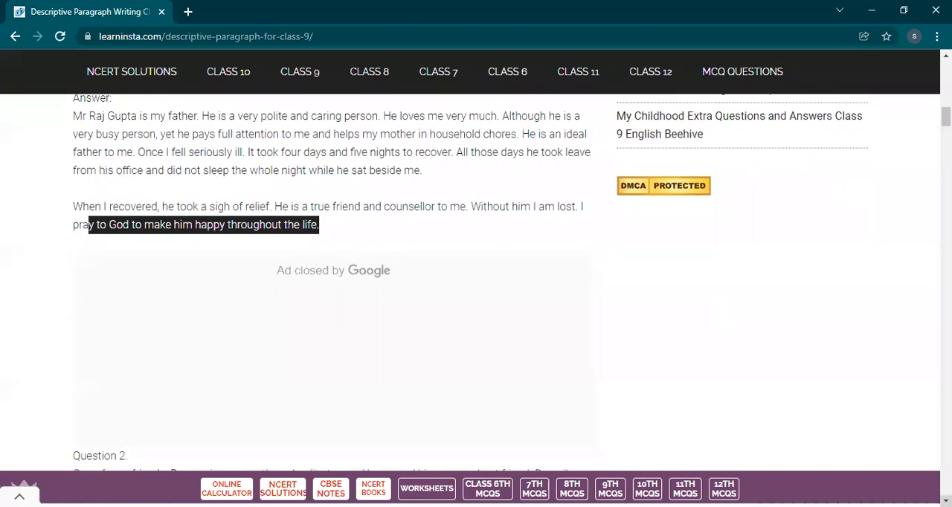
pyautogui.scroll(-3)
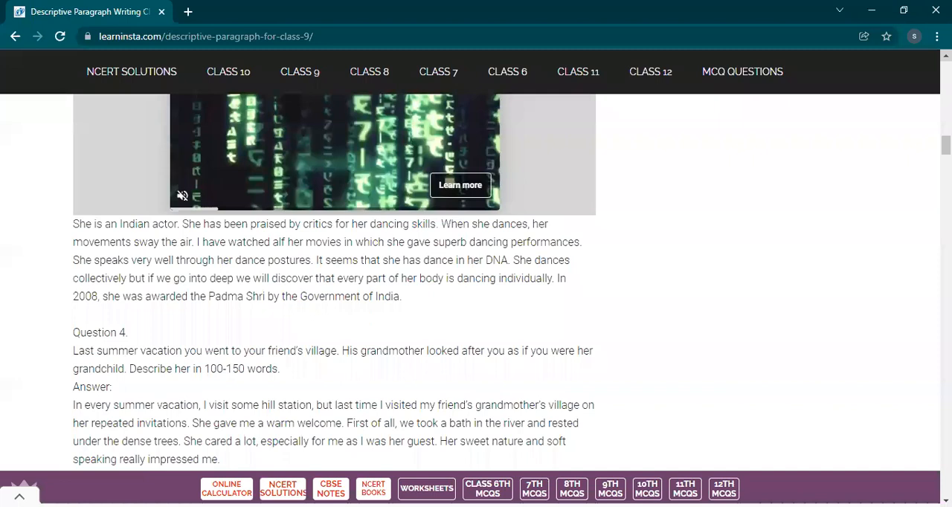
pyautogui.scroll(3)
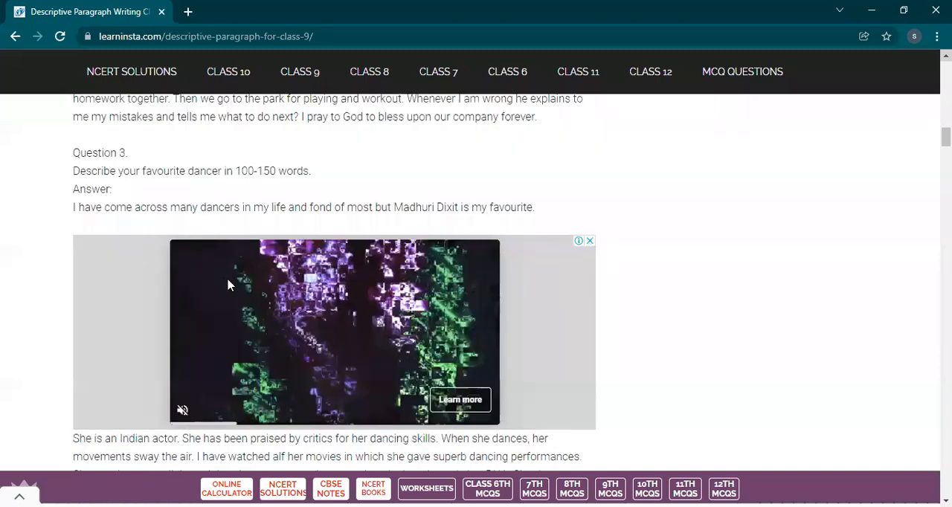
pyautogui.click(586, 241)
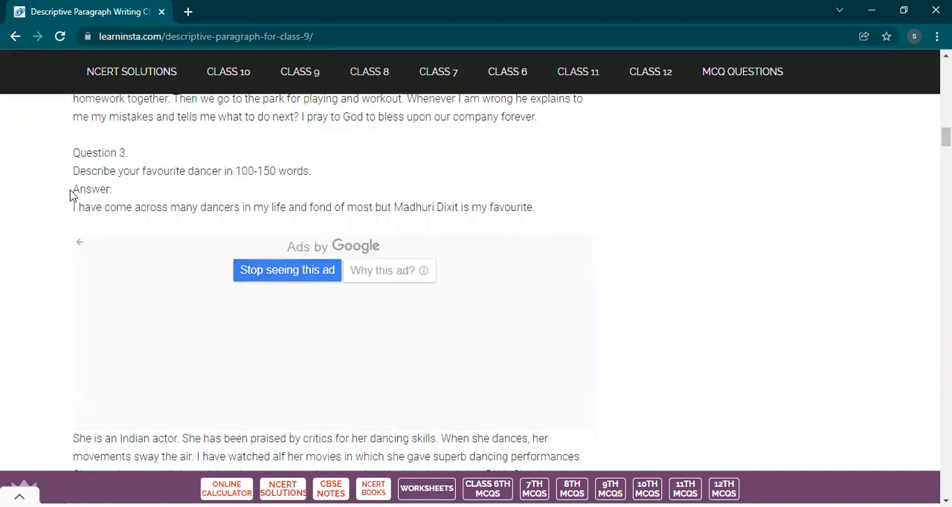
pyautogui.moveTo(121, 188)
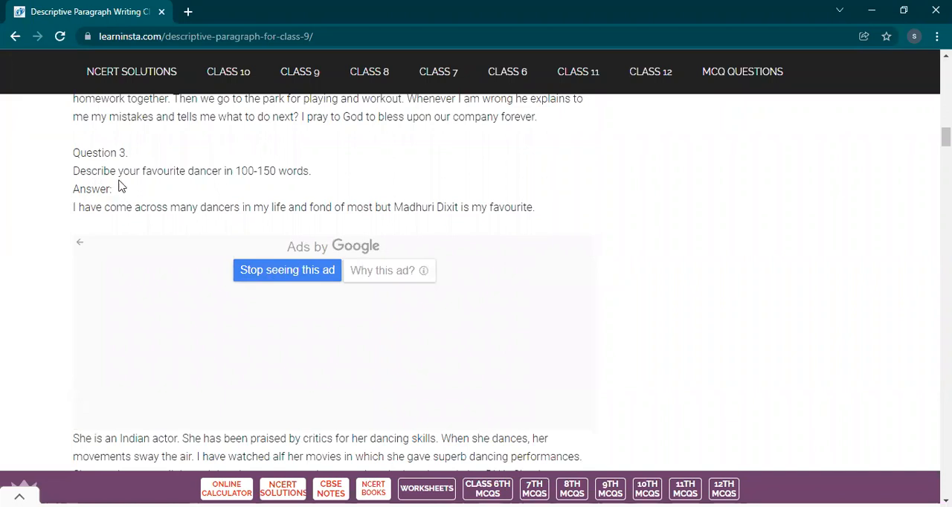
pyautogui.moveTo(269, 199)
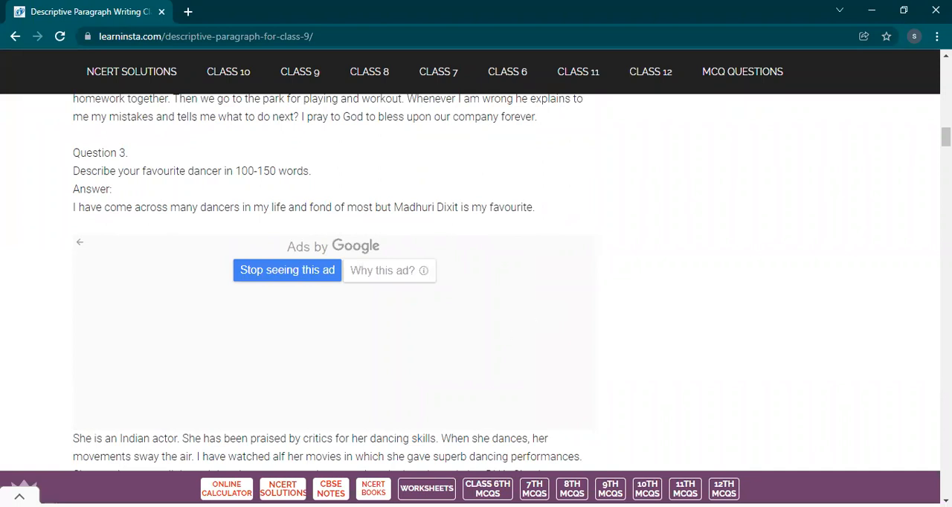
# Scroll to reveal the full Madhuri Dixit answer and the start of Question 4
pyautogui.scroll(-3)
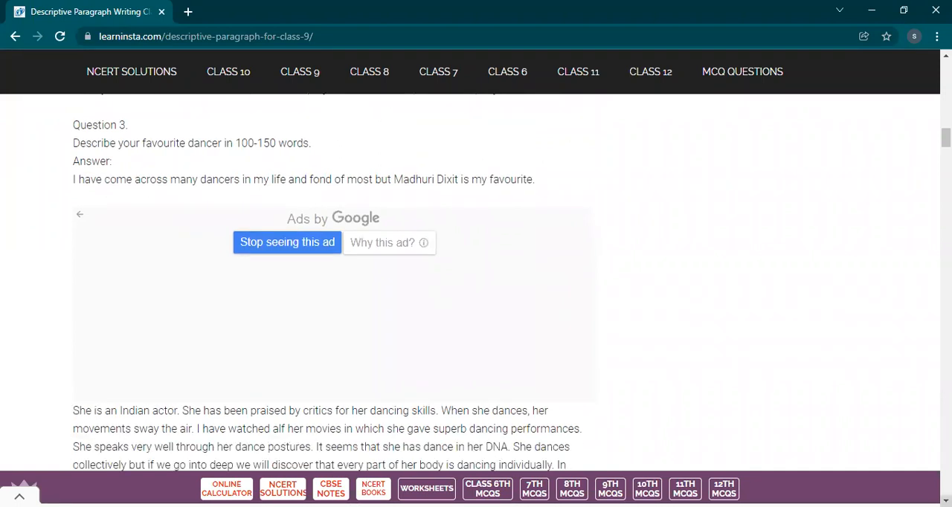
pyautogui.scroll(-3)
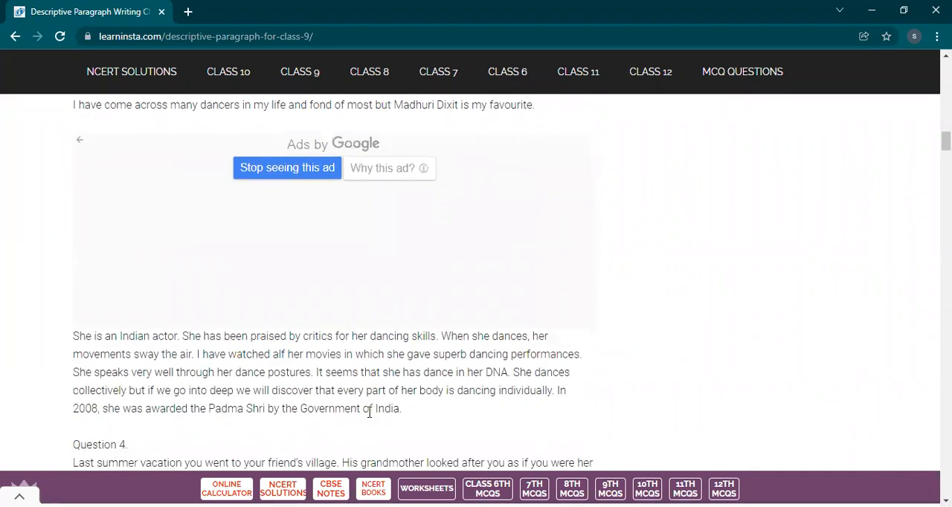
pyautogui.moveTo(44, 363)
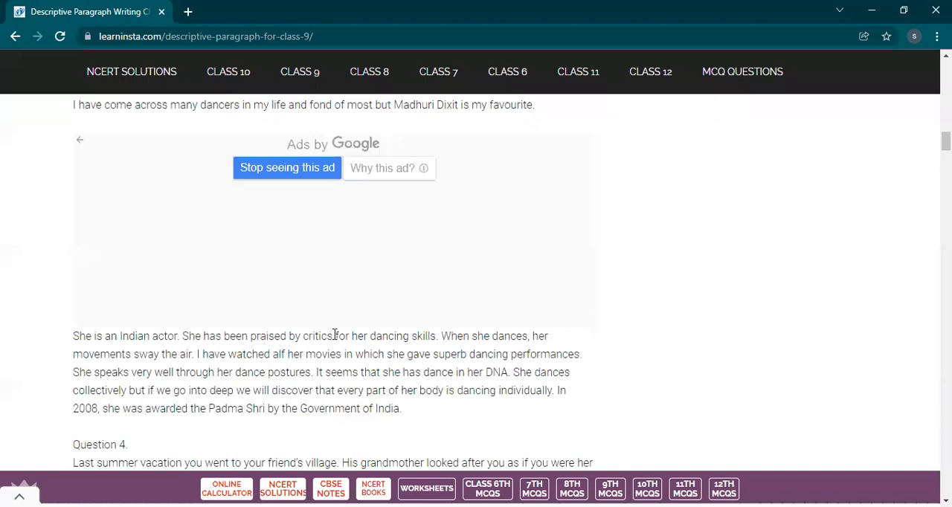
pyautogui.moveTo(488, 336)
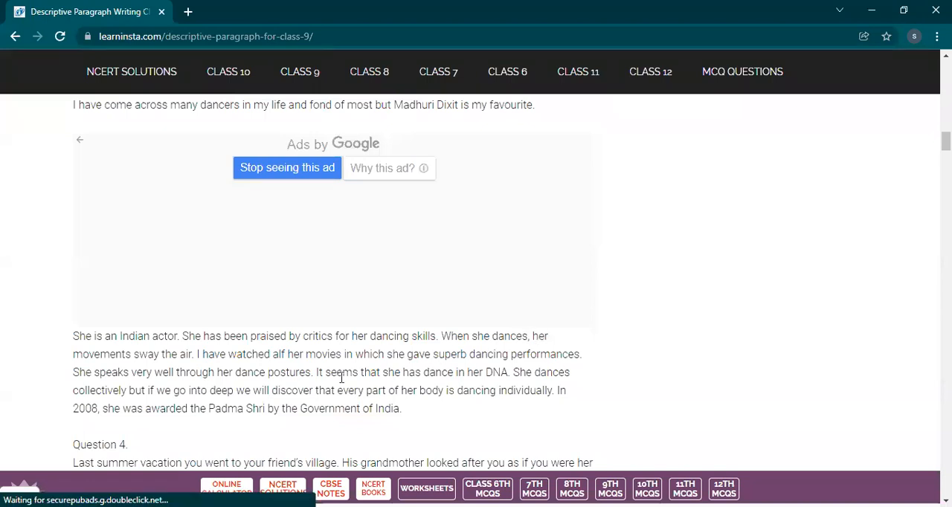
pyautogui.moveTo(292, 369)
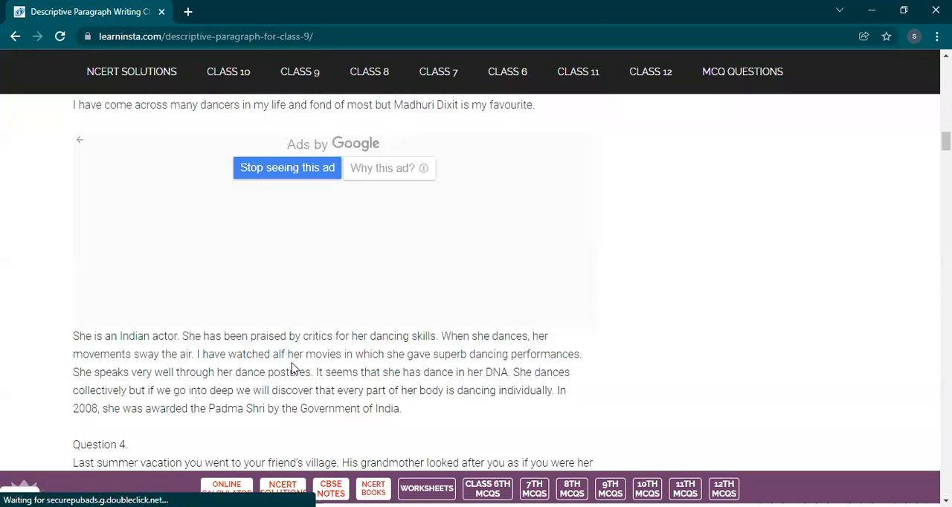
pyautogui.moveTo(455, 360)
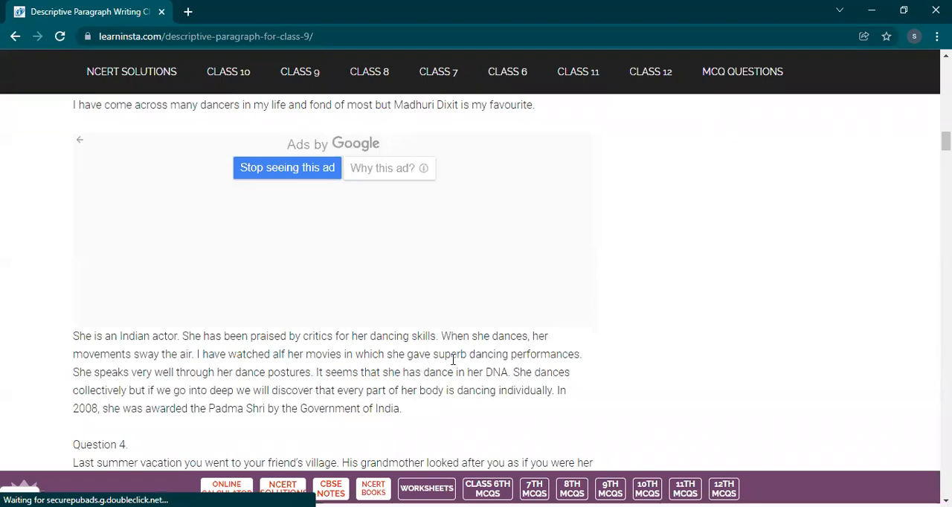
pyautogui.moveTo(318, 351)
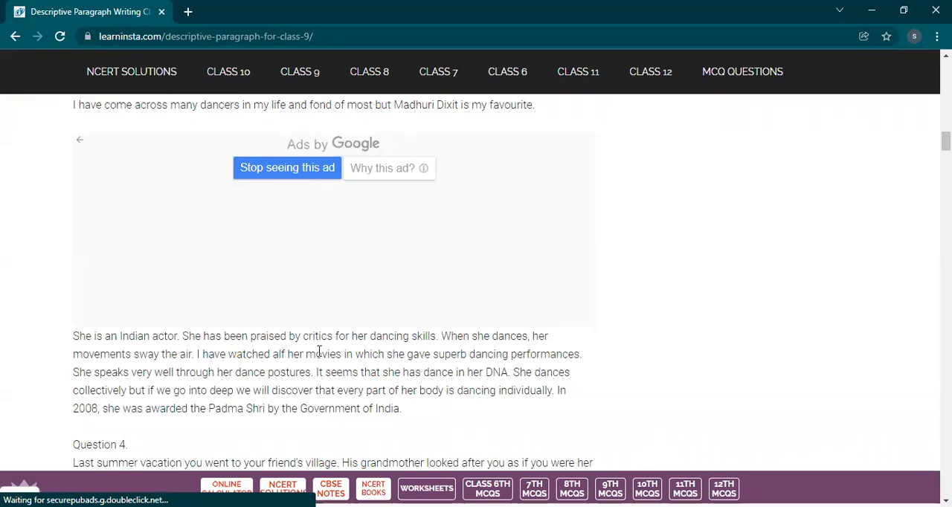
pyautogui.moveTo(192, 378)
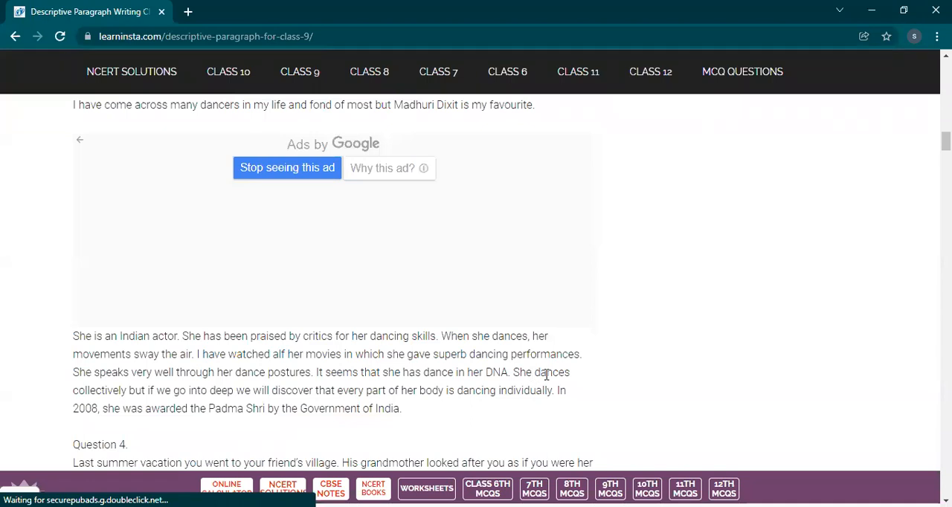
pyautogui.moveTo(176, 408)
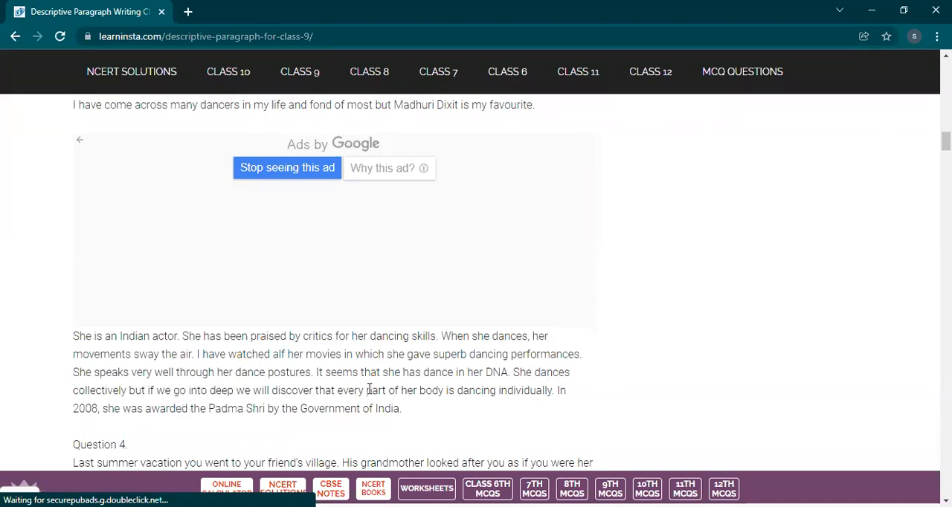
pyautogui.moveTo(577, 400)
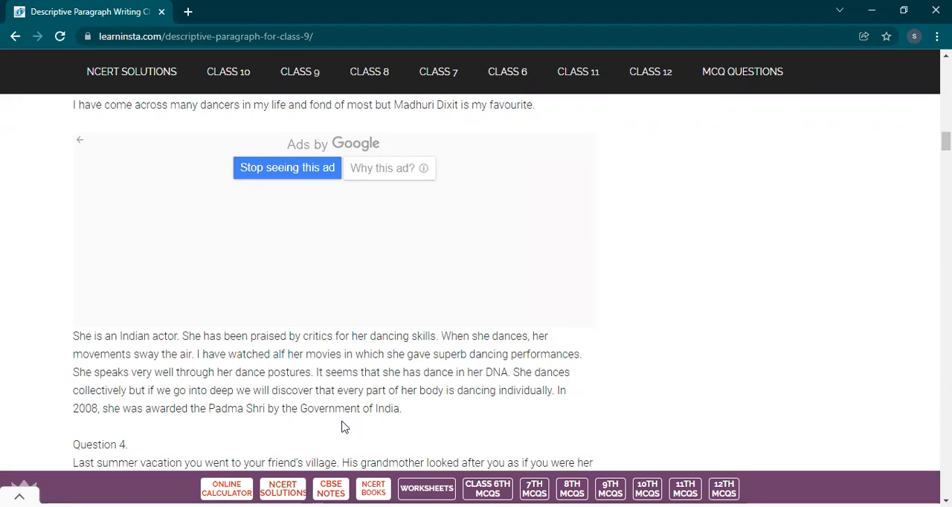
pyautogui.moveTo(3, 428)
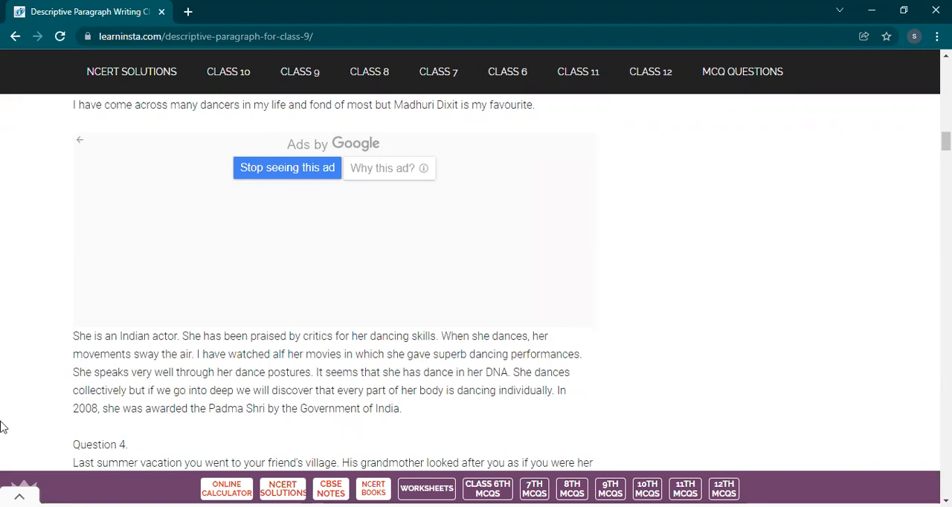
pyautogui.moveTo(315, 445)
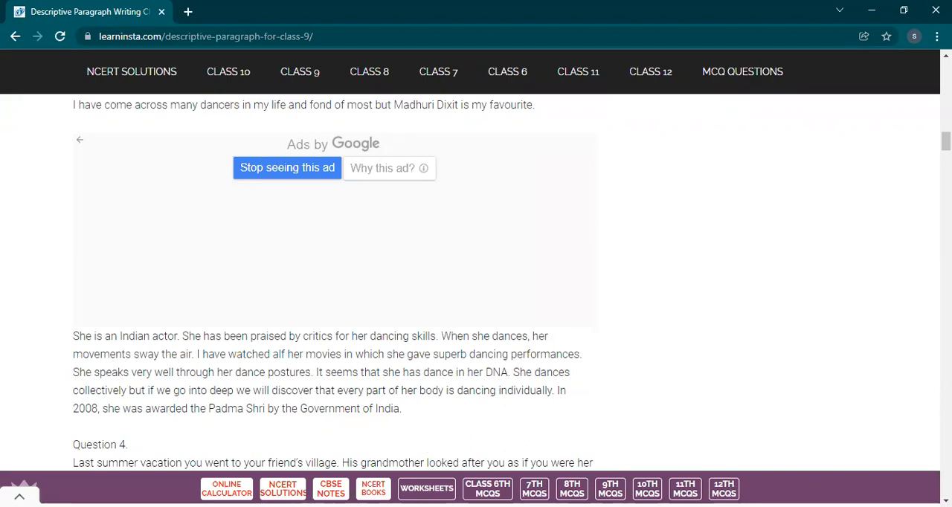
pyautogui.scroll(-3)
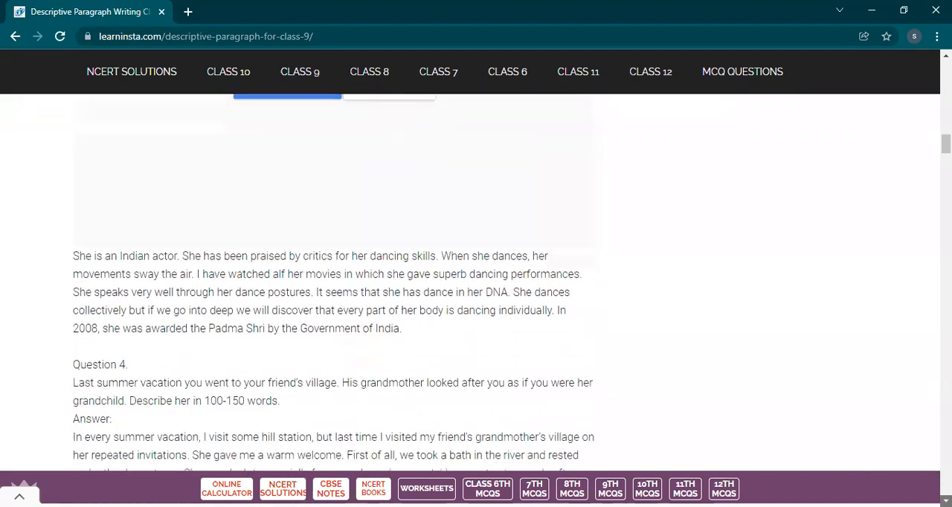
pyautogui.scroll(-3)
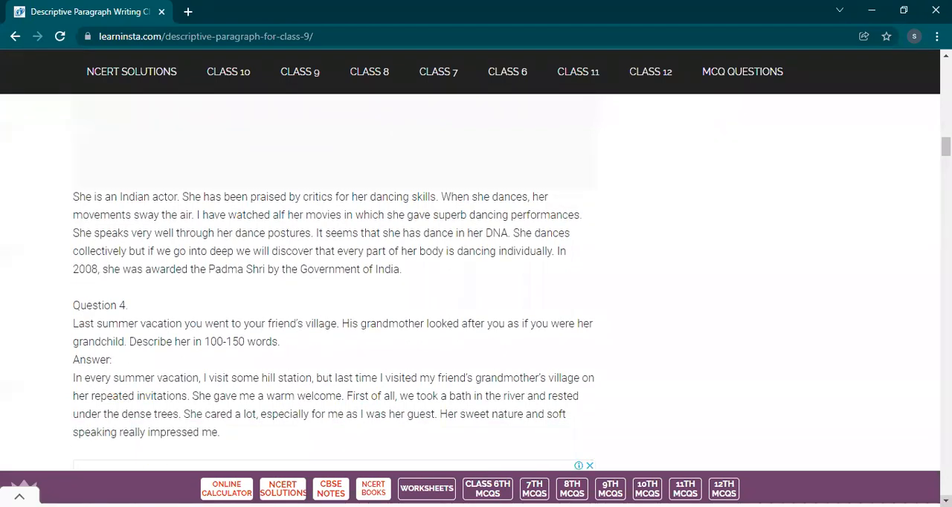
pyautogui.scroll(-3)
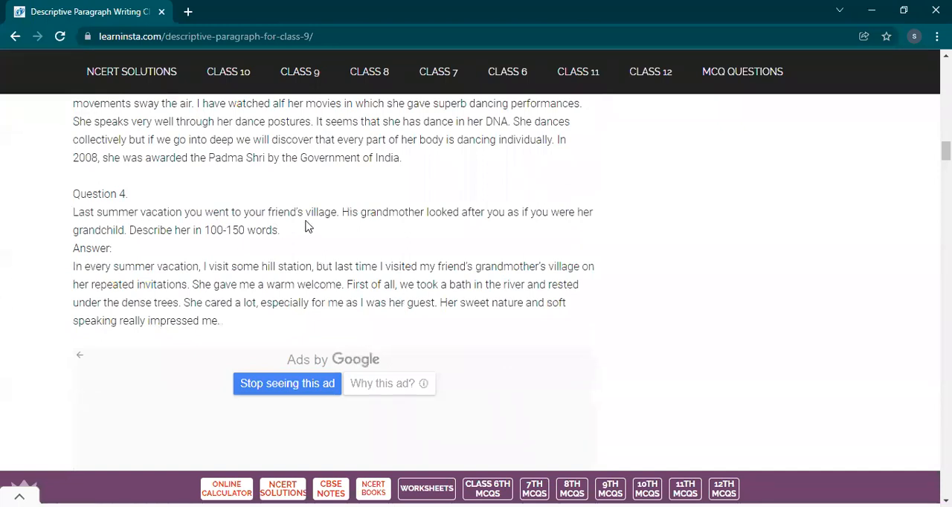
pyautogui.moveTo(440, 226)
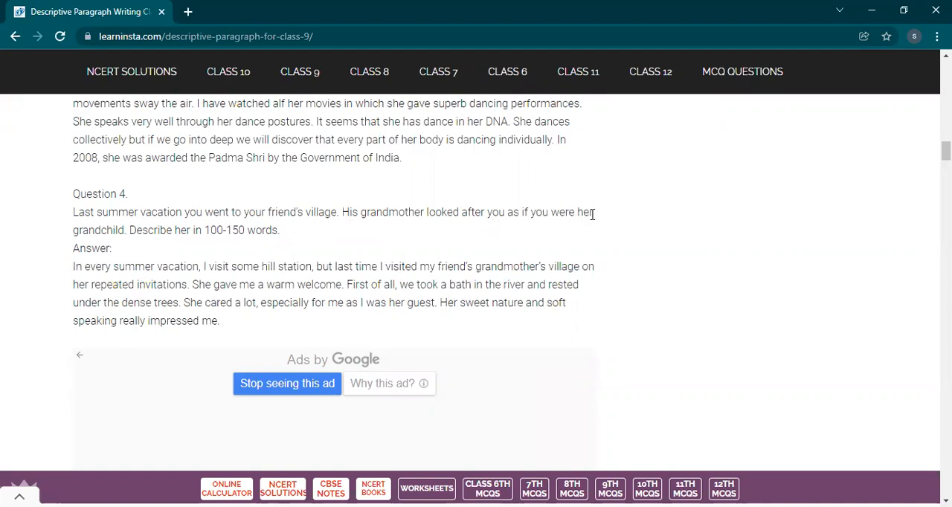
pyautogui.moveTo(3, 305)
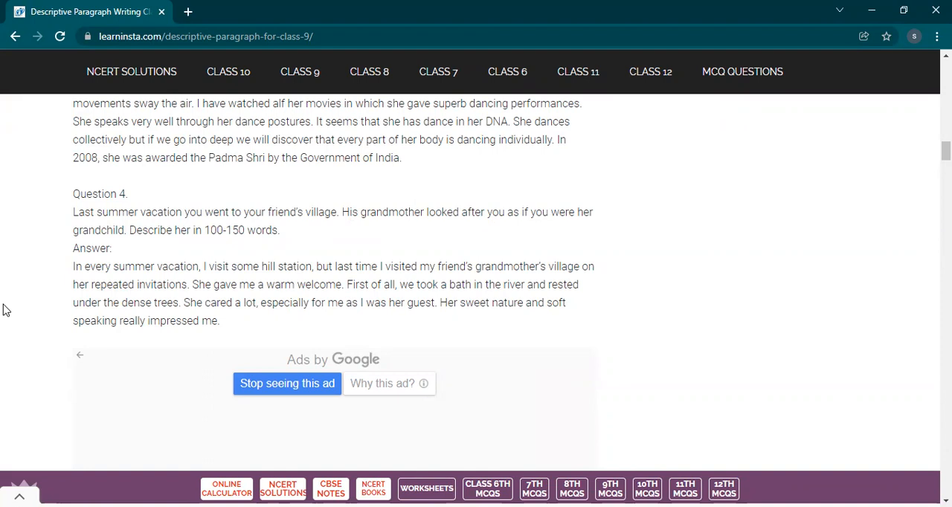
pyautogui.moveTo(177, 278)
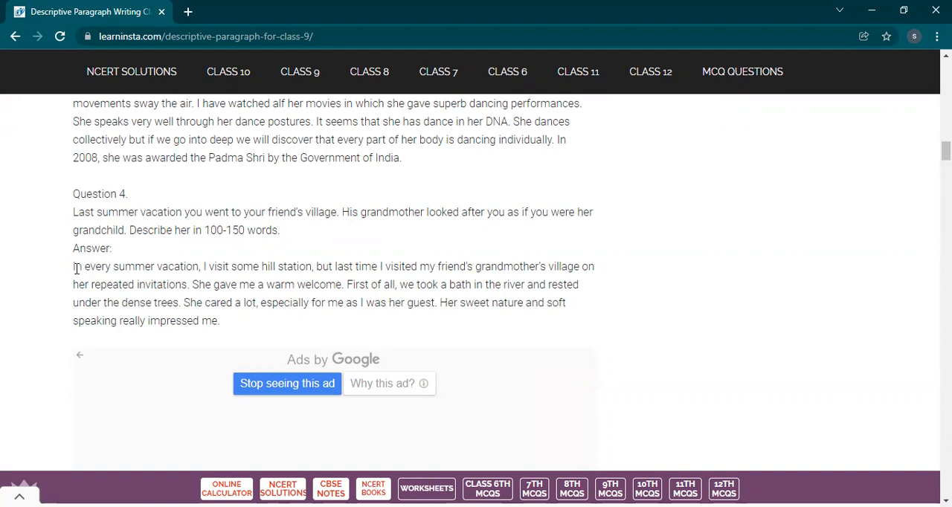
pyautogui.moveTo(554, 281)
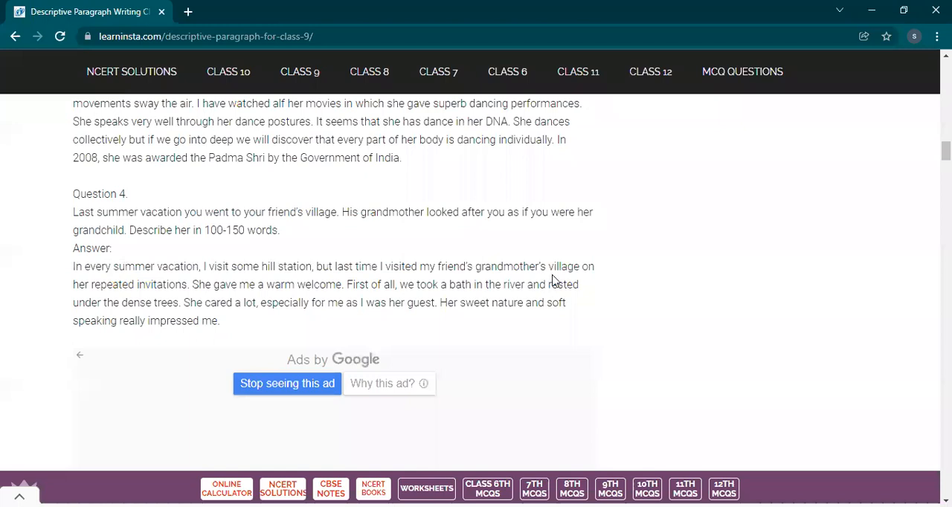
# Highlight the opening lines of the Question 4 answer about the friend's village
pyautogui.moveTo(71, 267); pyautogui.dragTo(513, 284)
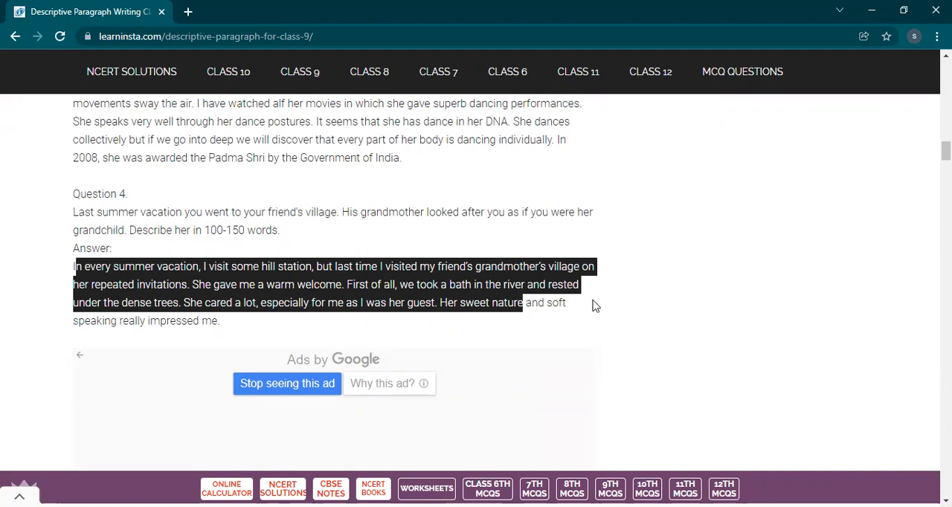
pyautogui.moveTo(175, 301)
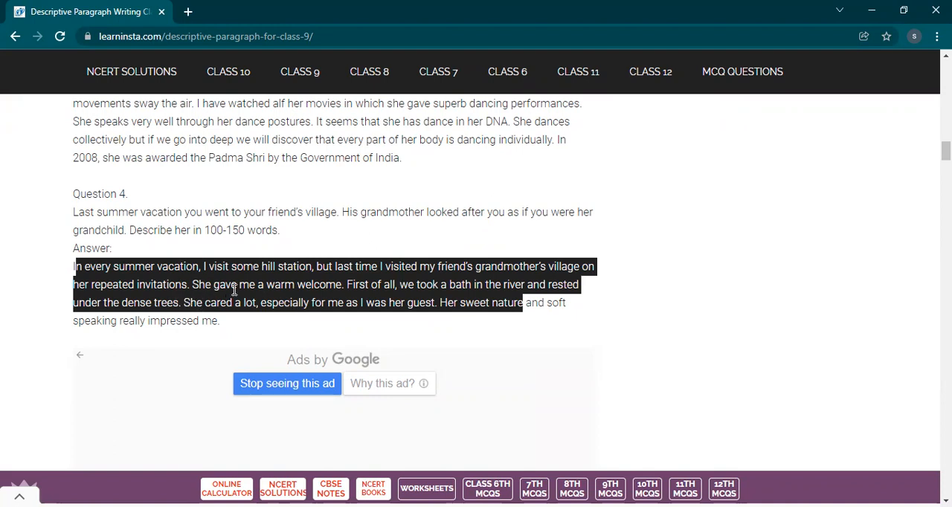
pyautogui.moveTo(288, 232)
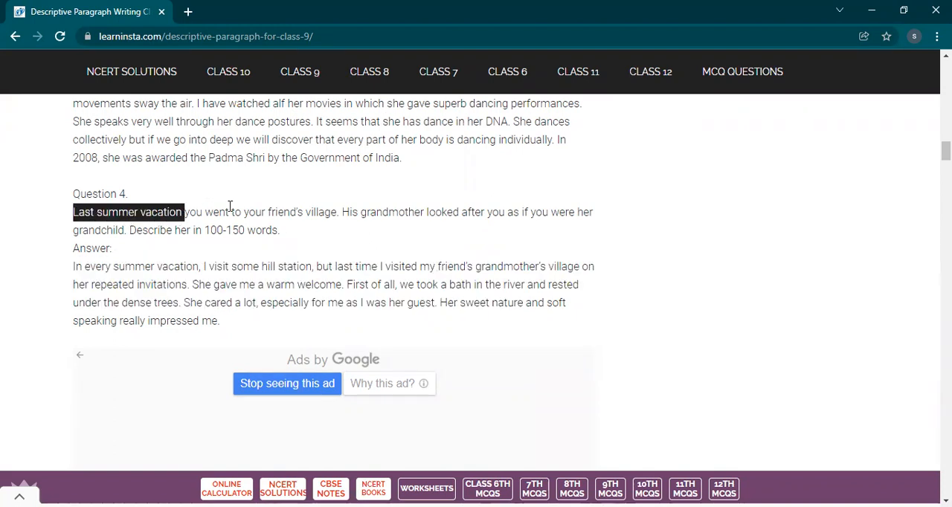
# Highlight Question 4's prompt phrase by phrase, from the friend's village to its end
pyautogui.moveTo(185, 211); pyautogui.dragTo(336, 211)
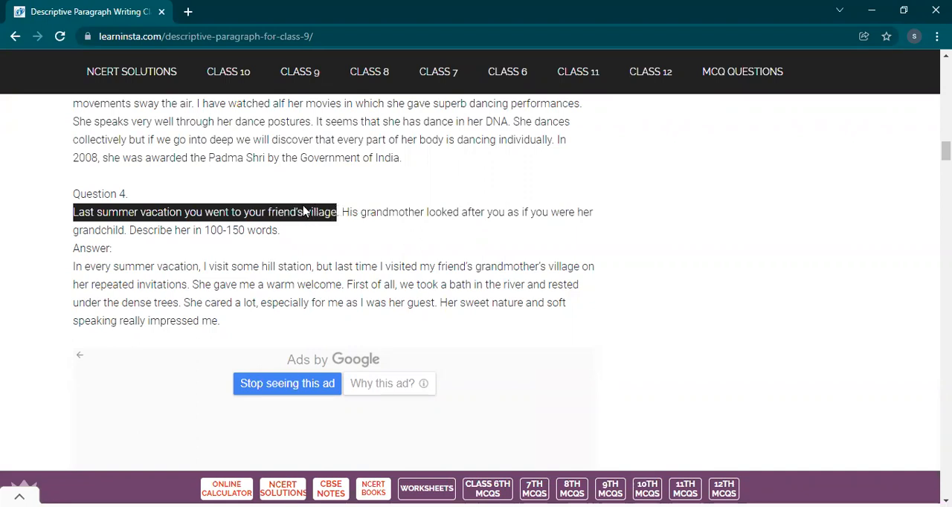
pyautogui.moveTo(281, 207)
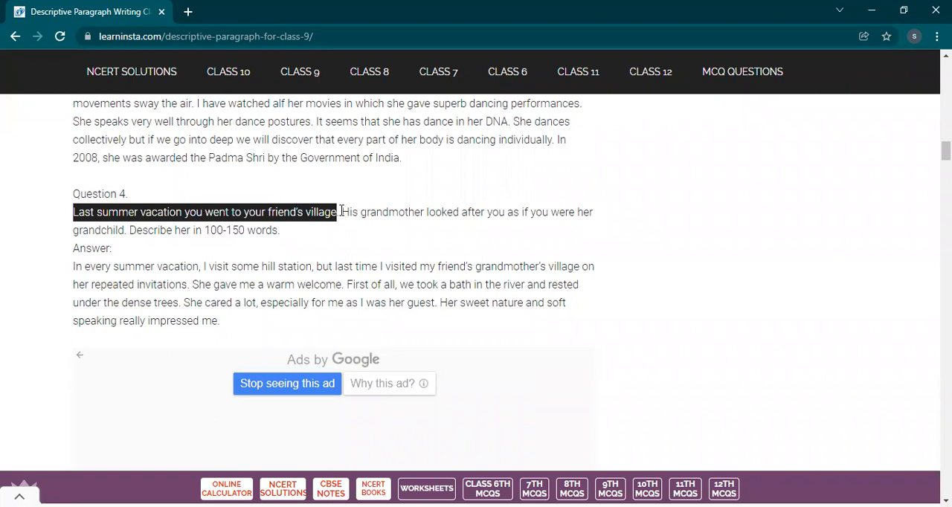
pyautogui.moveTo(342, 212); pyautogui.dragTo(508, 211)
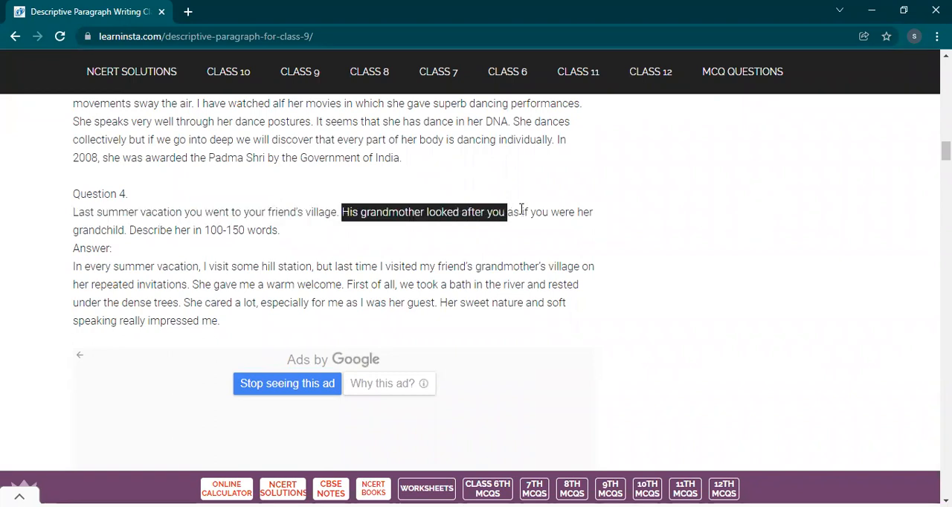
pyautogui.moveTo(506, 211); pyautogui.dragTo(592, 211)
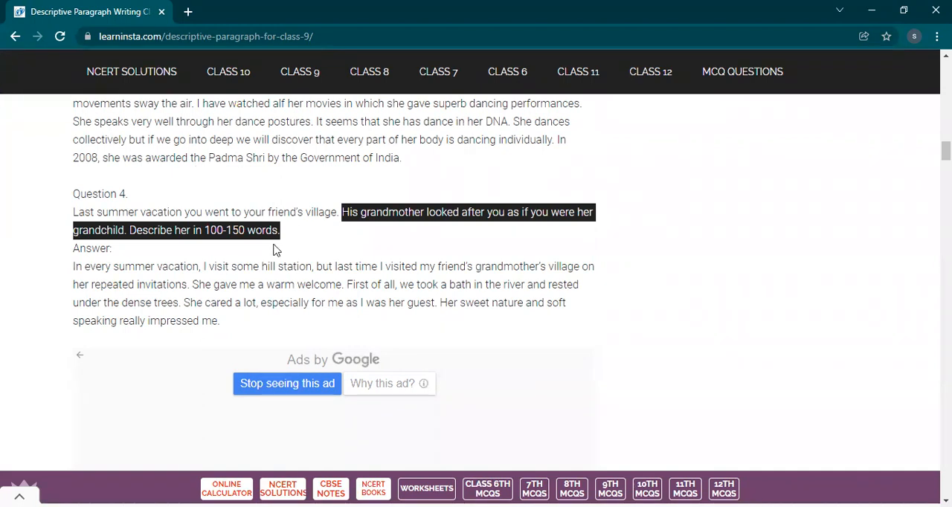
pyautogui.moveTo(149, 250)
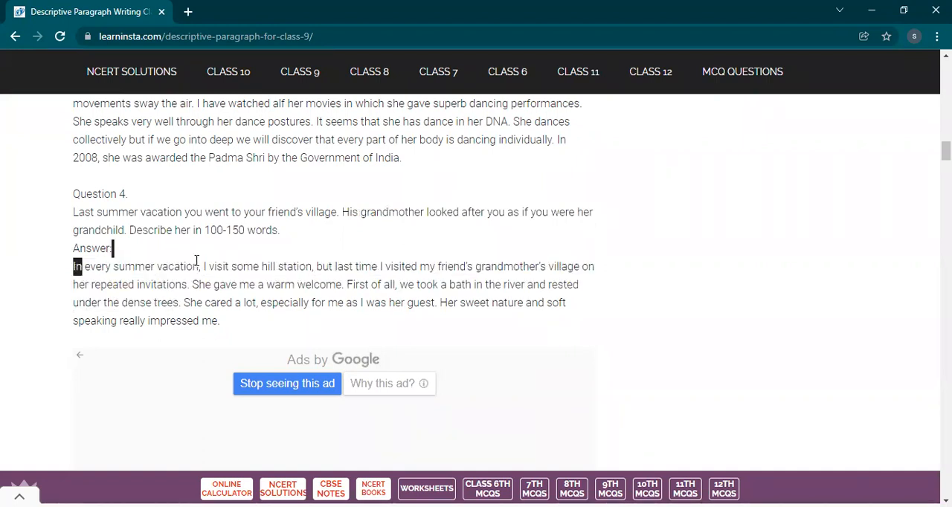
# Select 'every summer vacation', then highlight the answer's last two sentences about her care
pyautogui.moveTo(84, 266); pyautogui.dragTo(199, 266)
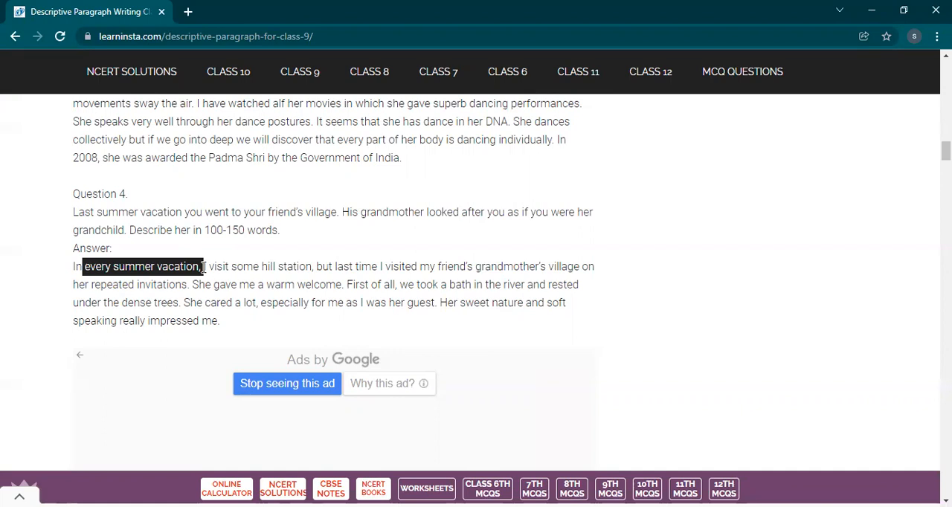
pyautogui.moveTo(195, 303)
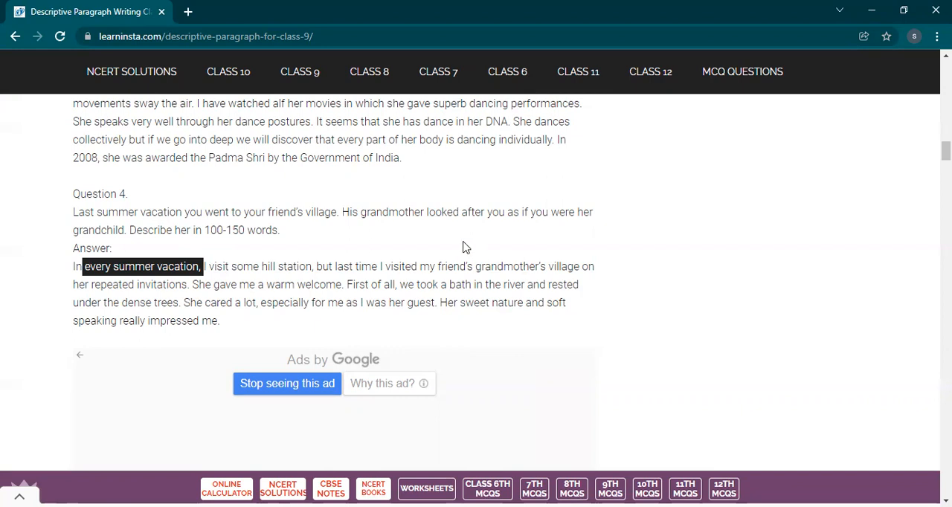
pyautogui.moveTo(461, 246)
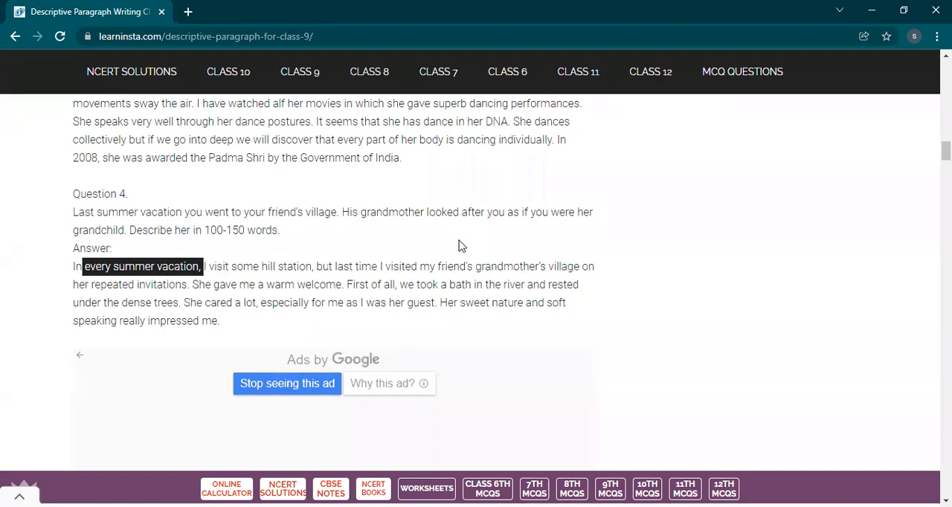
pyautogui.moveTo(247, 301)
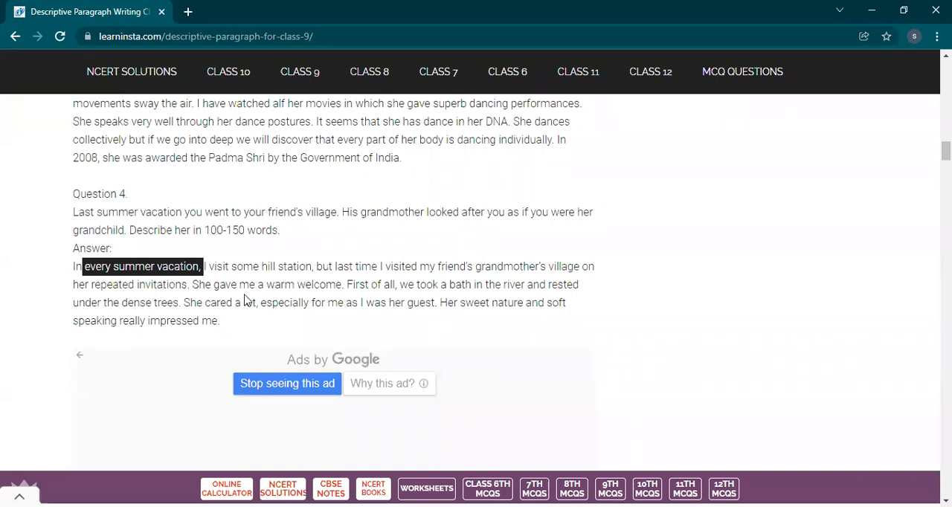
pyautogui.moveTo(199, 296)
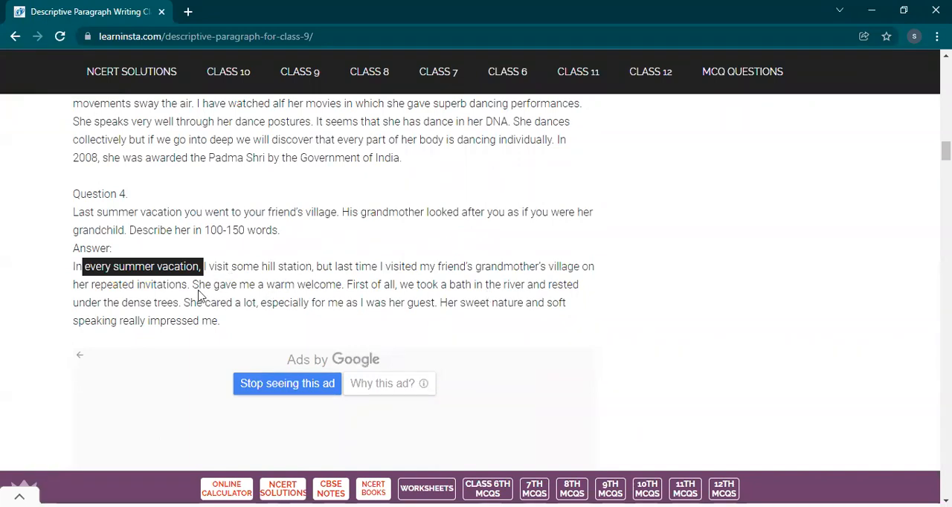
pyautogui.moveTo(304, 260)
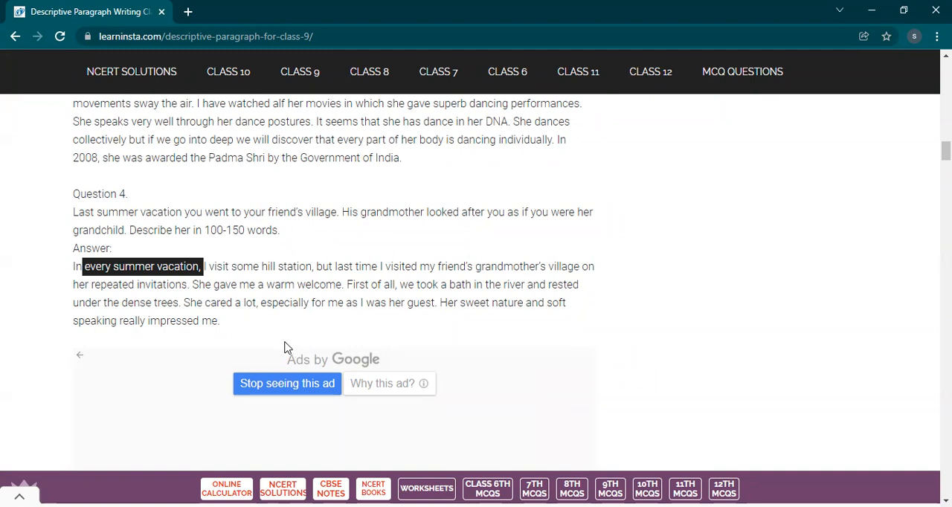
pyautogui.moveTo(265, 327)
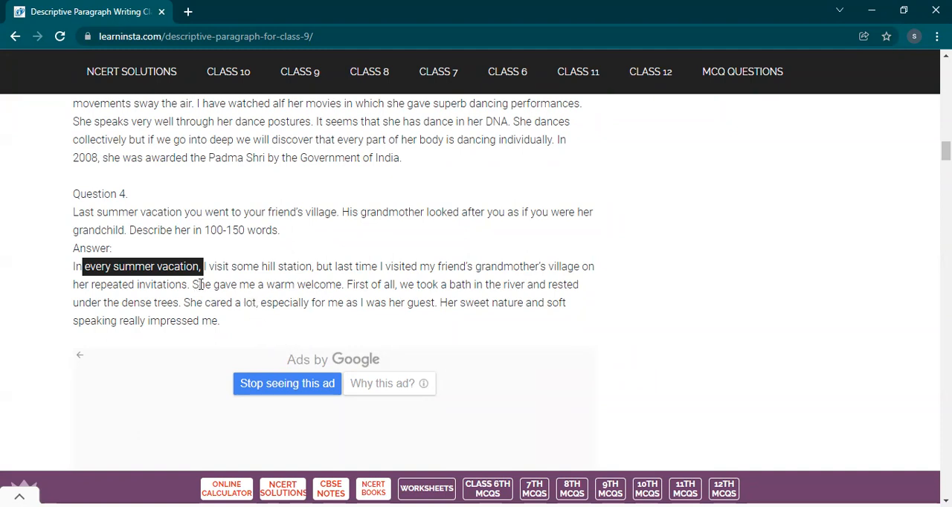
pyautogui.moveTo(191, 285); pyautogui.dragTo(437, 302)
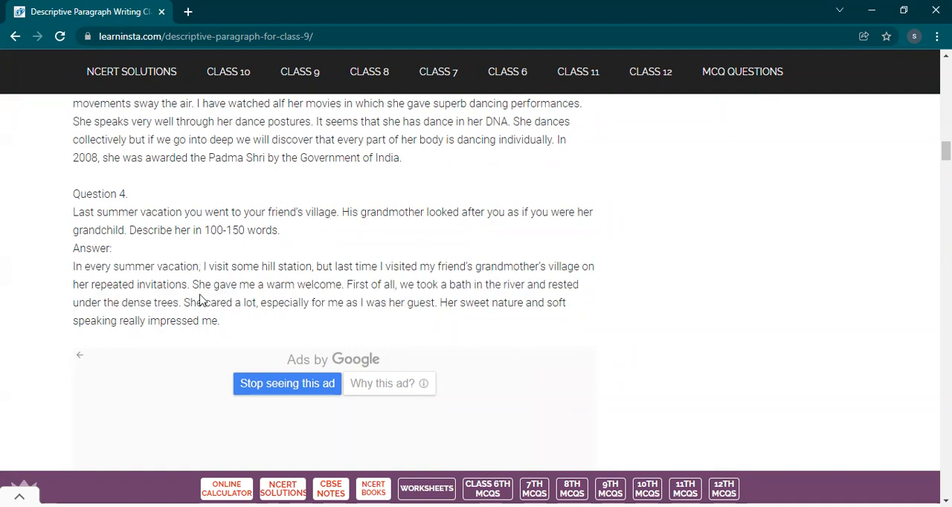
pyautogui.moveTo(188, 303)
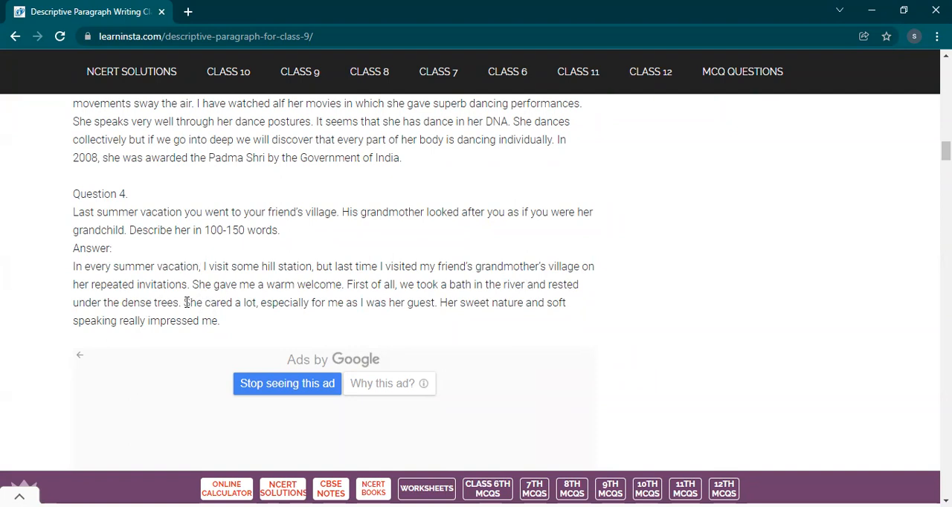
pyautogui.moveTo(184, 302); pyautogui.dragTo(398, 302)
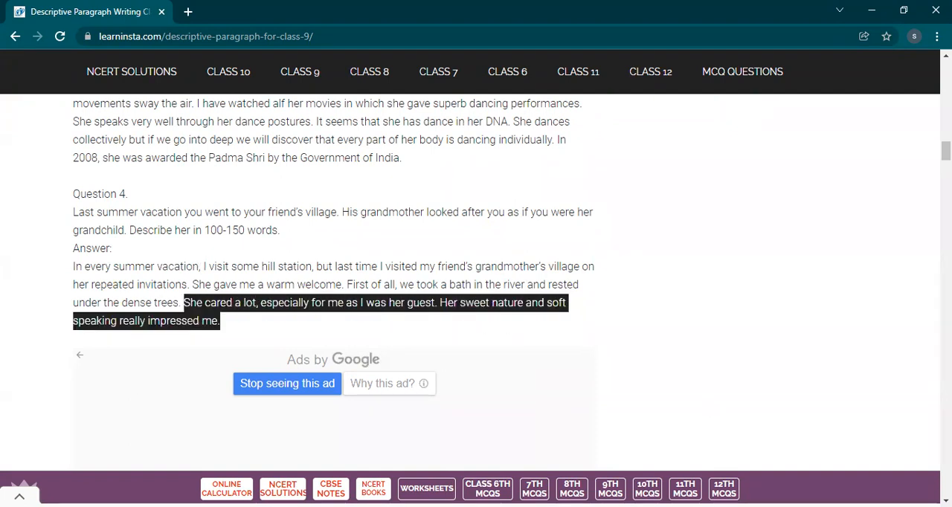
# Scroll toward Question 5 and highlight the sentences about her swimming medals and prizes
pyautogui.scroll(-3)
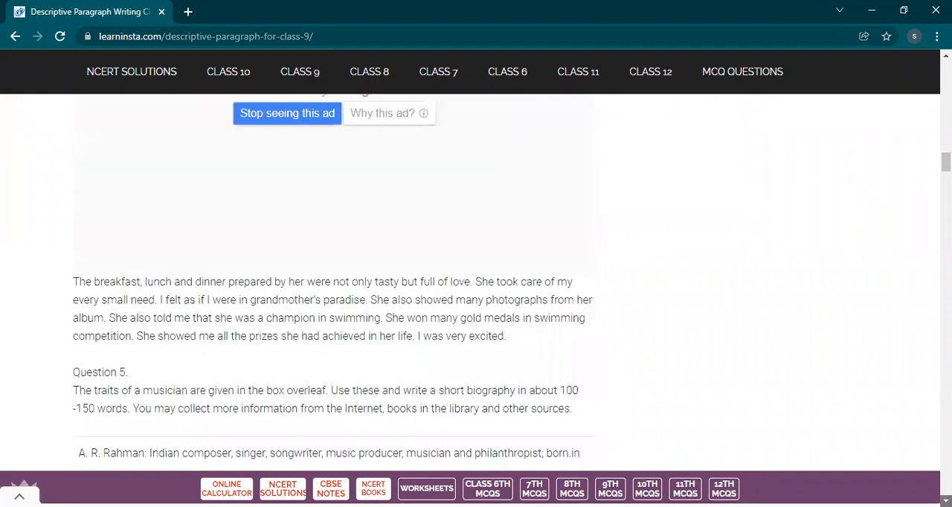
pyautogui.scroll(-3)
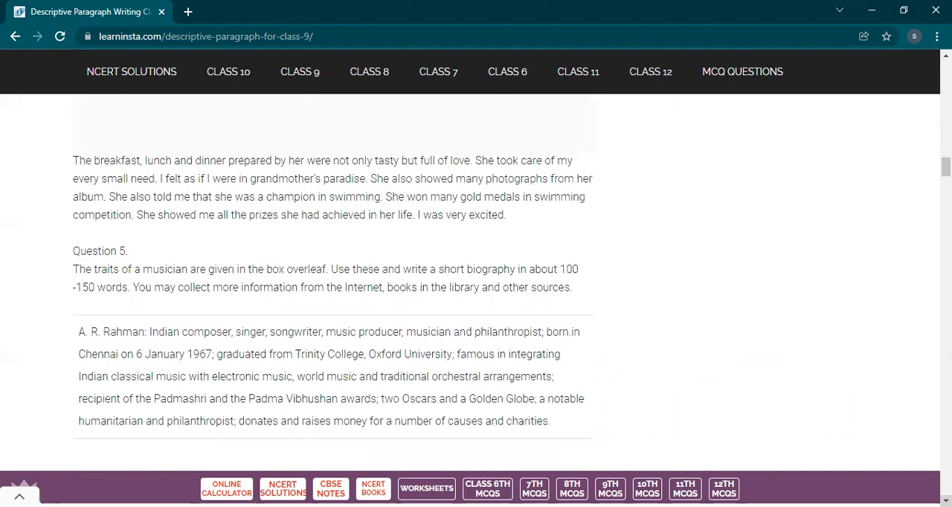
pyautogui.moveTo(461, 161)
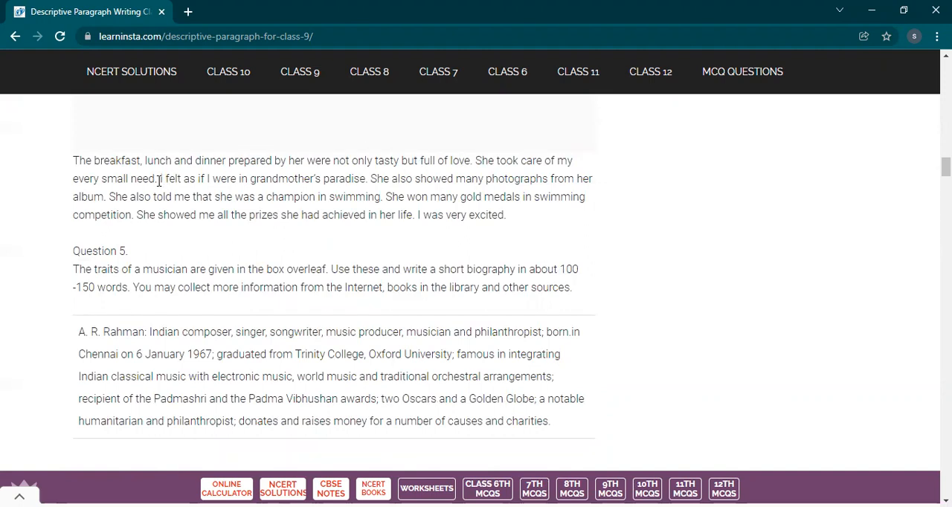
pyautogui.moveTo(161, 178); pyautogui.dragTo(256, 196)
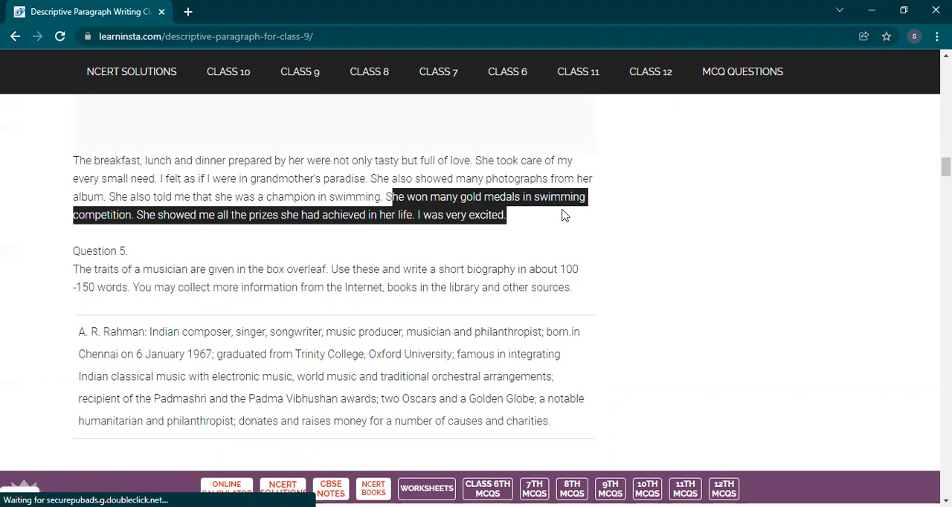
pyautogui.moveTo(577, 215)
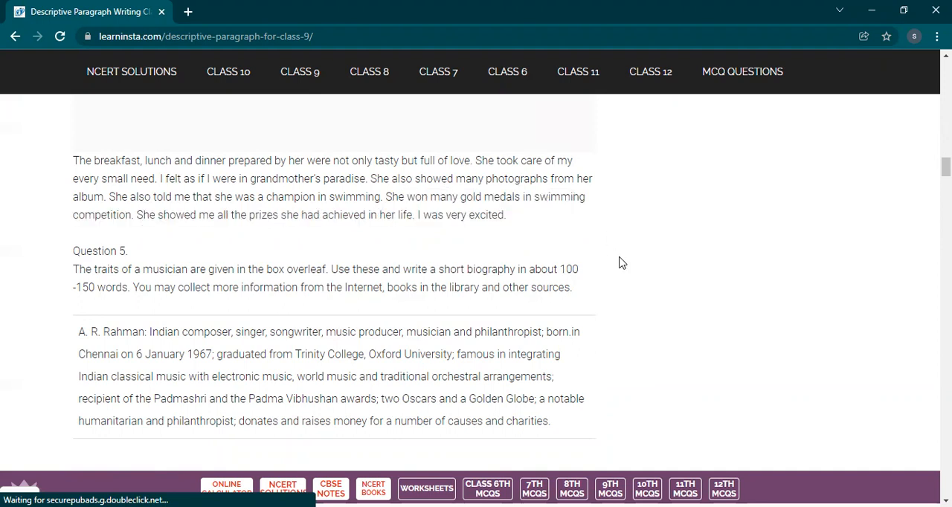
pyautogui.moveTo(541, 259)
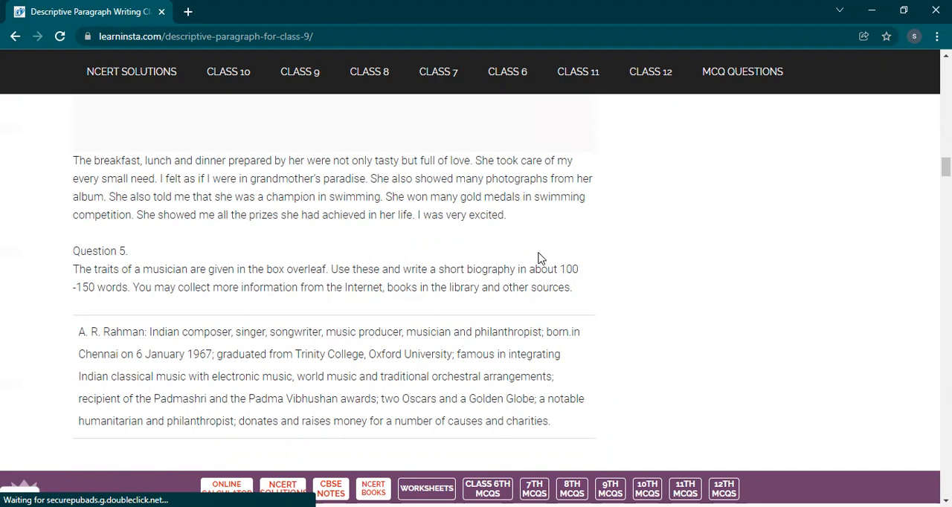
pyautogui.moveTo(598, 400)
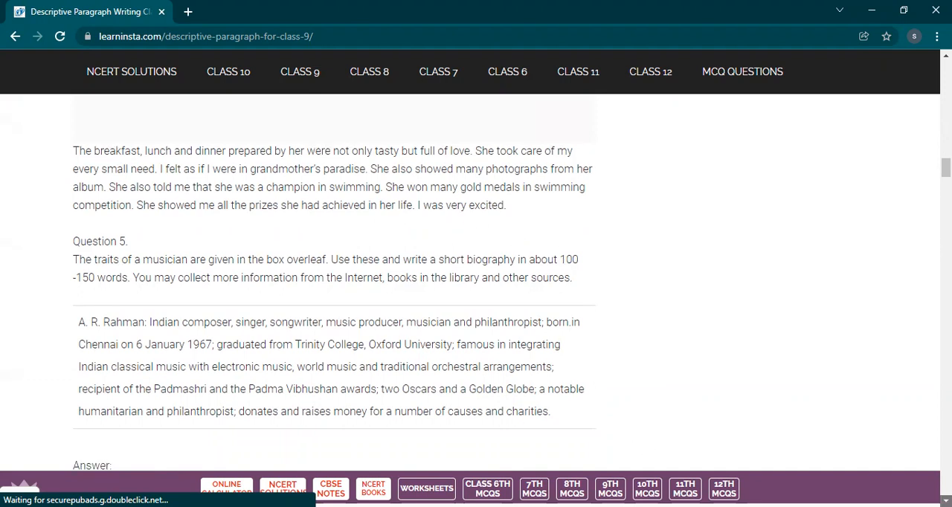
# Scroll through Question 5's A.R. Rahman biography answer to its final paragraph
pyautogui.scroll(-3)
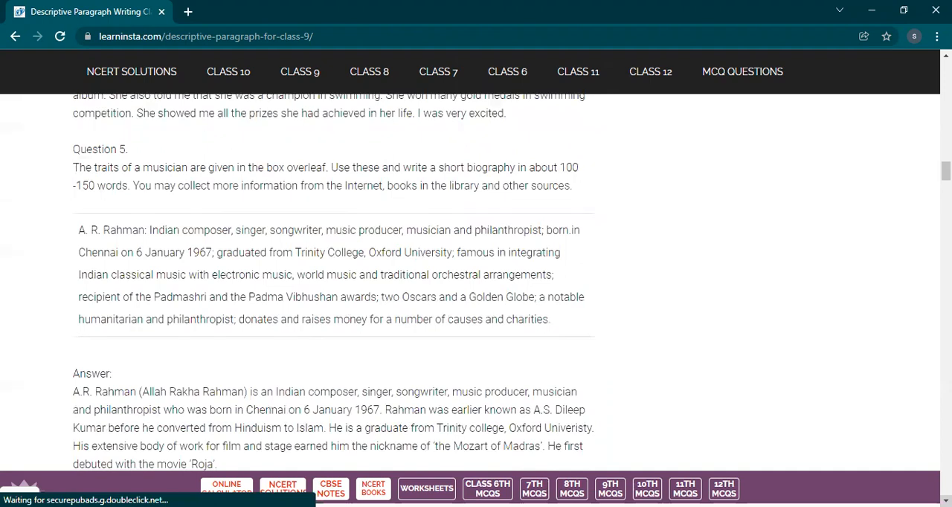
pyautogui.scroll(-3)
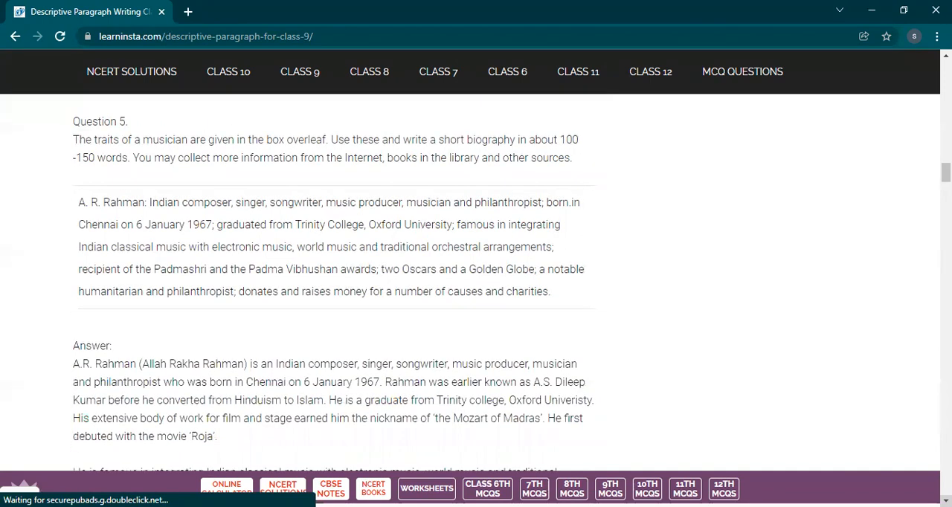
pyautogui.moveTo(305, 229)
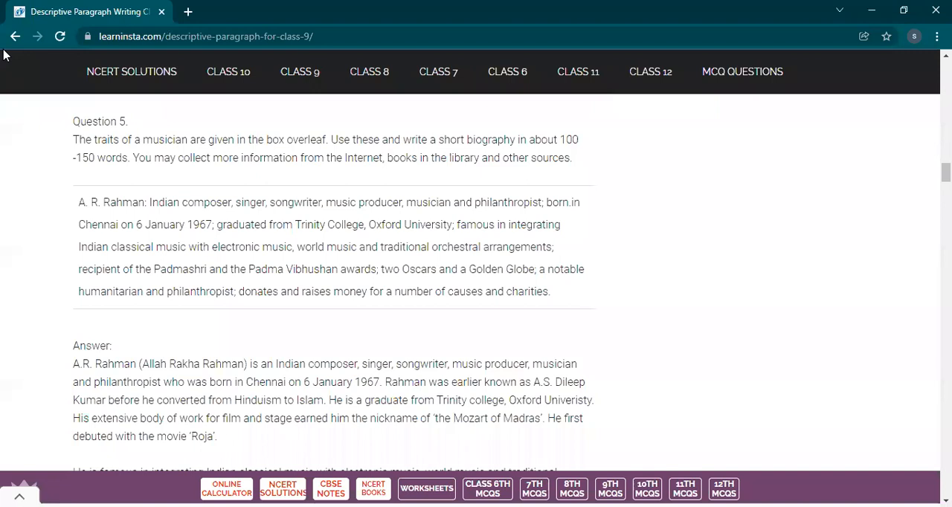
pyautogui.moveTo(439, 273)
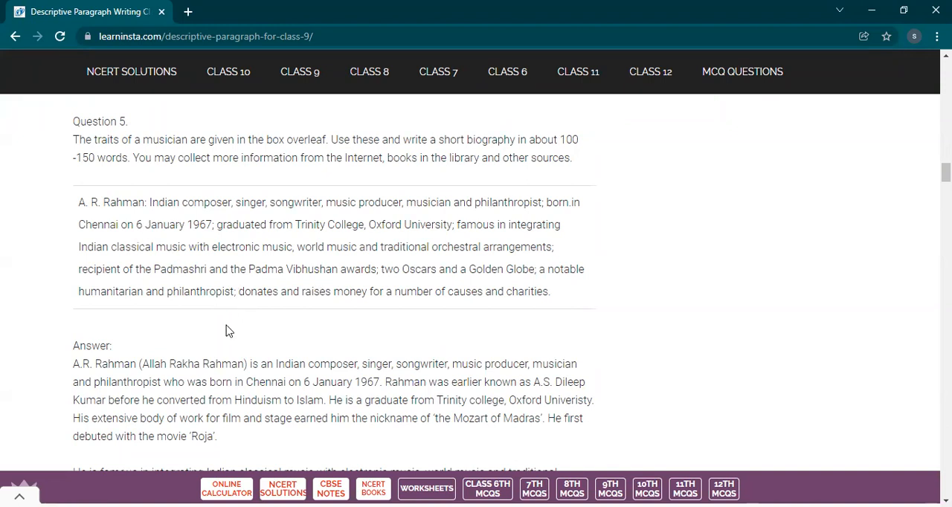
pyautogui.moveTo(152, 290)
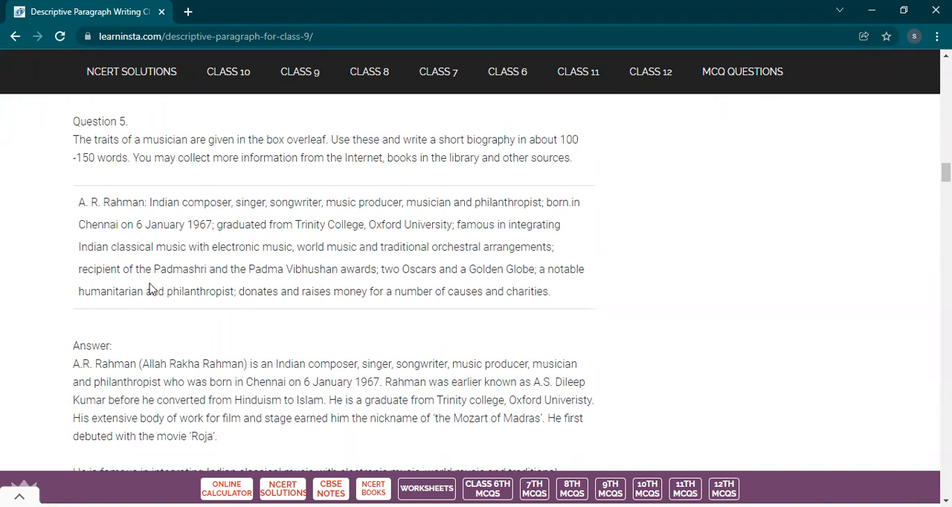
pyautogui.moveTo(416, 310)
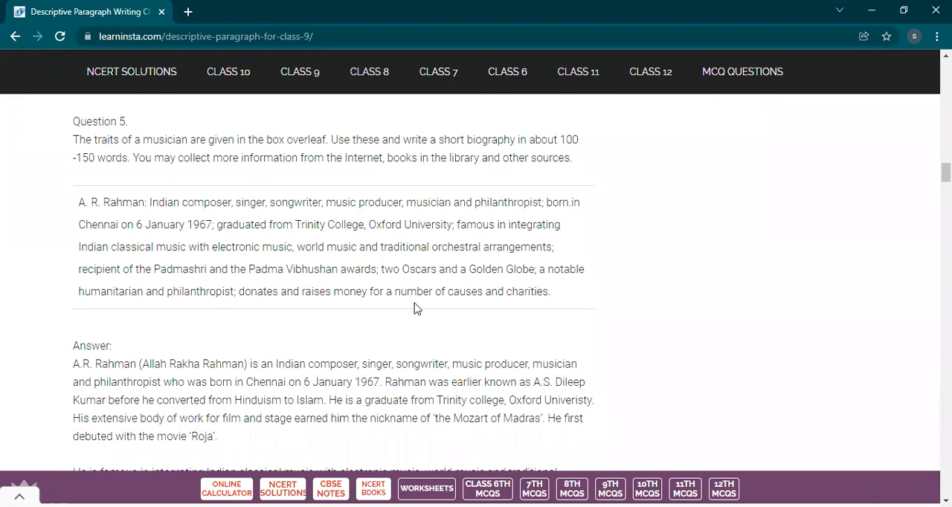
pyautogui.scroll(-3)
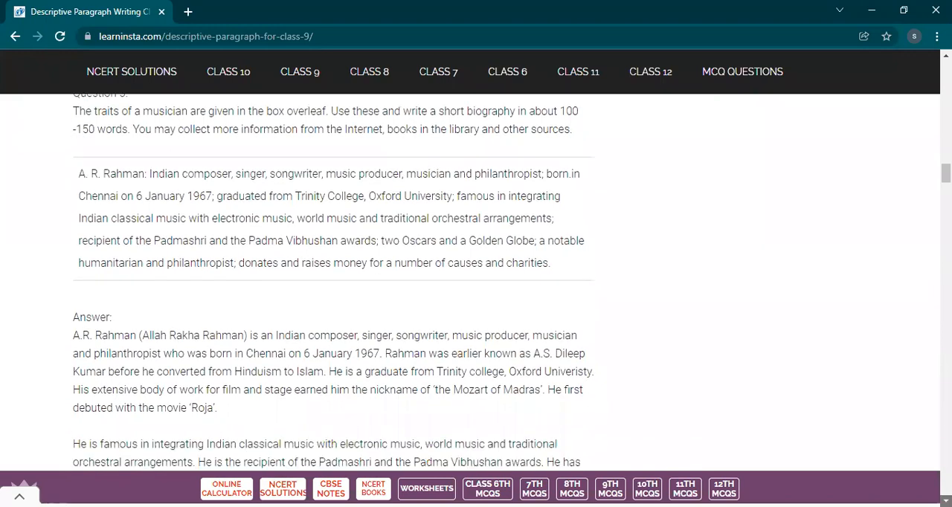
pyautogui.scroll(-3)
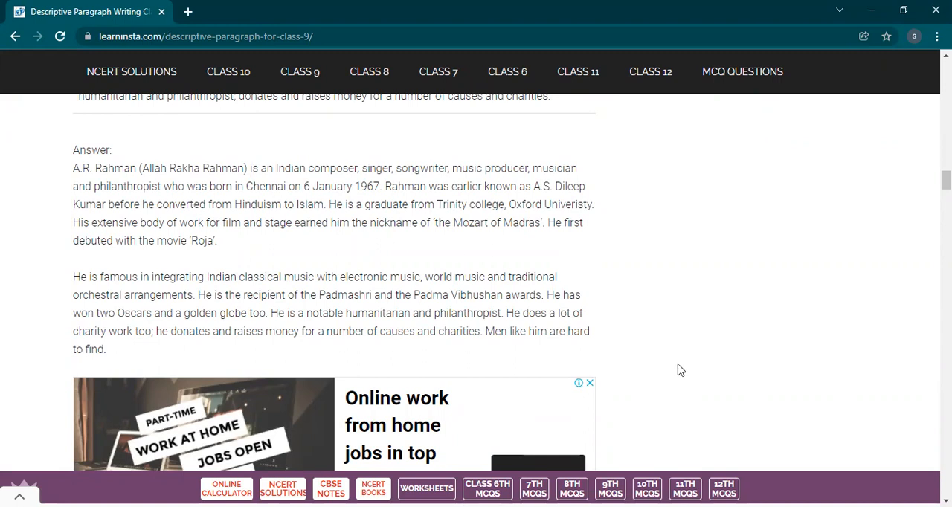
pyautogui.moveTo(379, 217)
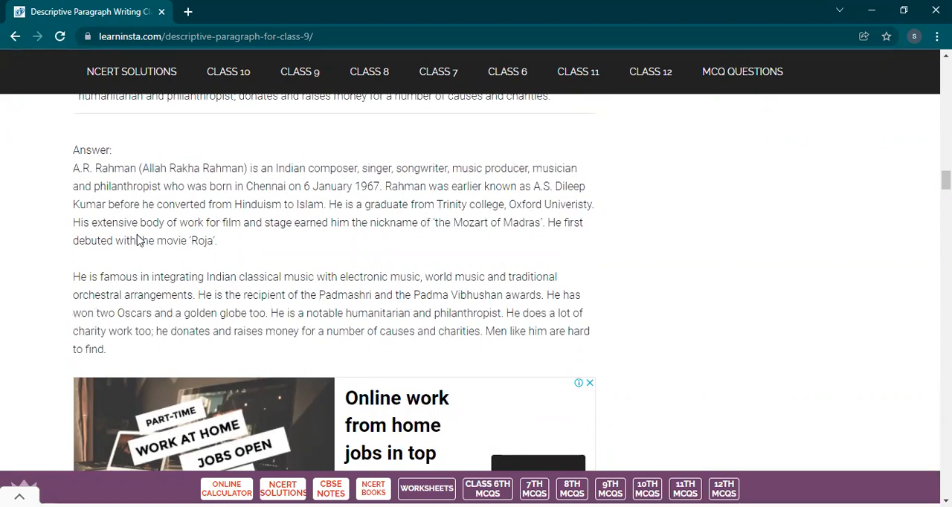
pyautogui.moveTo(355, 309)
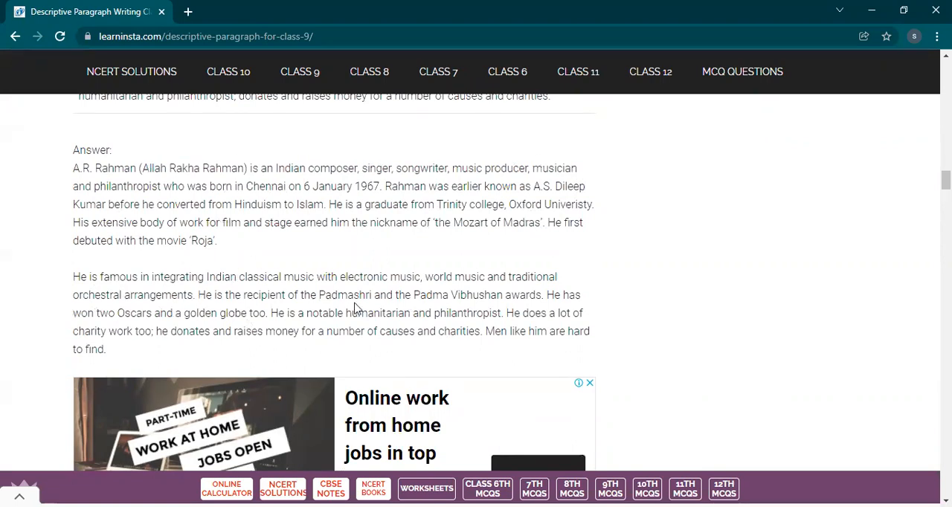
pyautogui.moveTo(557, 330)
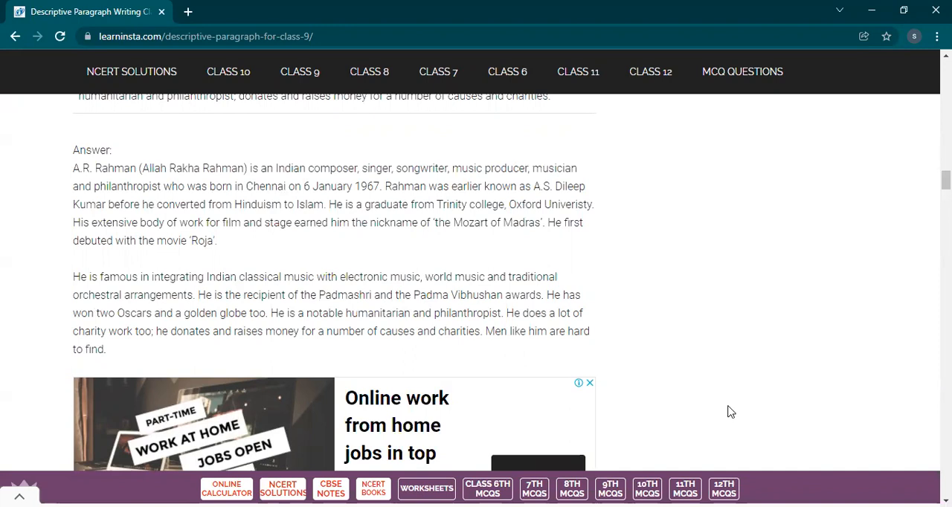
# Bring up Question 6 on the DTC bus and highlight its prompt and the conductor paragraph
pyautogui.scroll(-3)
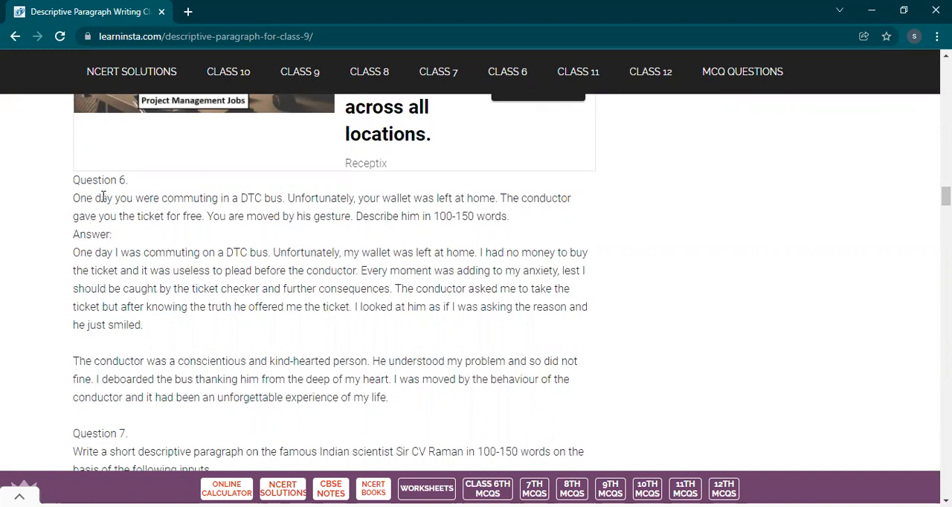
pyautogui.moveTo(71, 197); pyautogui.dragTo(232, 198)
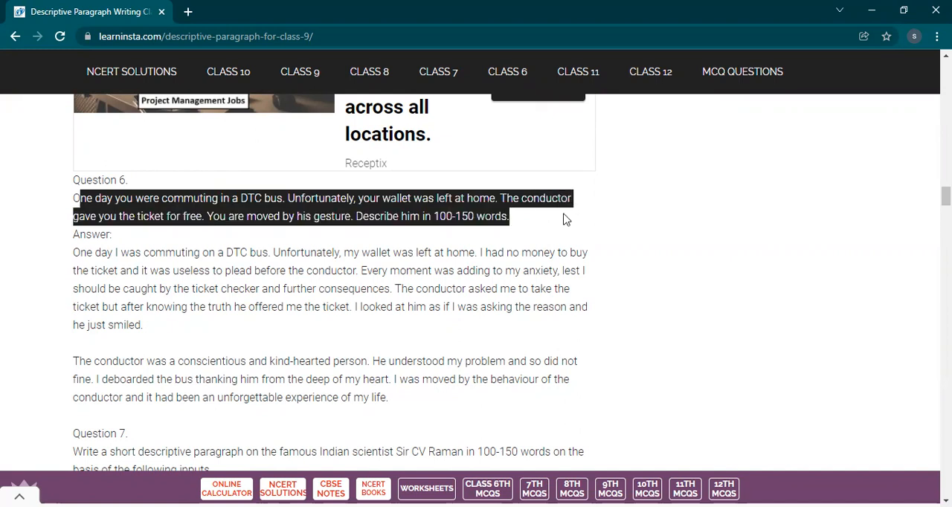
pyautogui.moveTo(134, 355)
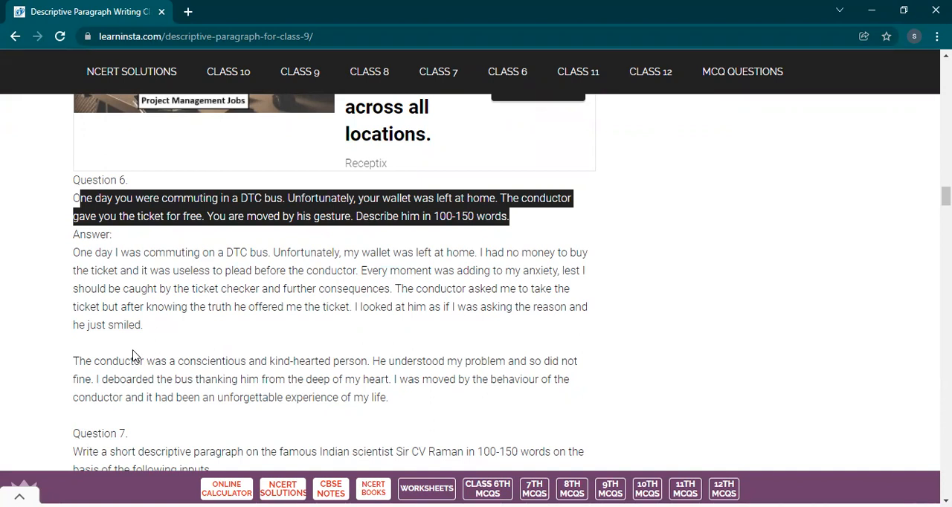
pyautogui.moveTo(12, 193)
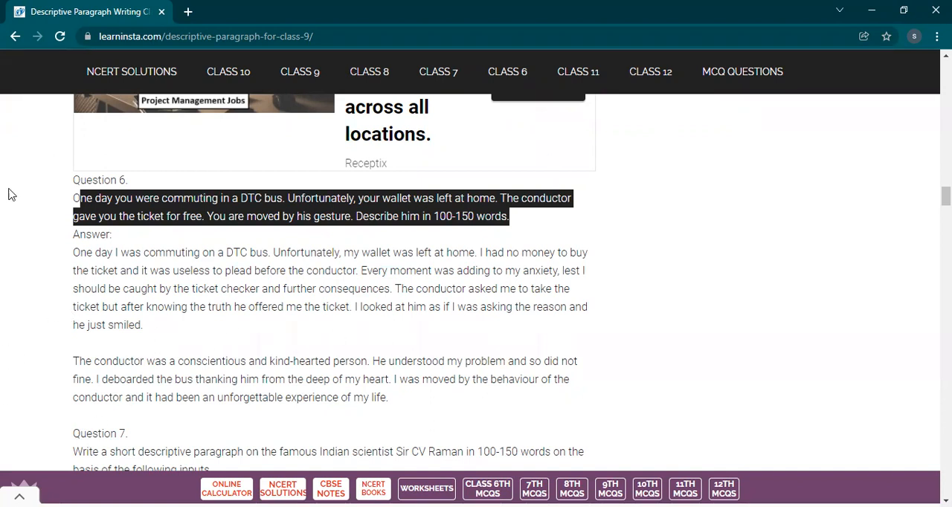
pyautogui.moveTo(95, 267)
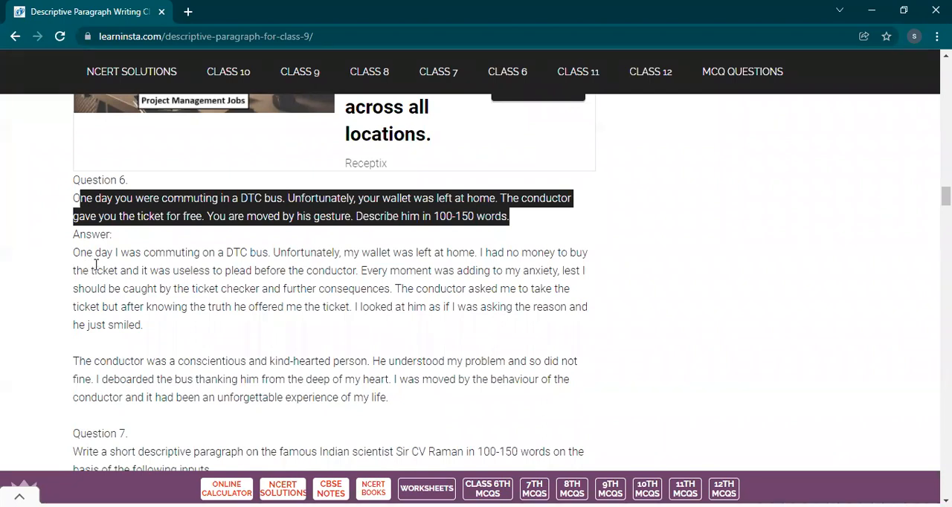
pyautogui.moveTo(691, 269)
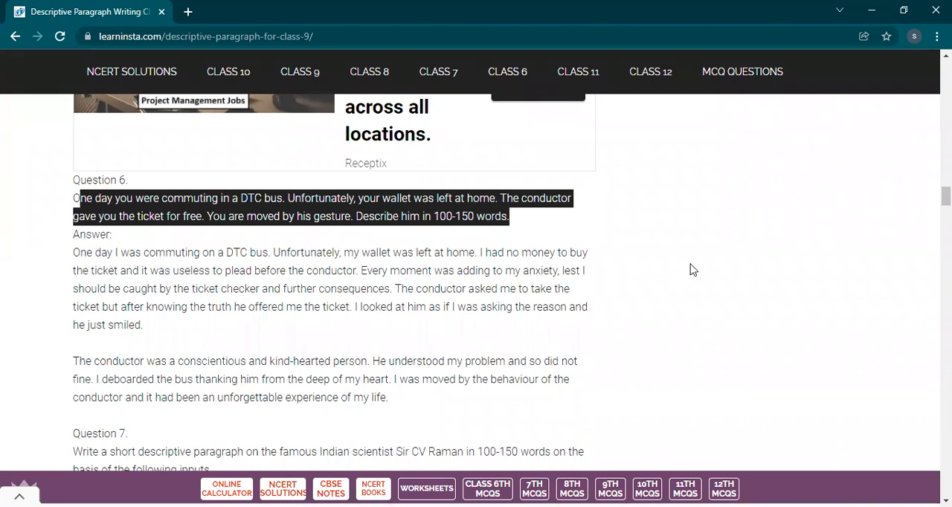
pyautogui.moveTo(632, 214)
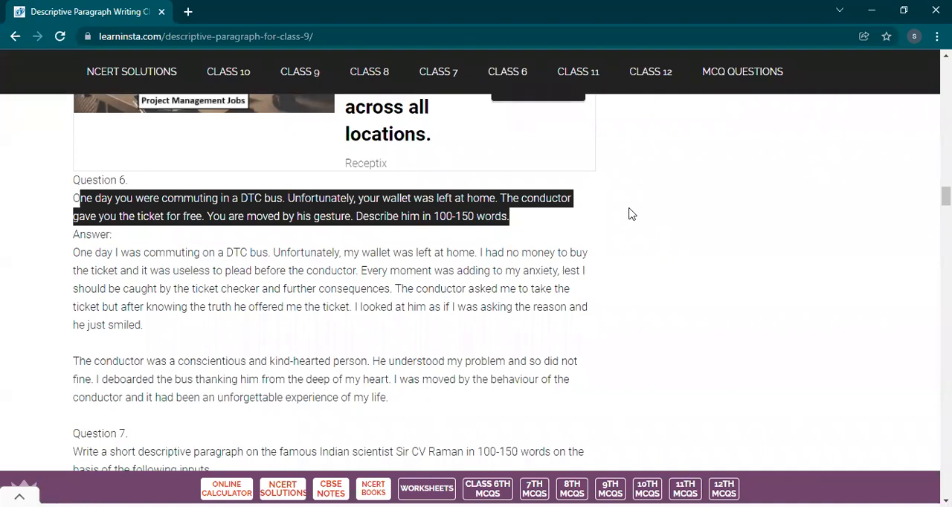
pyautogui.moveTo(449, 289)
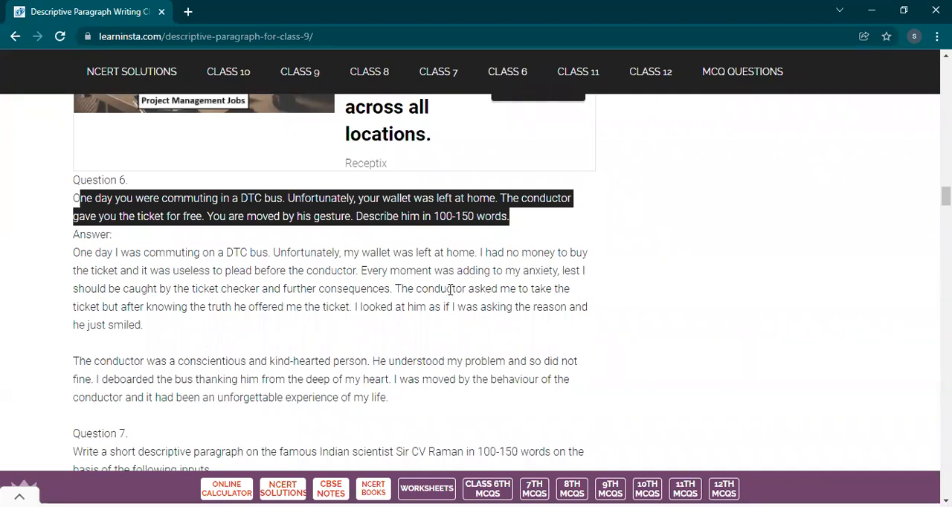
pyautogui.moveTo(177, 355)
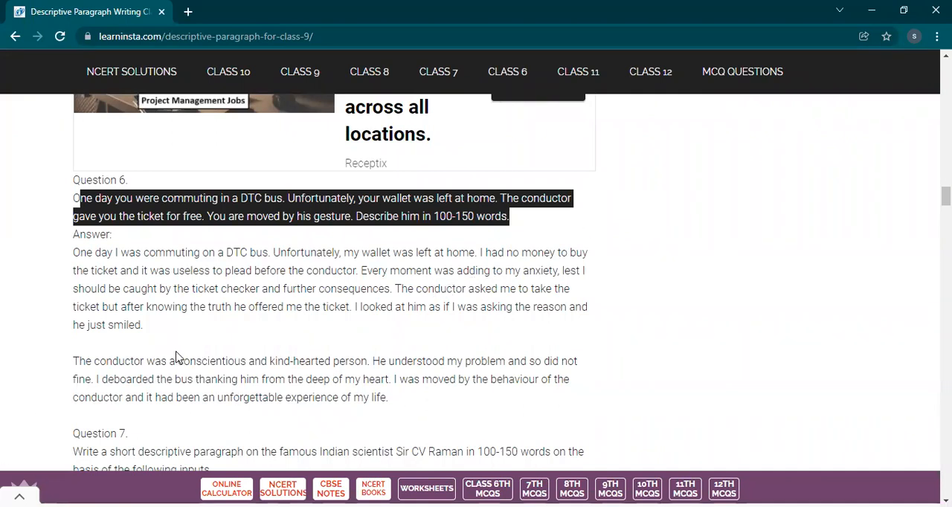
pyautogui.doubleClick(214, 360)
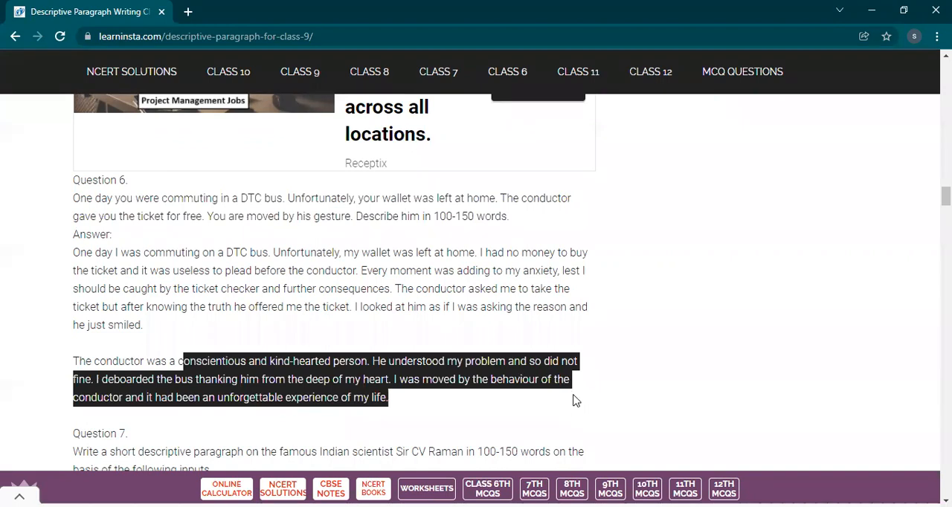
pyautogui.moveTo(583, 394)
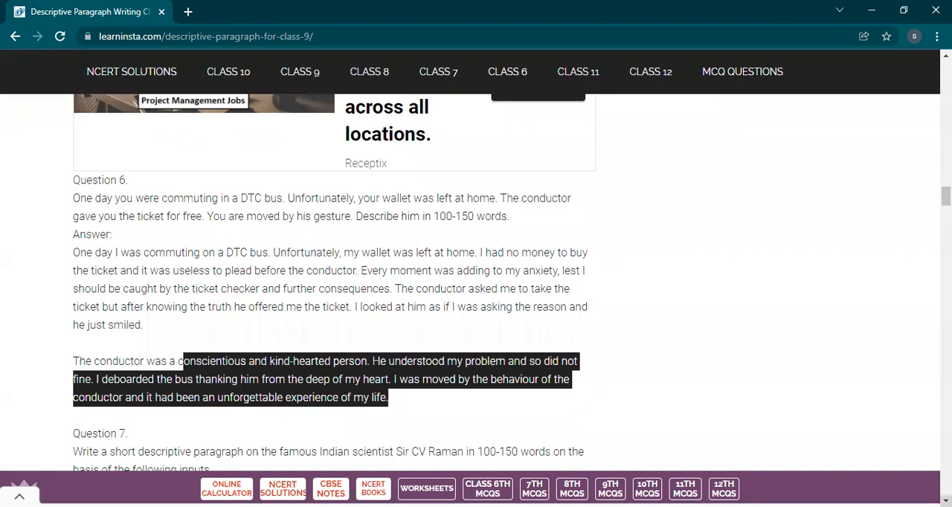
# Scroll to the Sir CV Raman input points and highlight them
pyautogui.scroll(-3)
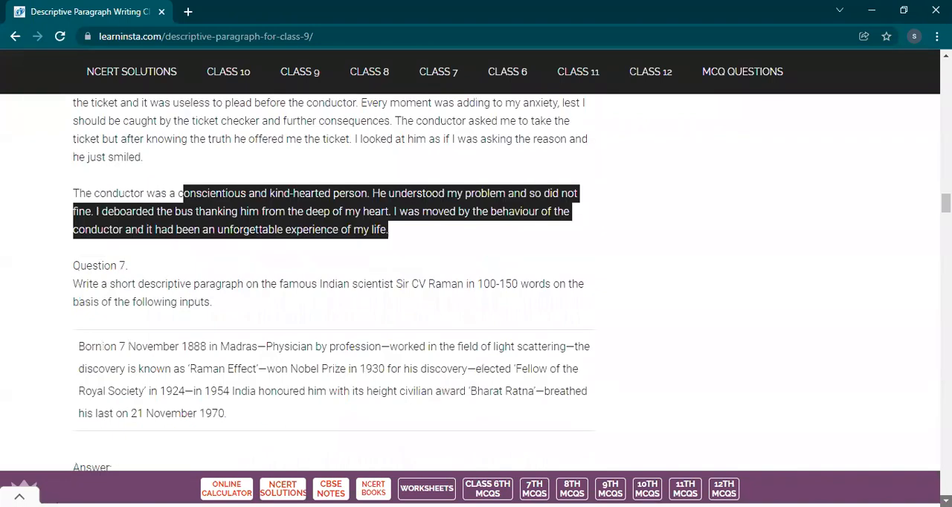
pyautogui.scroll(-3)
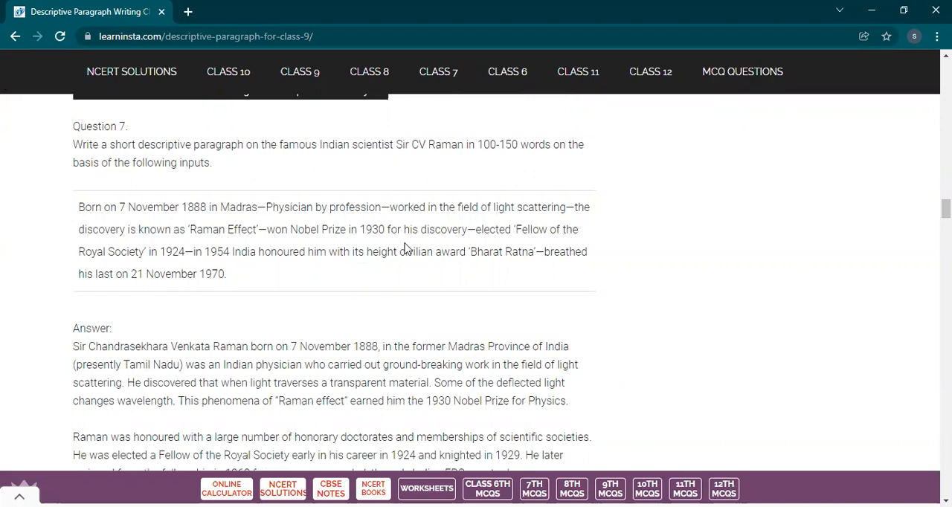
pyautogui.moveTo(449, 137)
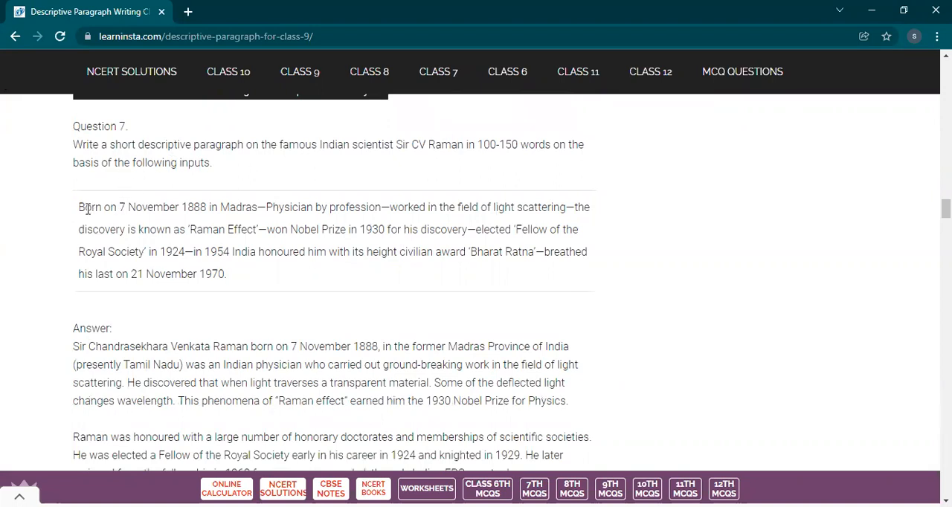
pyautogui.moveTo(77, 206); pyautogui.dragTo(181, 251)
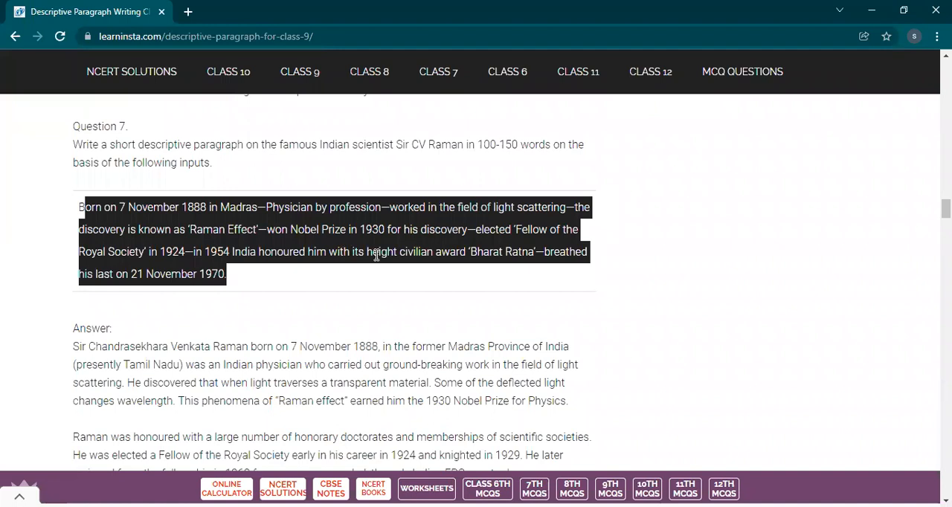
# Scroll on to Question 8's Kiran Mazumdar Shaw points and the opening of her answer
pyautogui.scroll(-3)
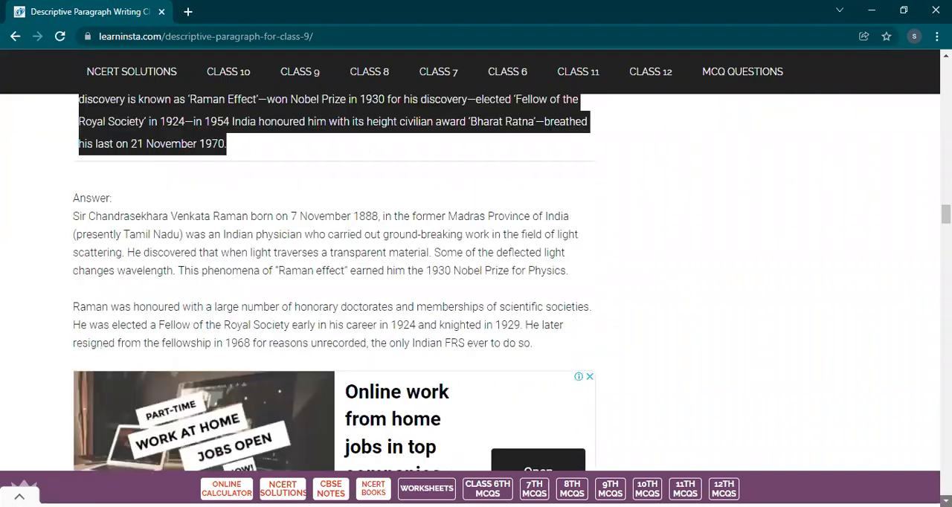
pyautogui.scroll(-3)
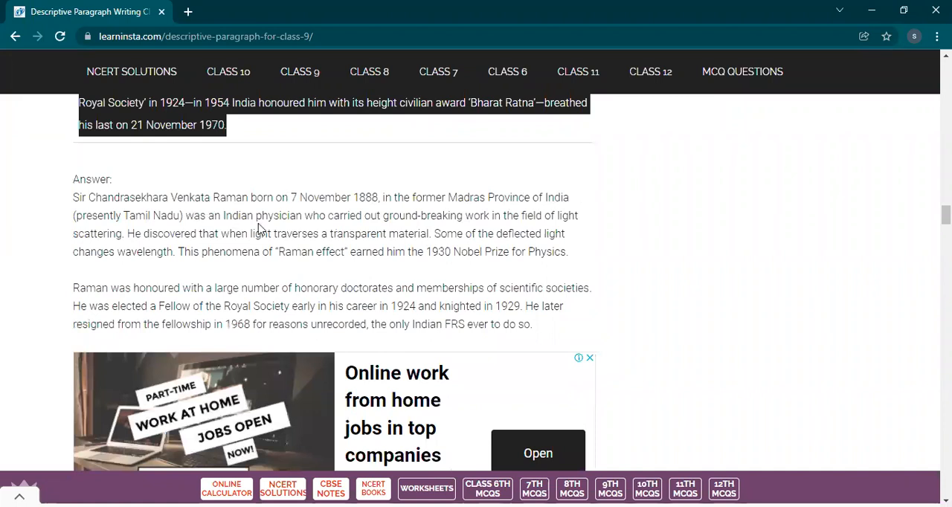
pyautogui.moveTo(684, 360)
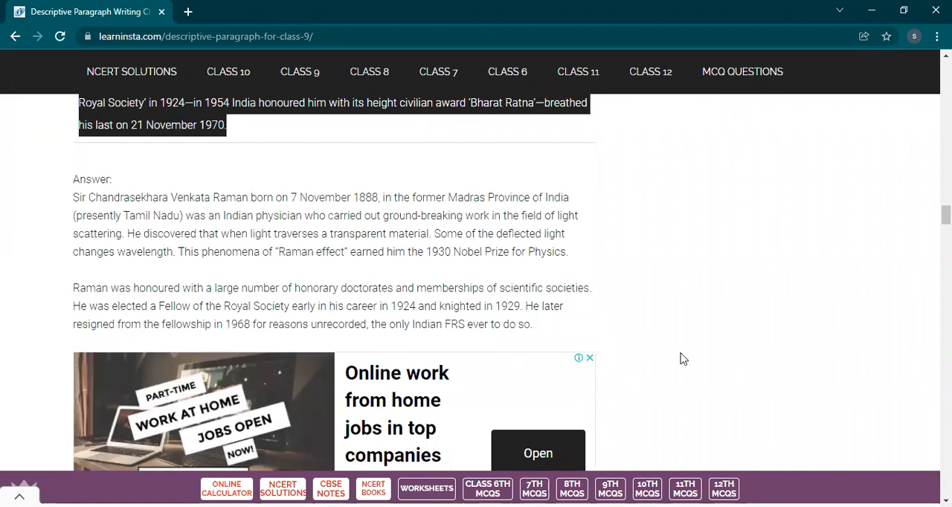
pyautogui.scroll(-3)
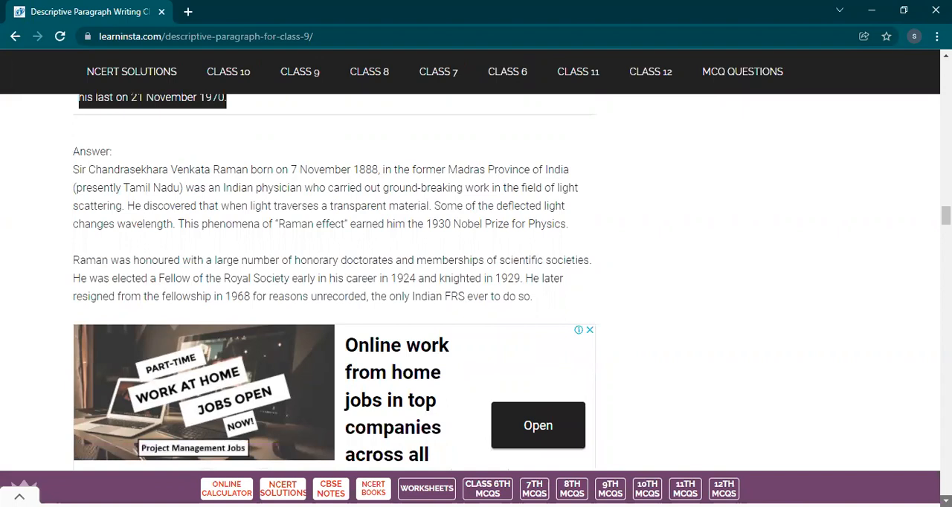
pyautogui.scroll(-3)
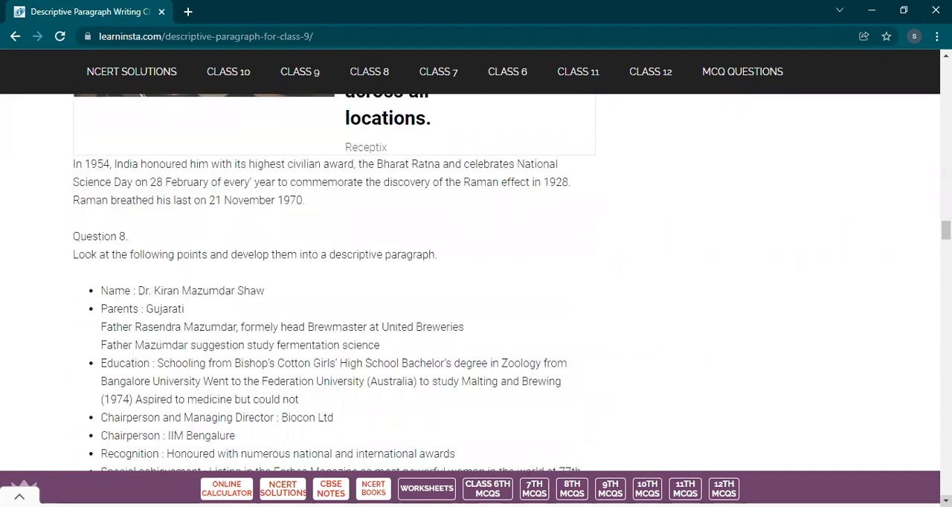
pyautogui.scroll(-3)
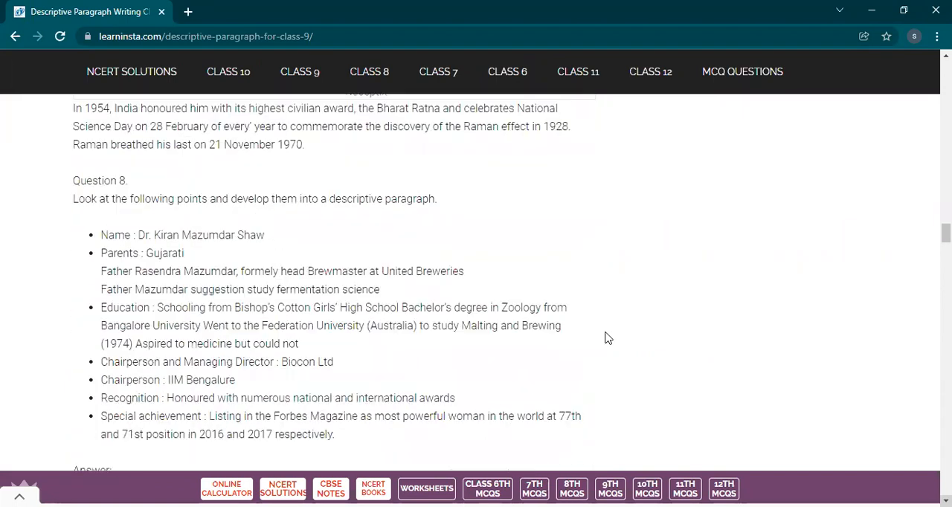
pyautogui.moveTo(259, 256)
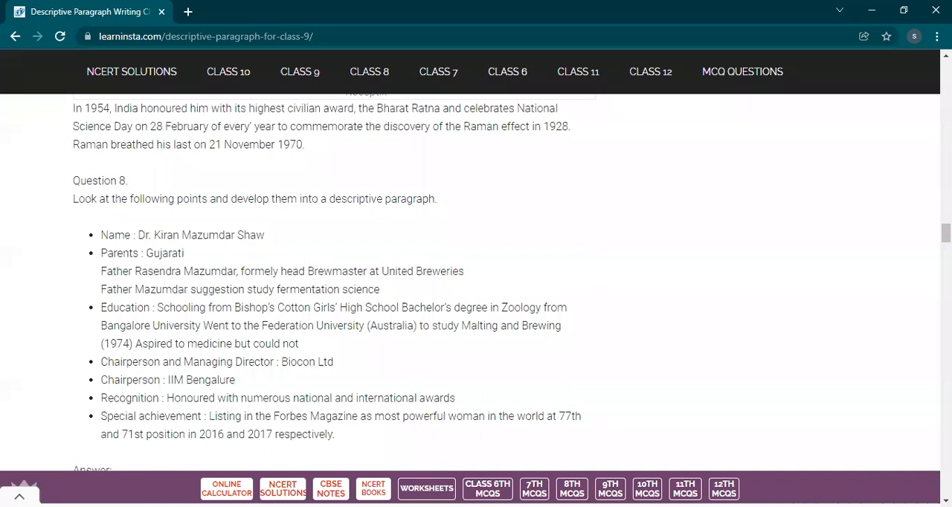
pyautogui.scroll(-3)
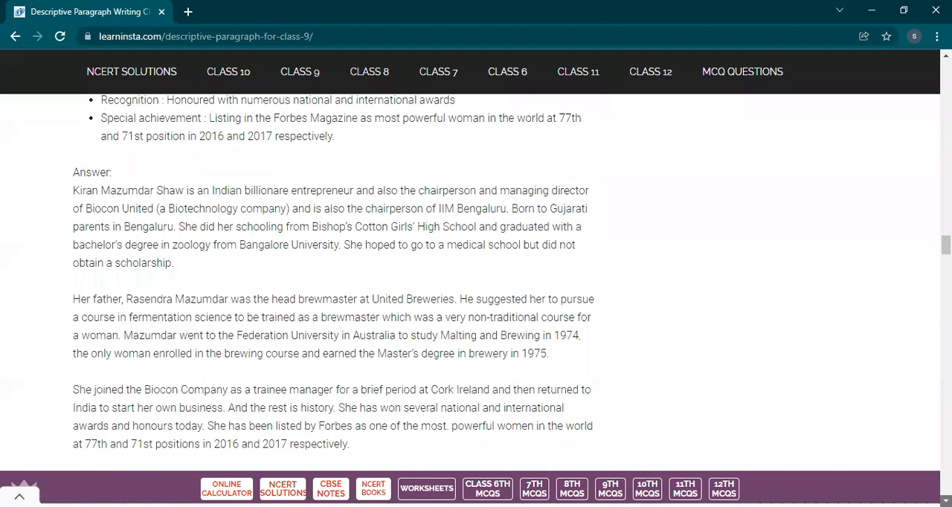
# Scroll to the PLACE heading with its description steps and Question 1 on Bhallard in Kumaon
pyautogui.scroll(-3)
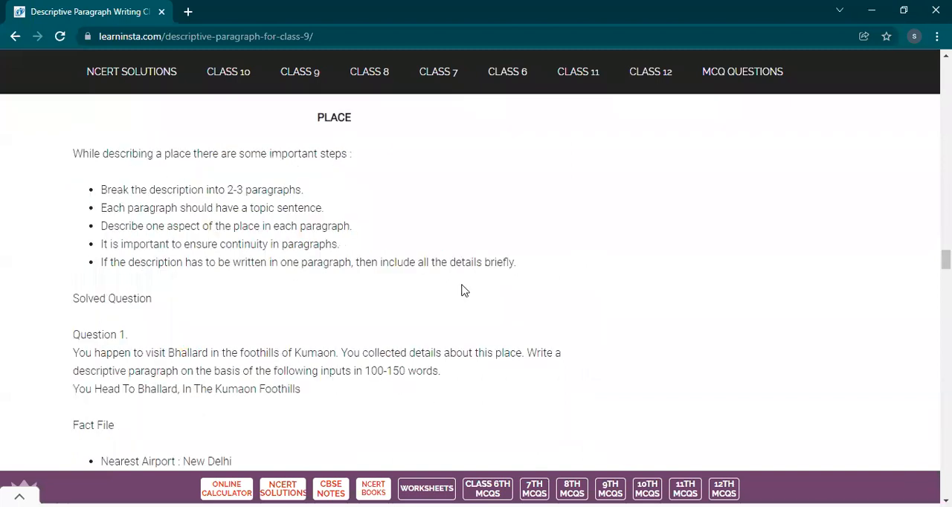
pyautogui.moveTo(220, 181)
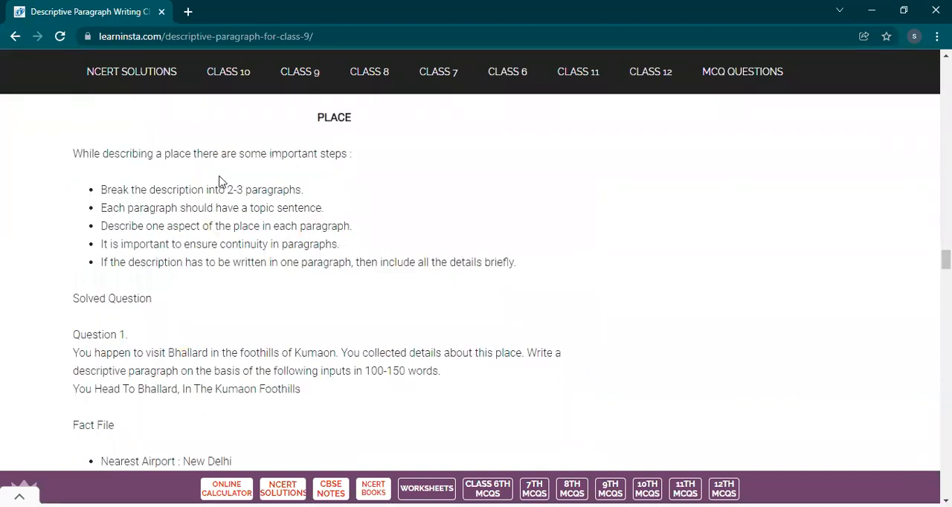
pyautogui.moveTo(211, 77)
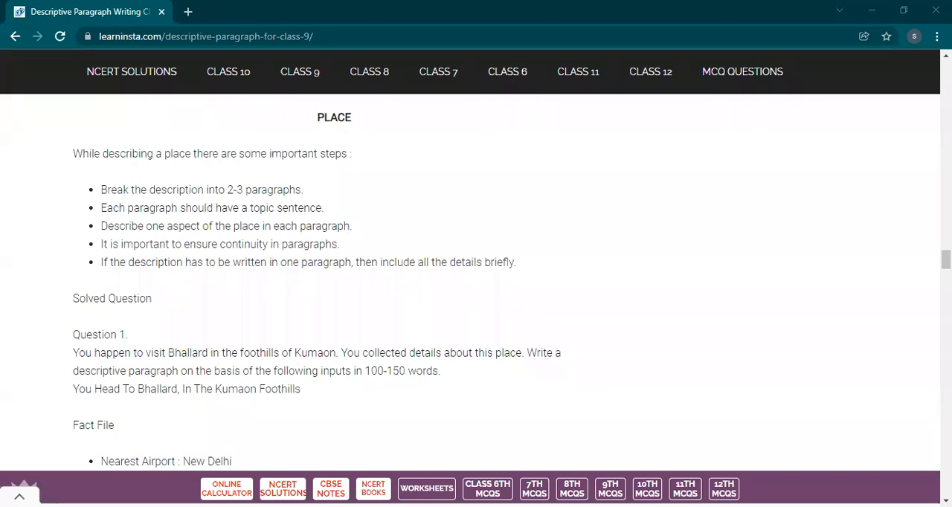
# Scroll through the Bhallard fact file to the Aah! Himalaya home-stay details and the answer's opening
pyautogui.scroll(-3)
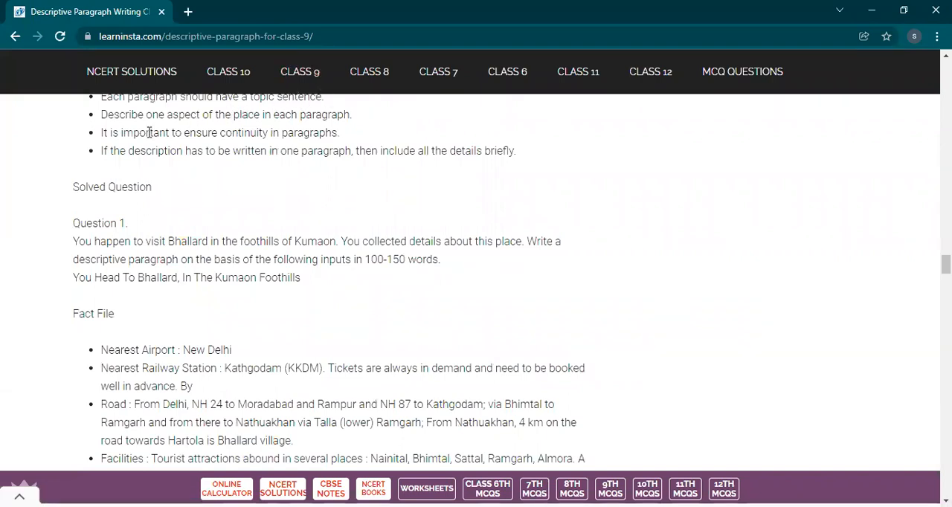
pyautogui.moveTo(283, 180)
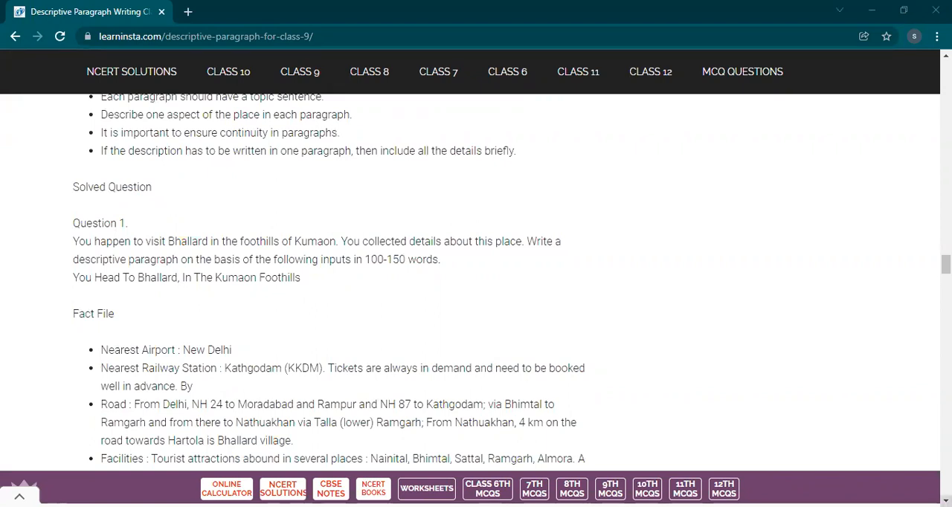
pyautogui.scroll(-3)
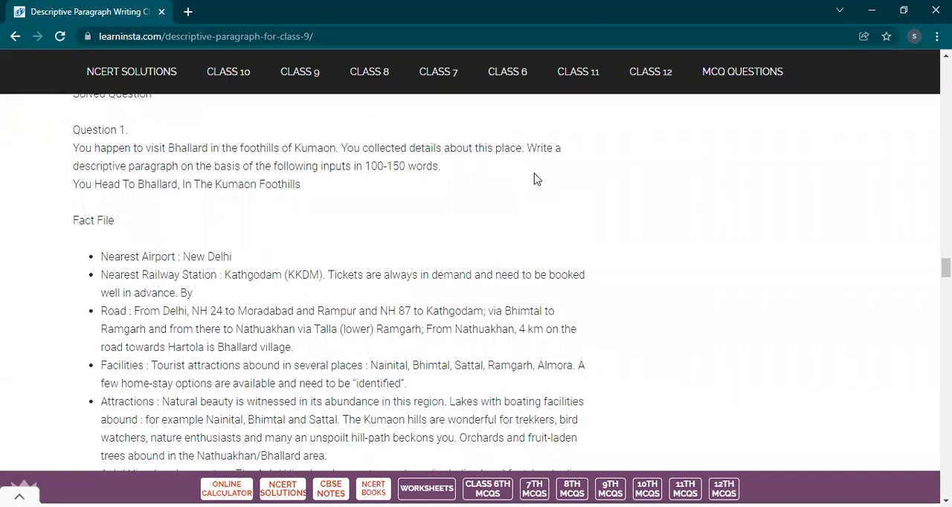
pyautogui.moveTo(426, 199)
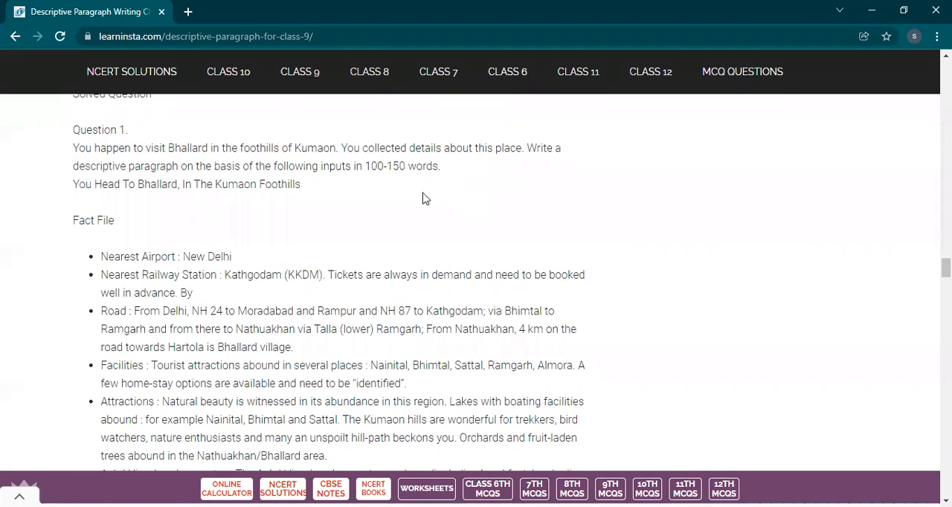
pyautogui.moveTo(378, 397)
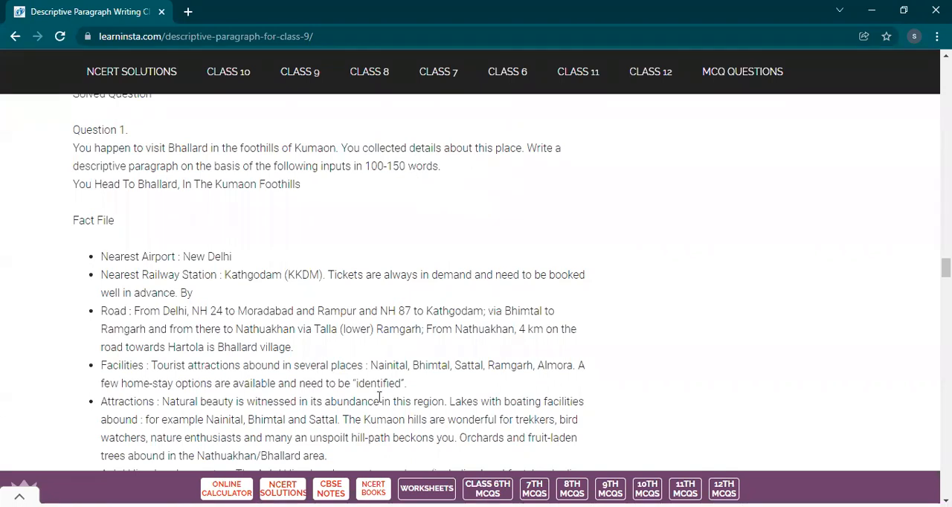
pyautogui.moveTo(245, 263)
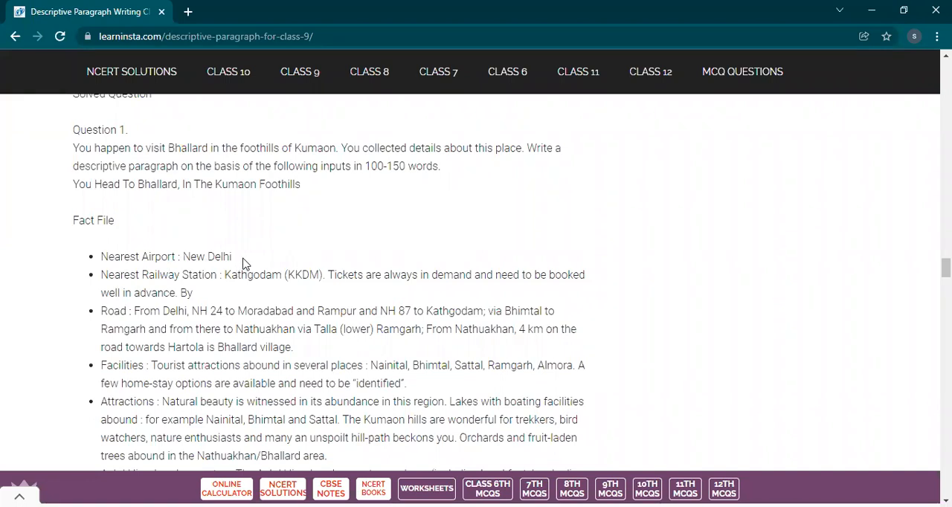
pyautogui.moveTo(269, 303)
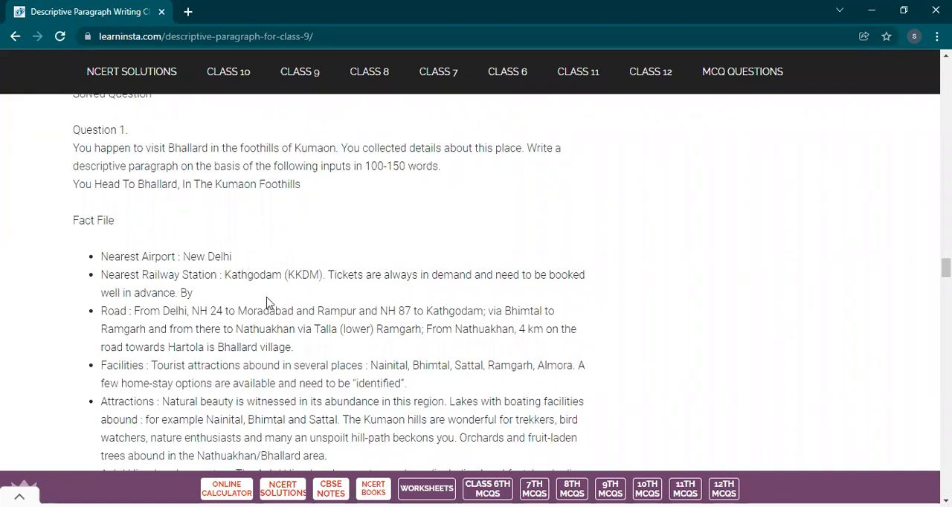
pyautogui.moveTo(179, 347)
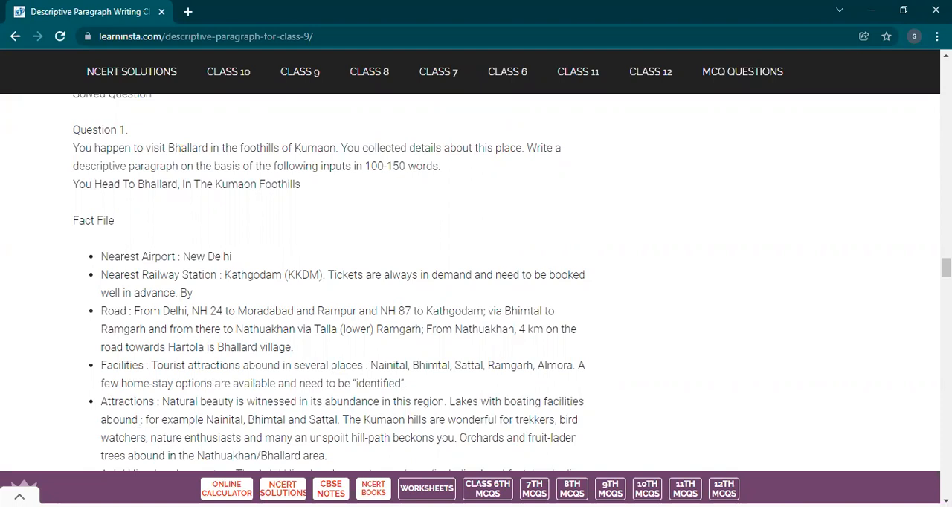
pyautogui.scroll(-3)
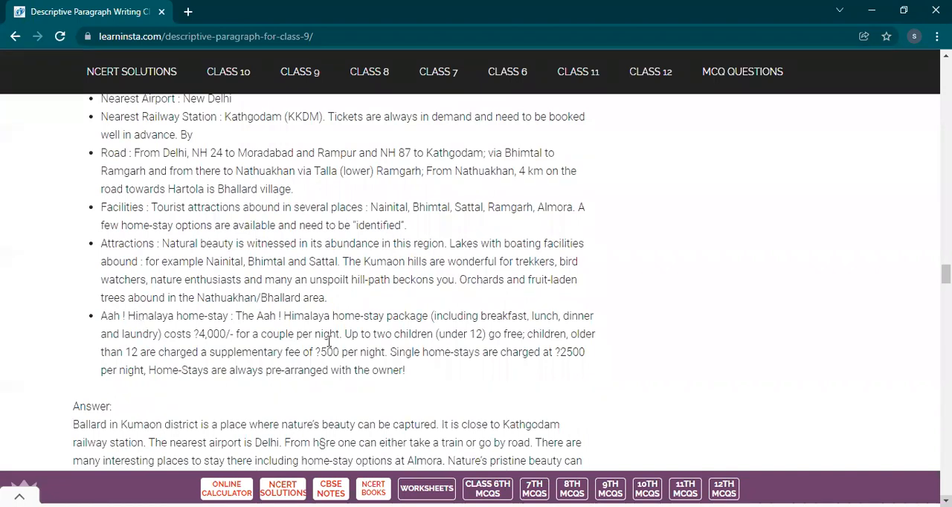
# Highlight the full Bhallard answer paragraph ending with the home-stay charges
pyautogui.scroll(-3)
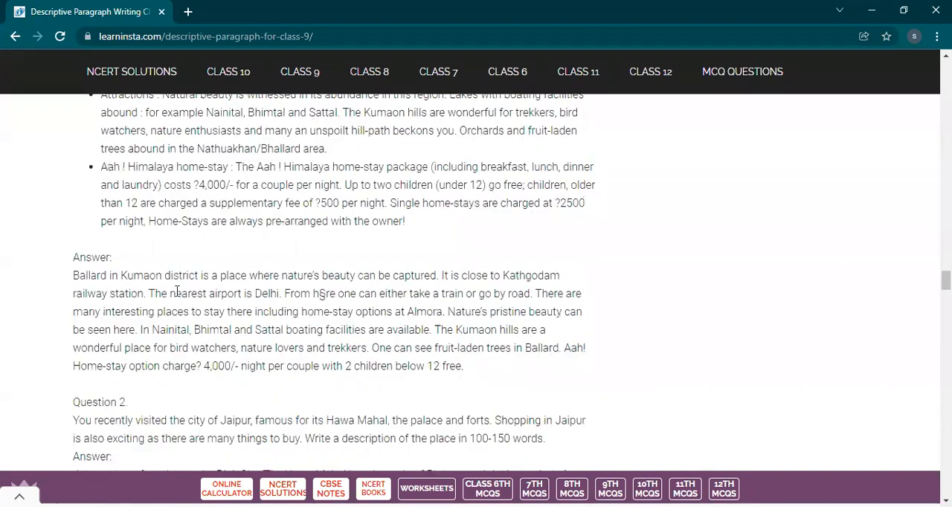
pyautogui.moveTo(73, 275); pyautogui.dragTo(485, 348)
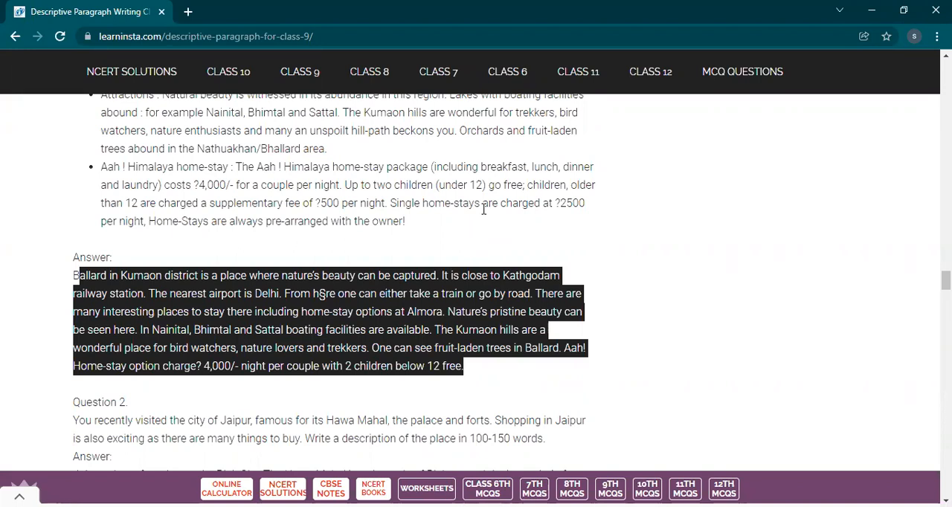
pyautogui.moveTo(571, 351)
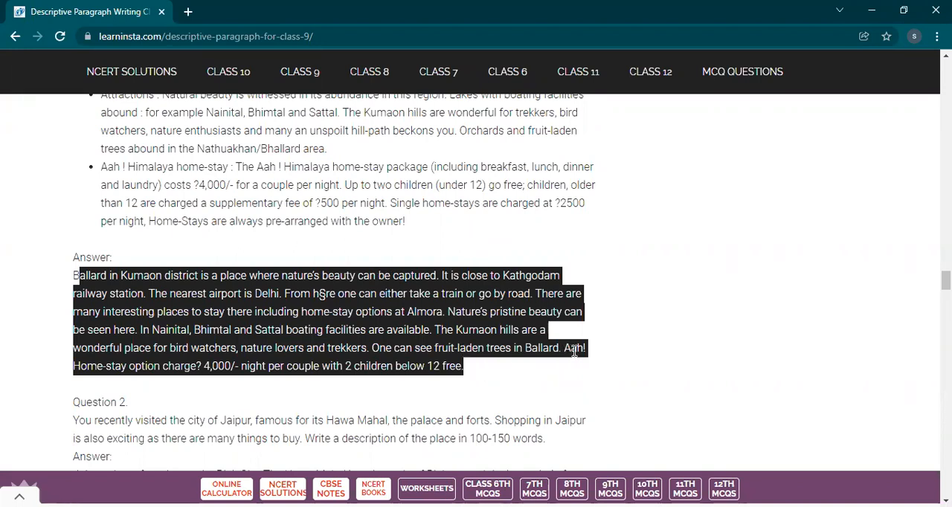
pyautogui.moveTo(429, 395)
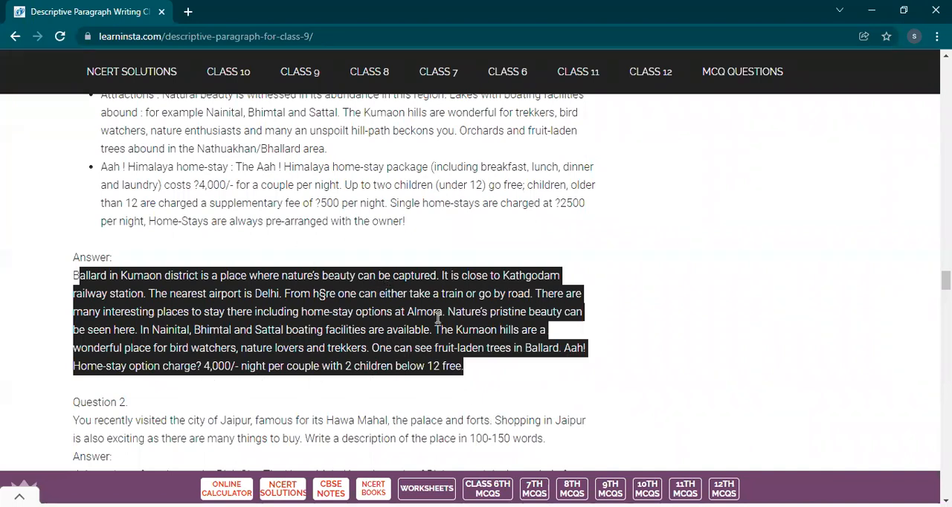
pyautogui.moveTo(587, 319)
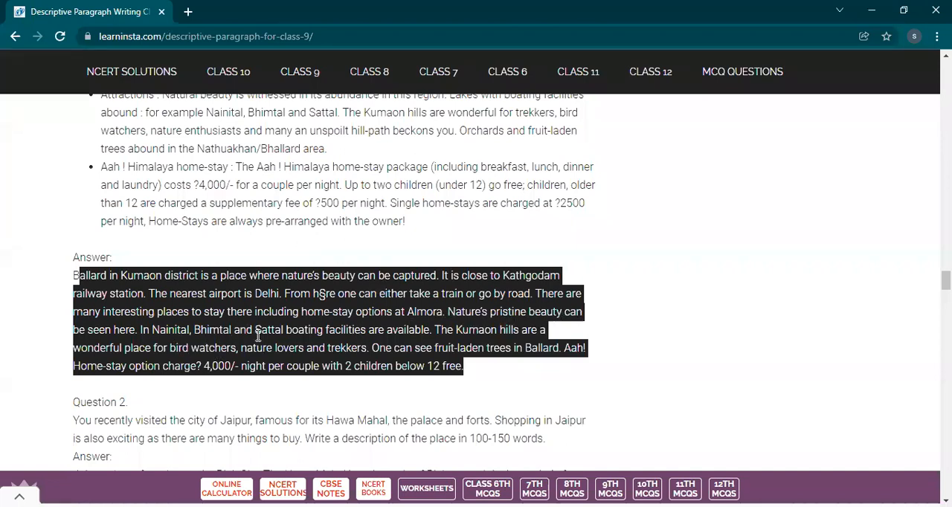
pyautogui.moveTo(416, 342)
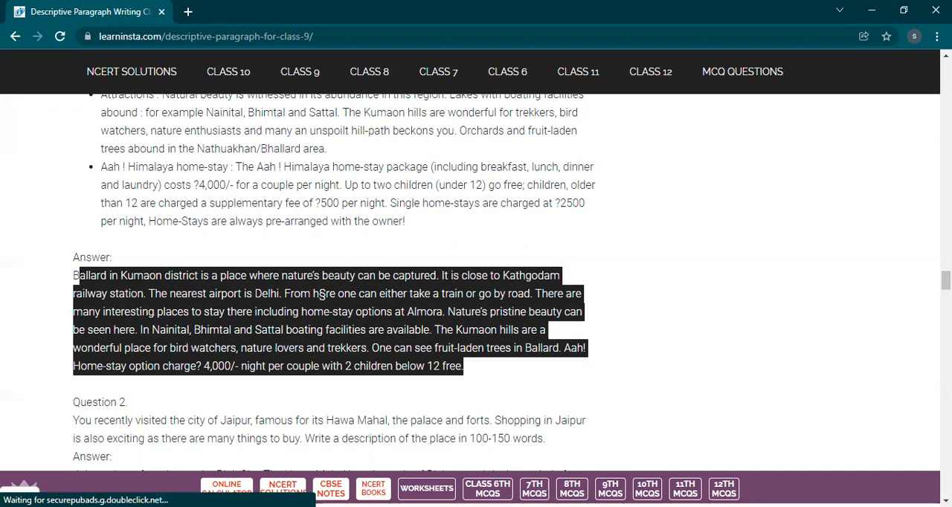
# Scroll past the Jaipur, Srinagar, journey, Delhi and Bandhavgarh questions to the Career Fair answer and footer links
pyautogui.scroll(-3)
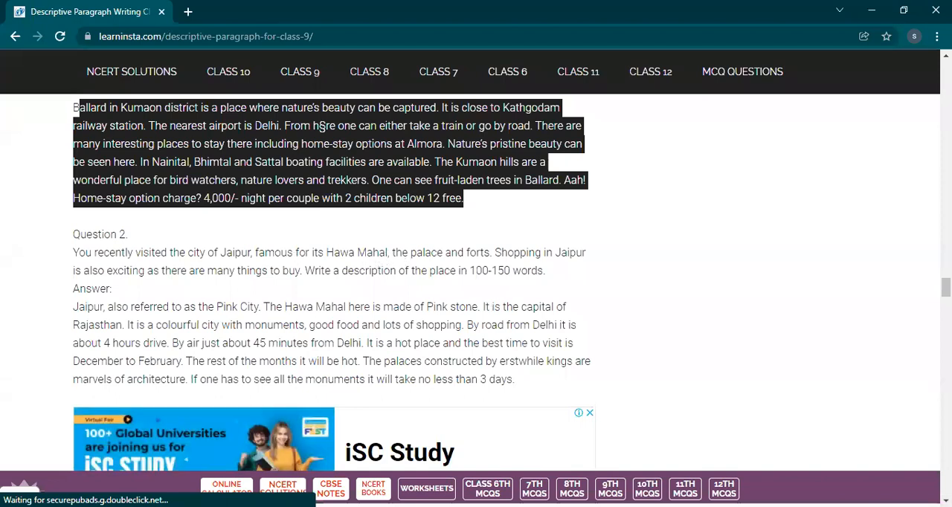
pyautogui.scroll(-3)
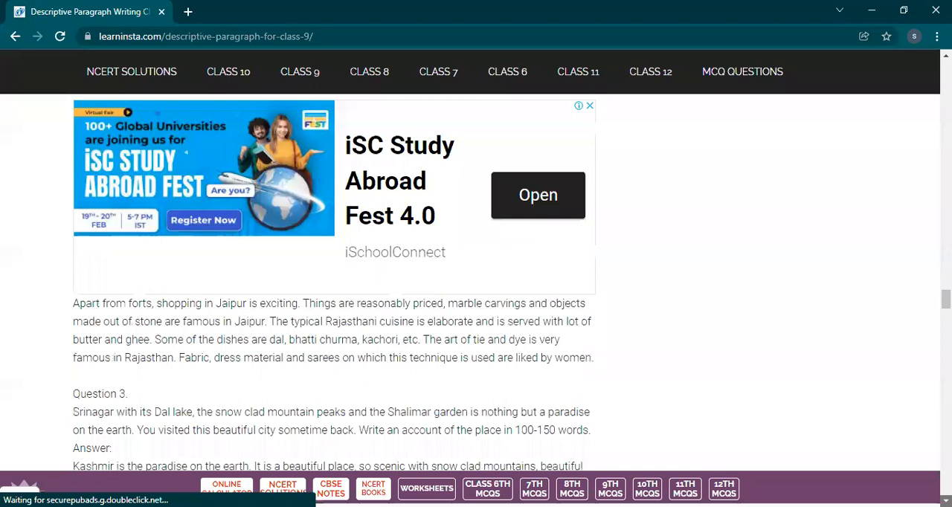
pyautogui.scroll(-3)
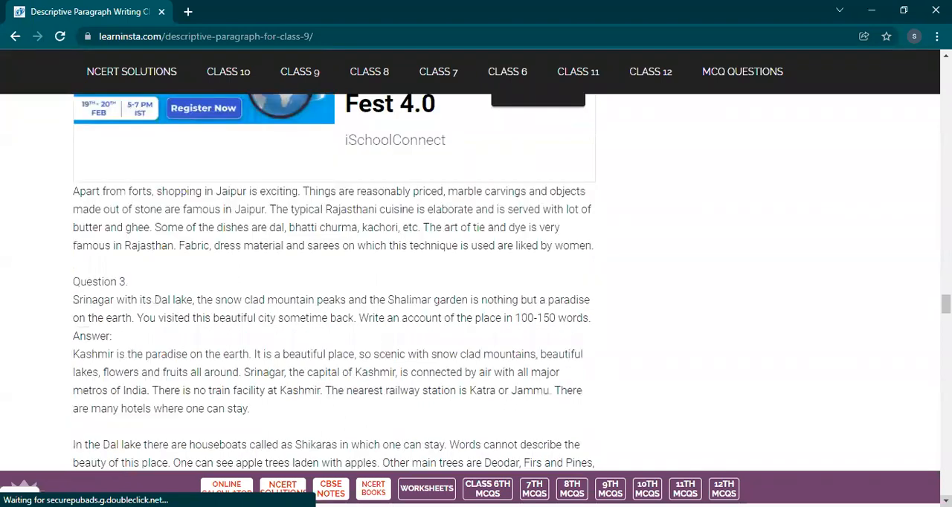
pyautogui.scroll(-3)
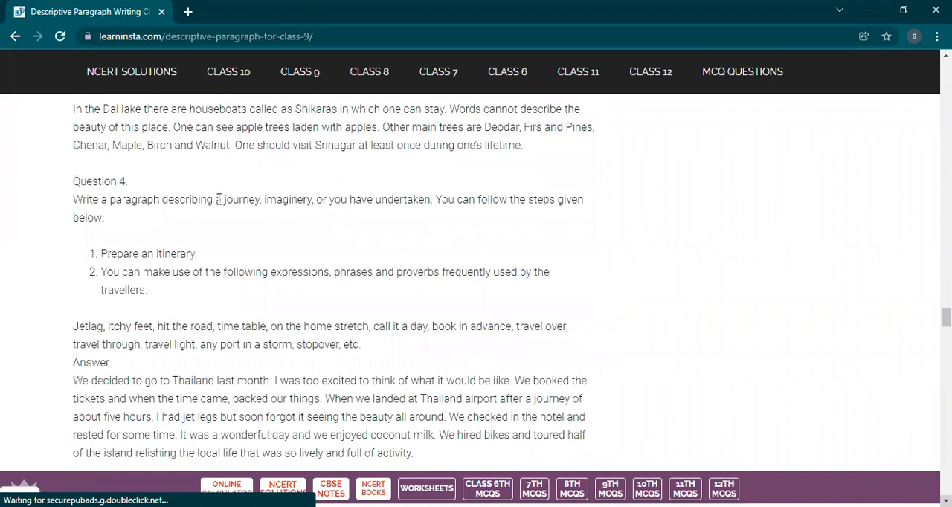
pyautogui.moveTo(400, 237)
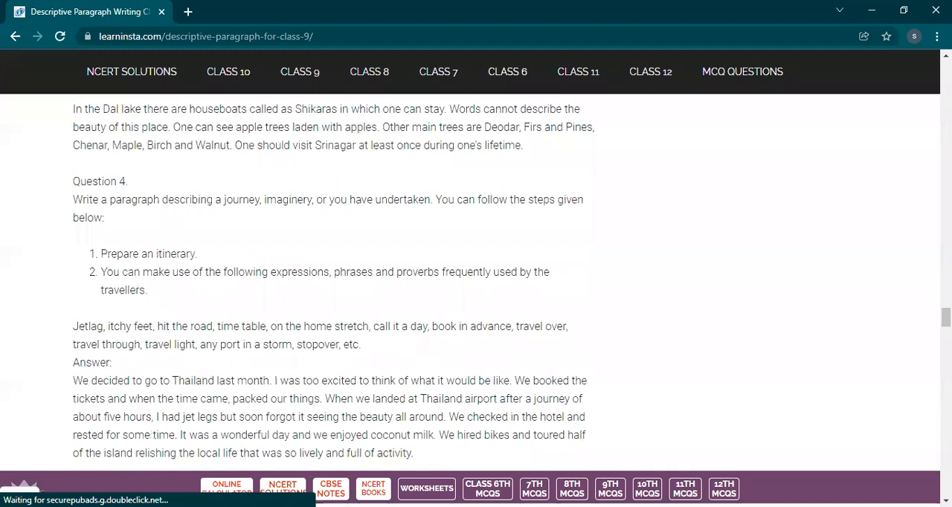
pyautogui.scroll(-3)
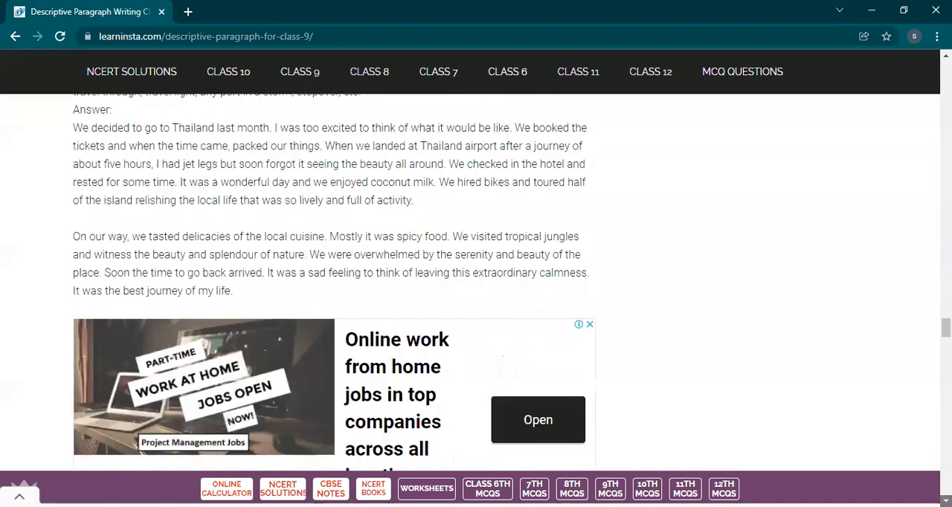
pyautogui.scroll(-3)
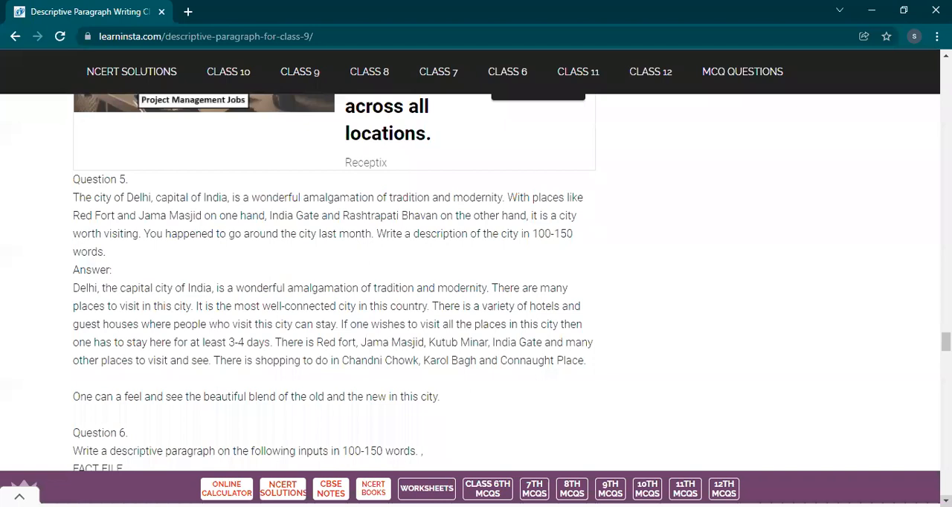
pyautogui.scroll(-3)
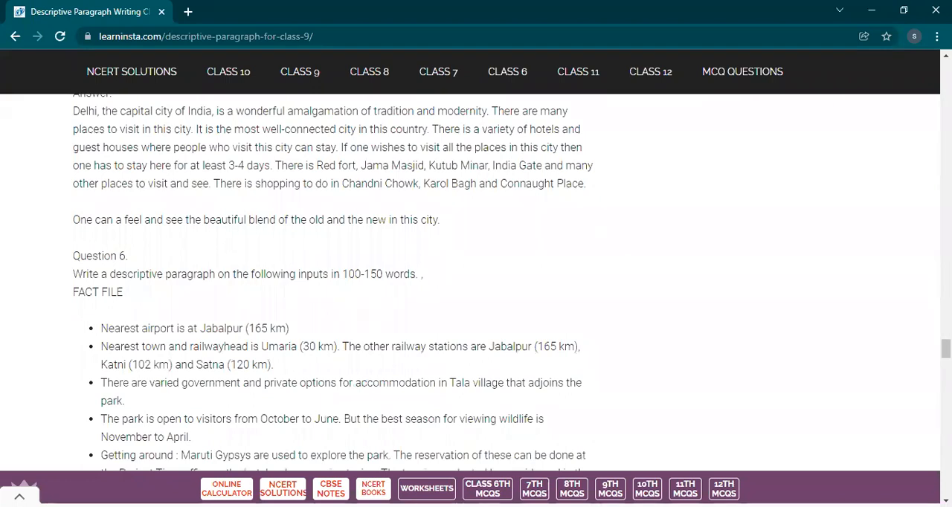
pyautogui.scroll(-3)
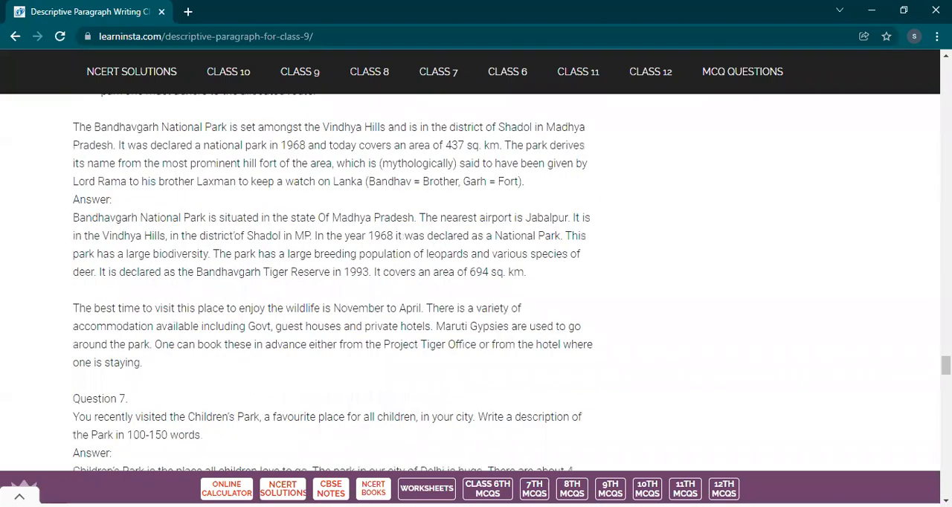
pyautogui.scroll(-3)
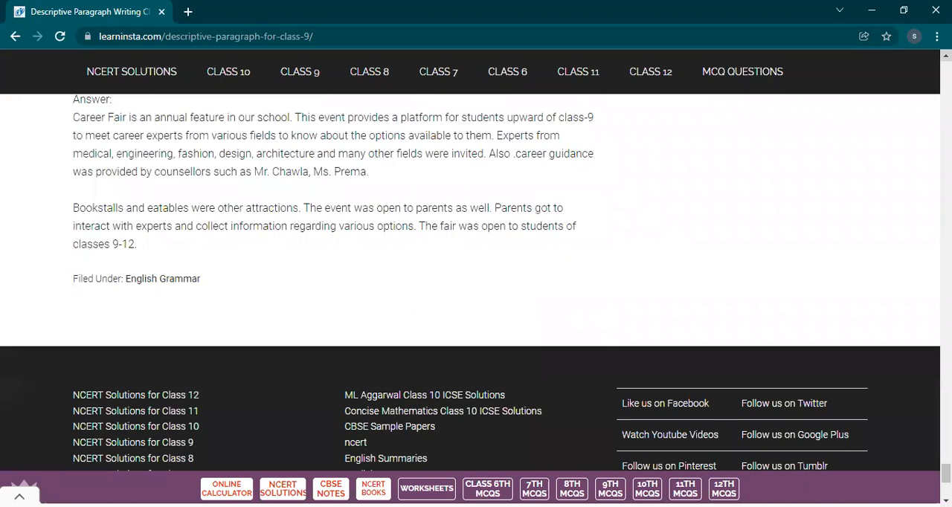